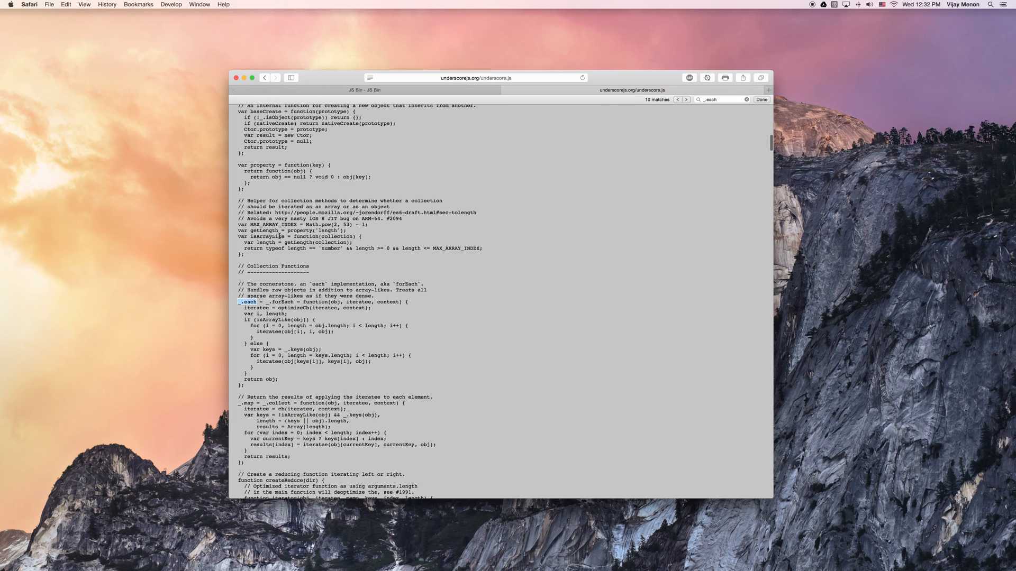
pyautogui.moveTo(285, 321)
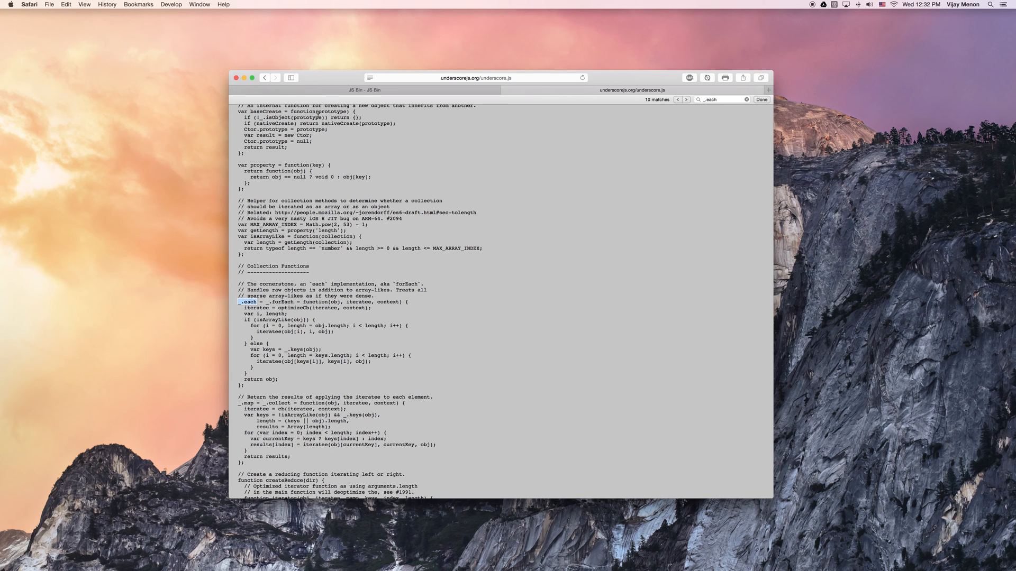
# Step: Switch Safari from the underscore.js source to the JS Bin tab
pyautogui.click(364, 89)
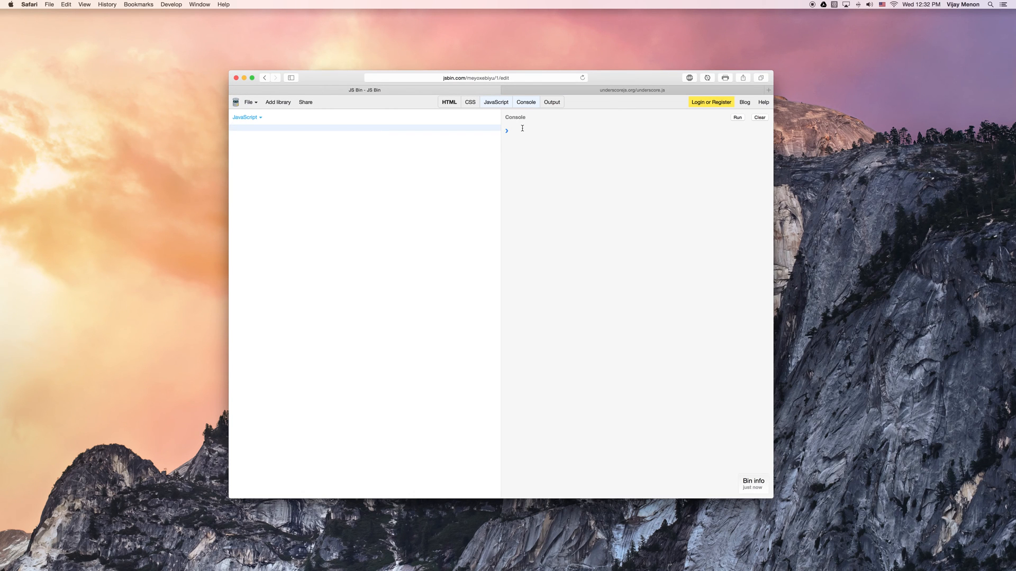
pyautogui.click(233, 128)
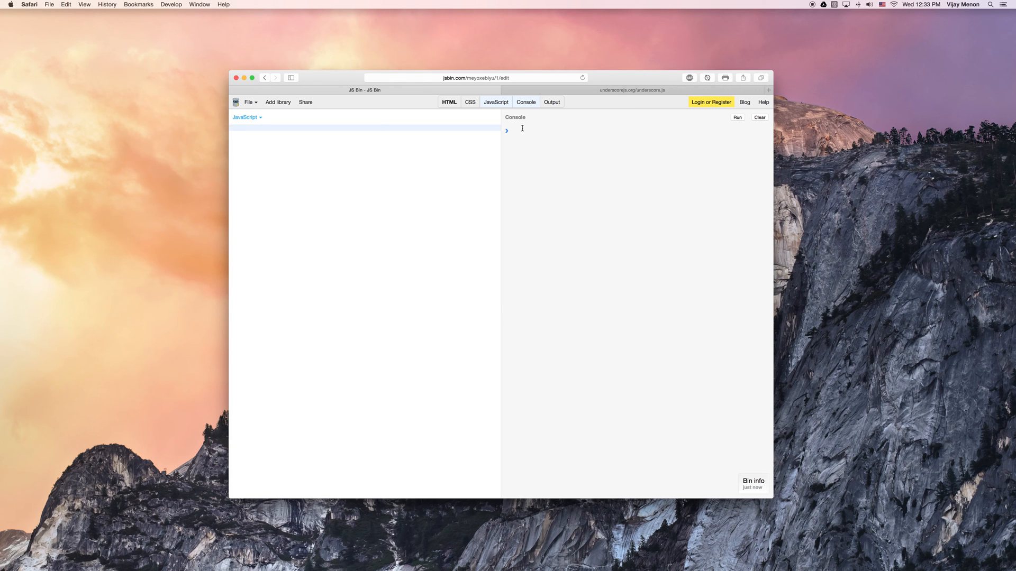
pyautogui.moveTo(426, 139)
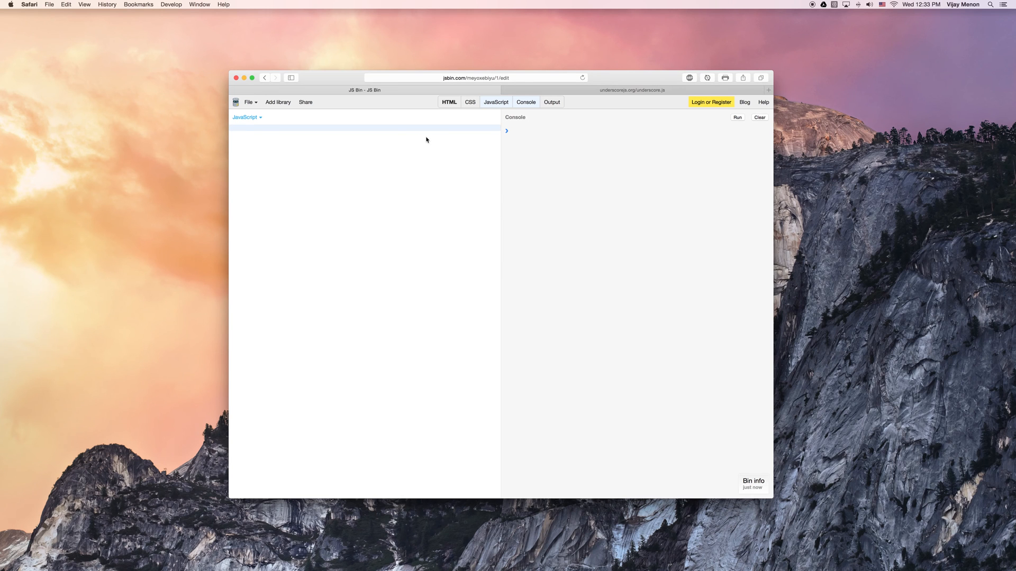
pyautogui.click(630, 89)
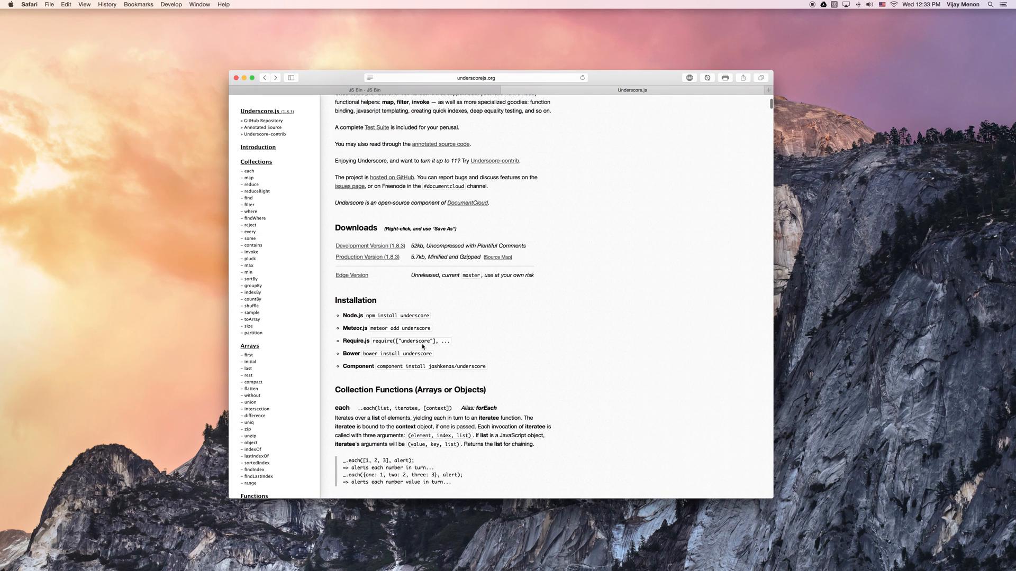
pyautogui.scroll(-3)
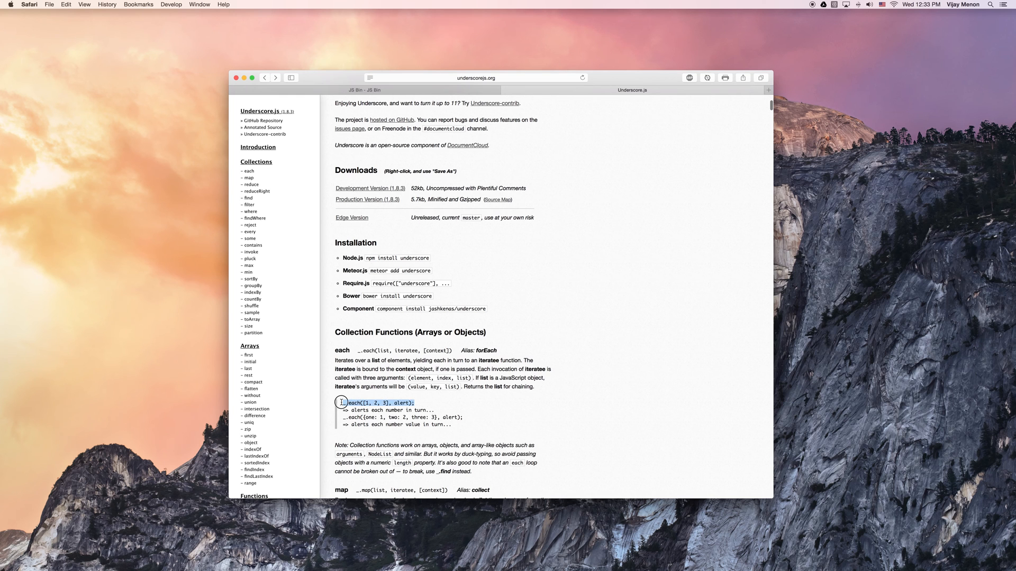
pyautogui.click(364, 89)
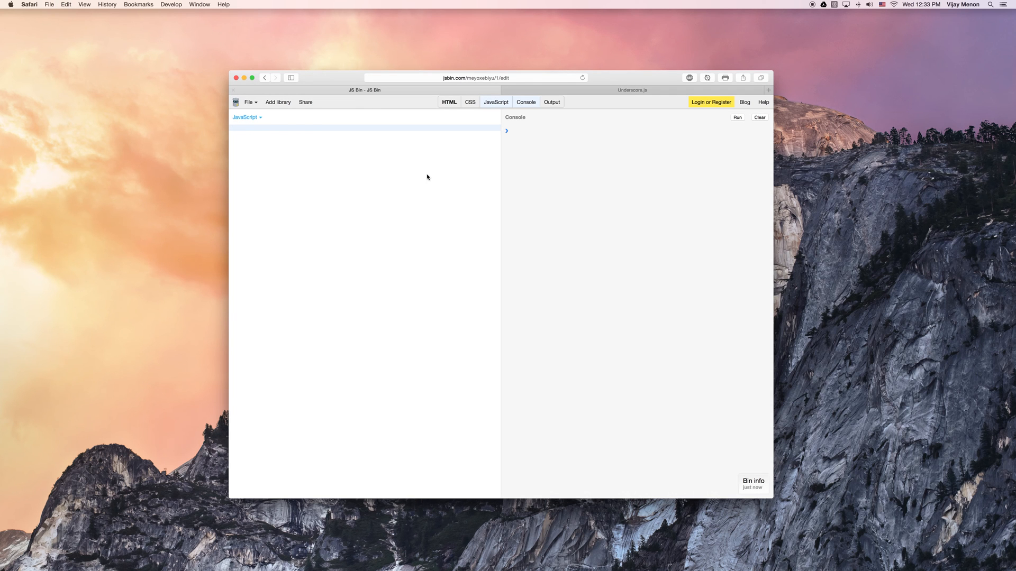
# Step: Run _.each([1, 2, 3], alert), then swap alert for console.log and rerun
pyautogui.write('_.each([1, 2, 3], alert);')
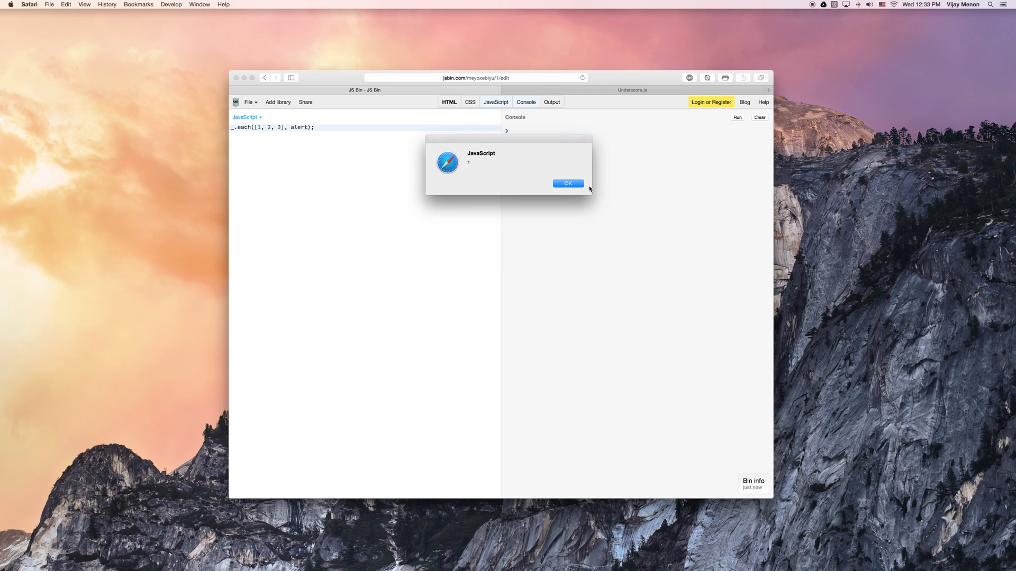
pyautogui.click(567, 184)
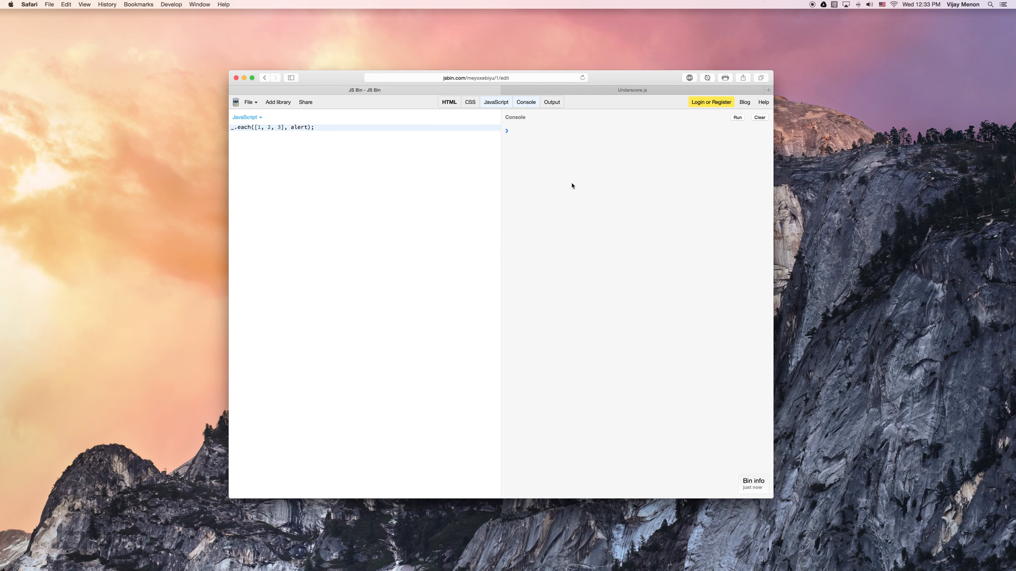
pyautogui.click(315, 127)
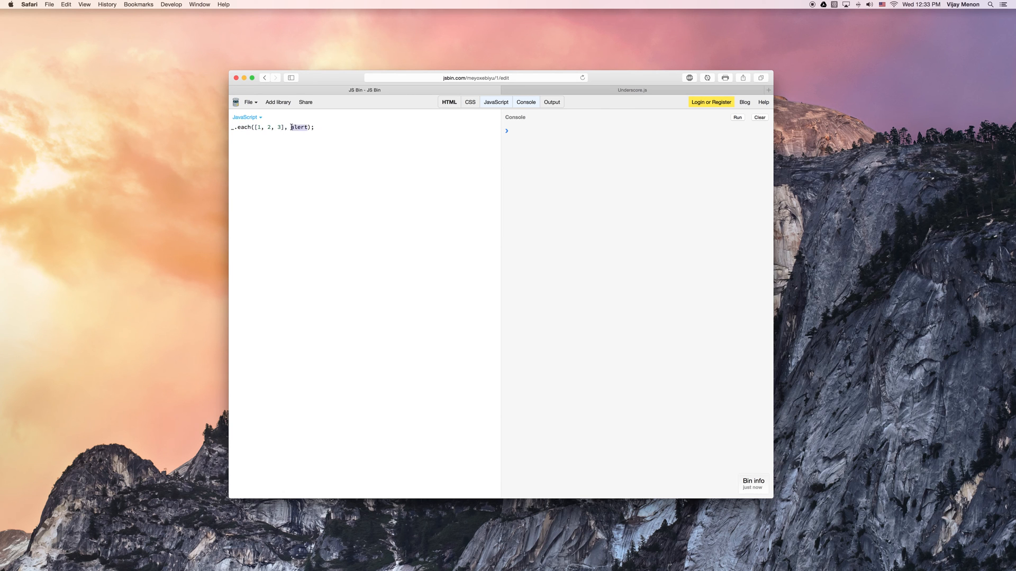
pyautogui.write('consol')
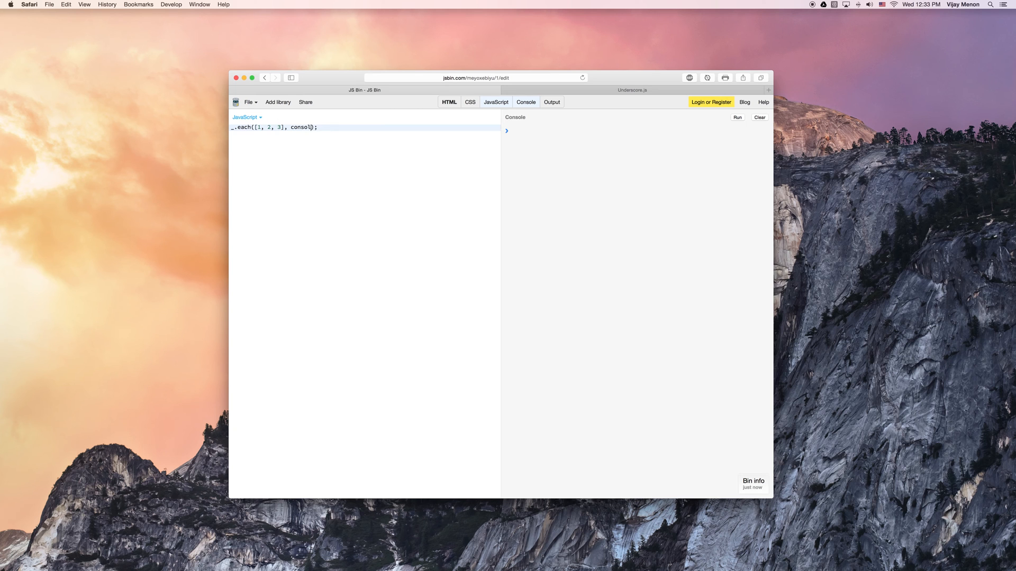
pyautogui.write('.log')
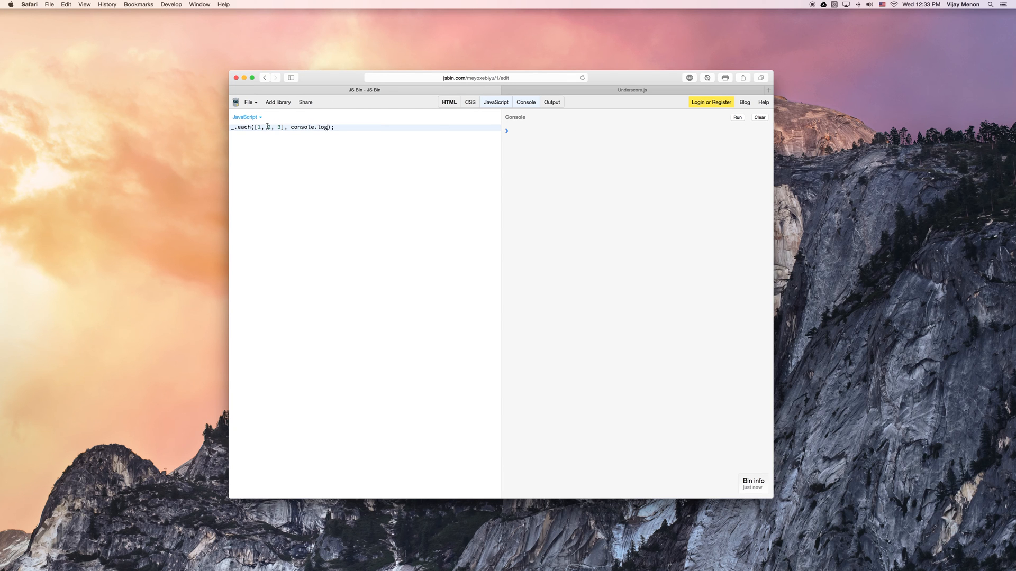
pyautogui.click(737, 117)
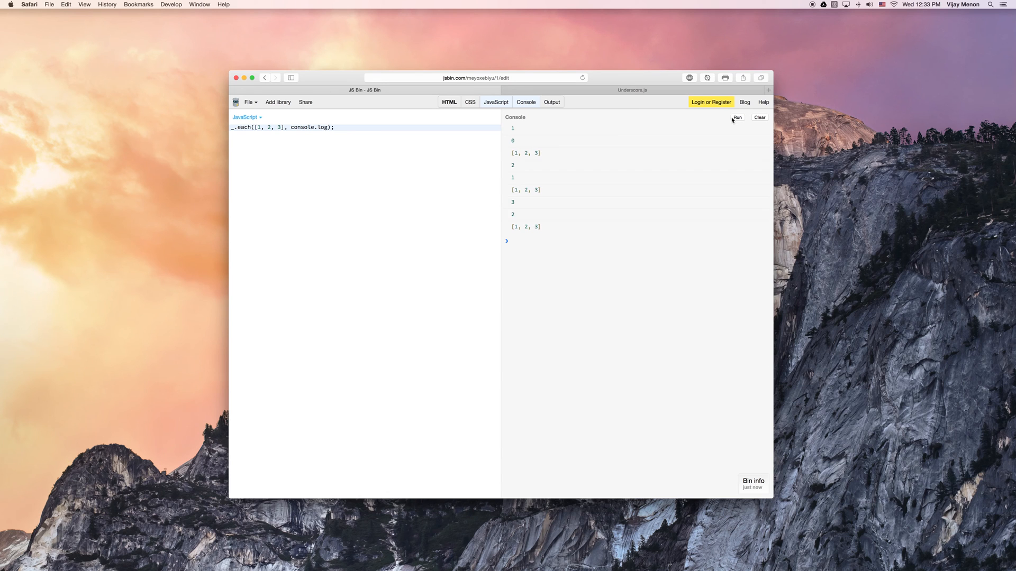
pyautogui.moveTo(552, 149)
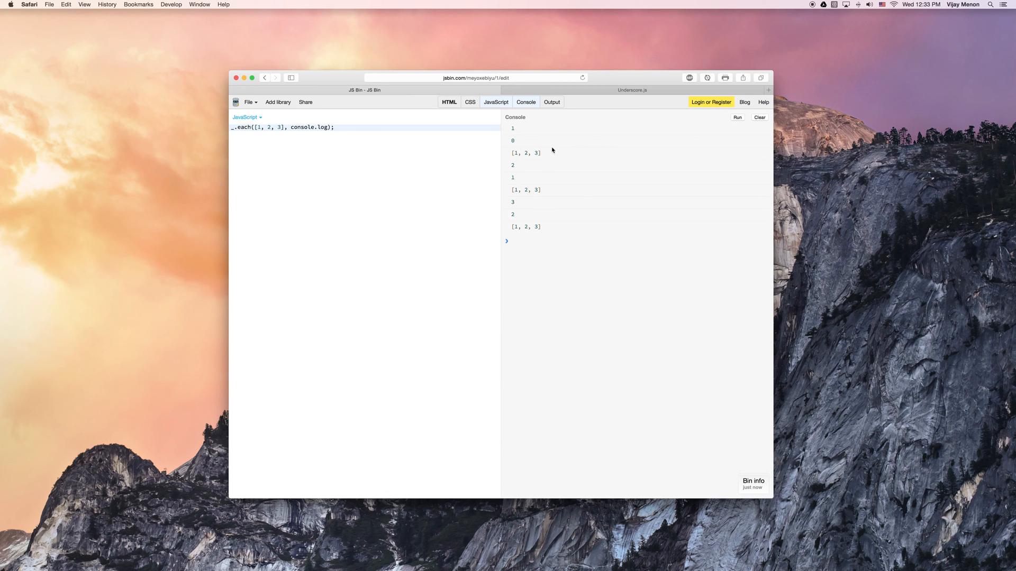
pyautogui.moveTo(509, 170)
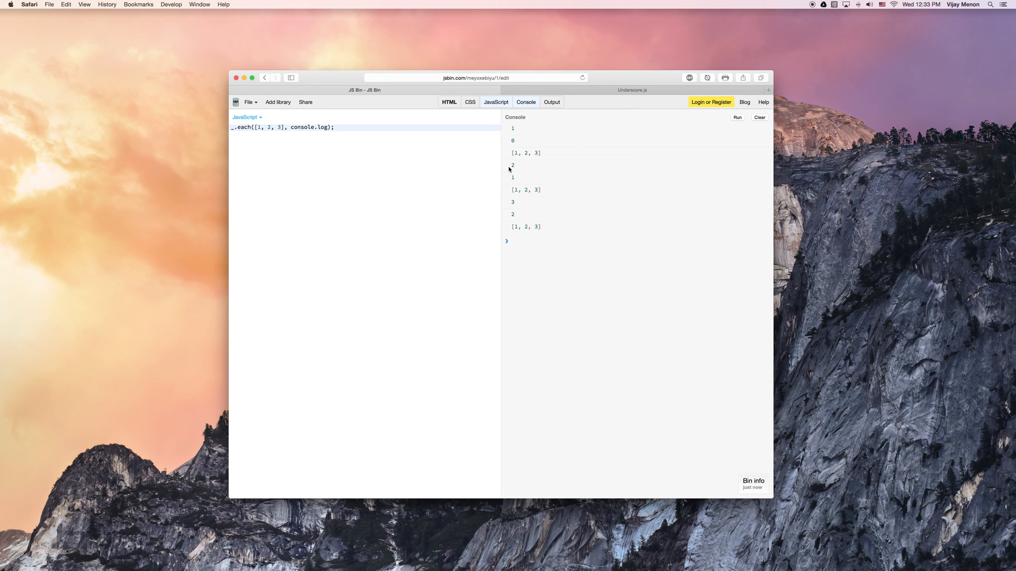
pyautogui.moveTo(506, 185)
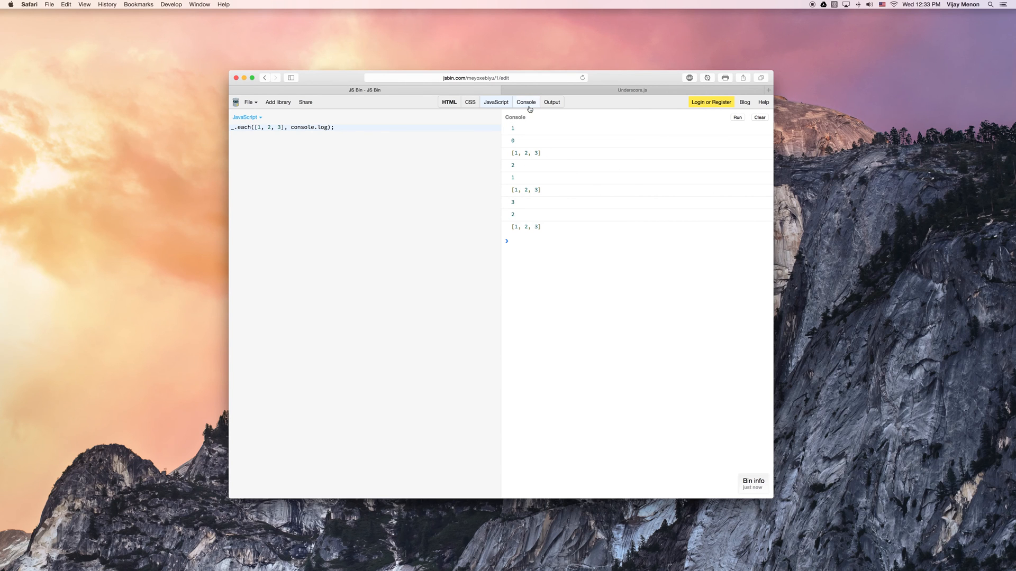
pyautogui.moveTo(570, 210)
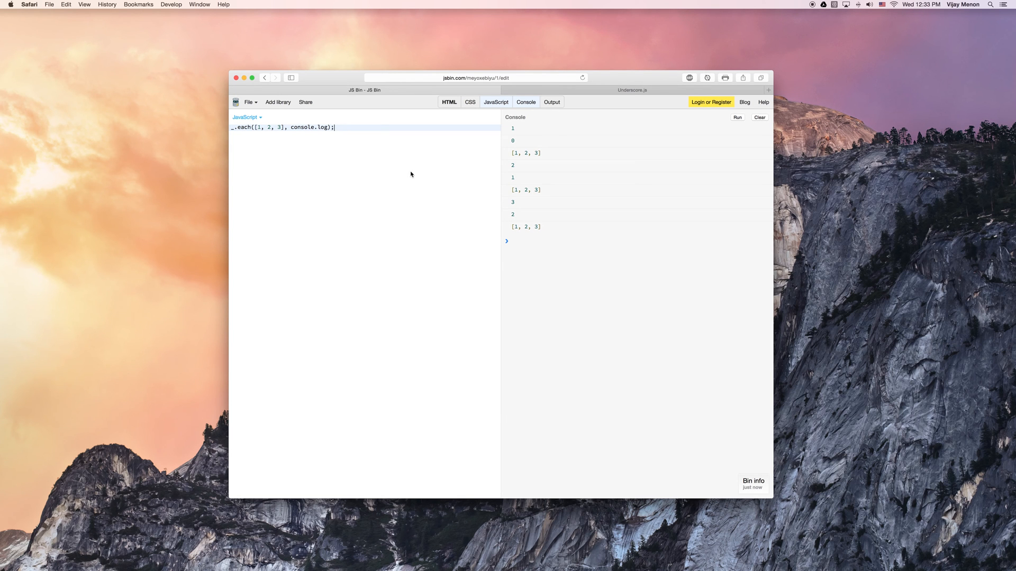
# Step: Prefix the _.each line with // and clear the console output
pyautogui.write('//')
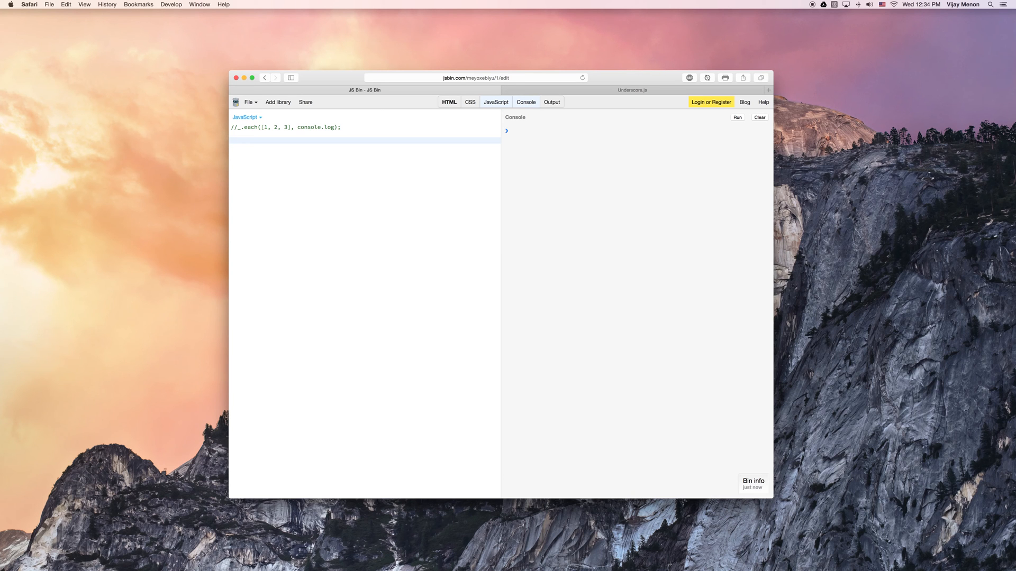
pyautogui.click(234, 140)
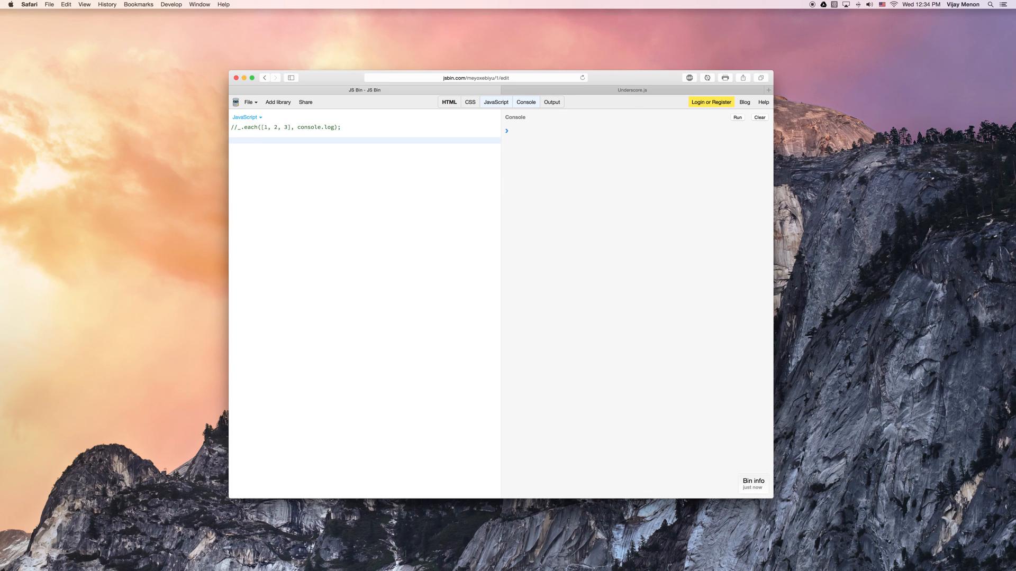
pyautogui.click(234, 141)
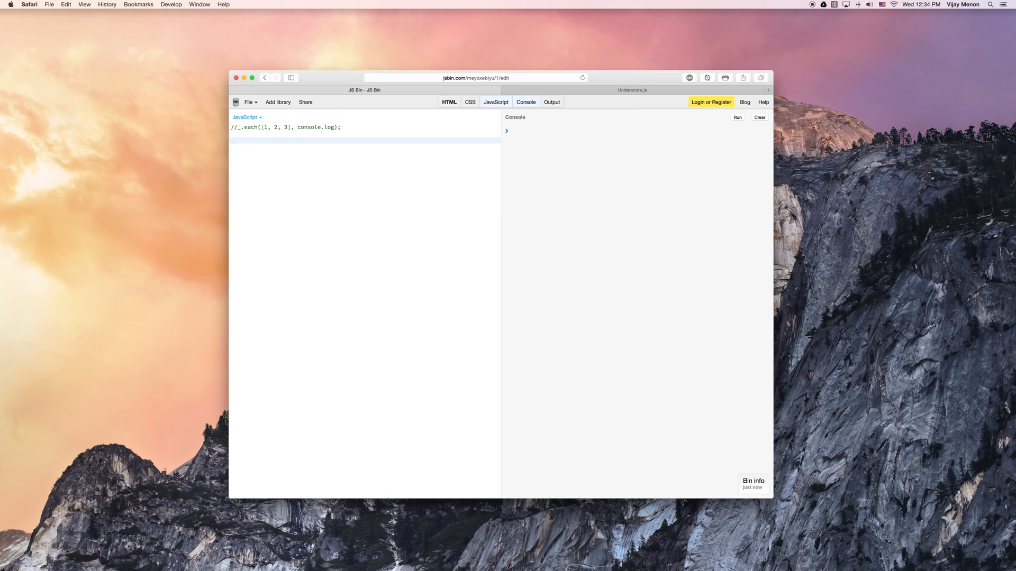
pyautogui.click(232, 139)
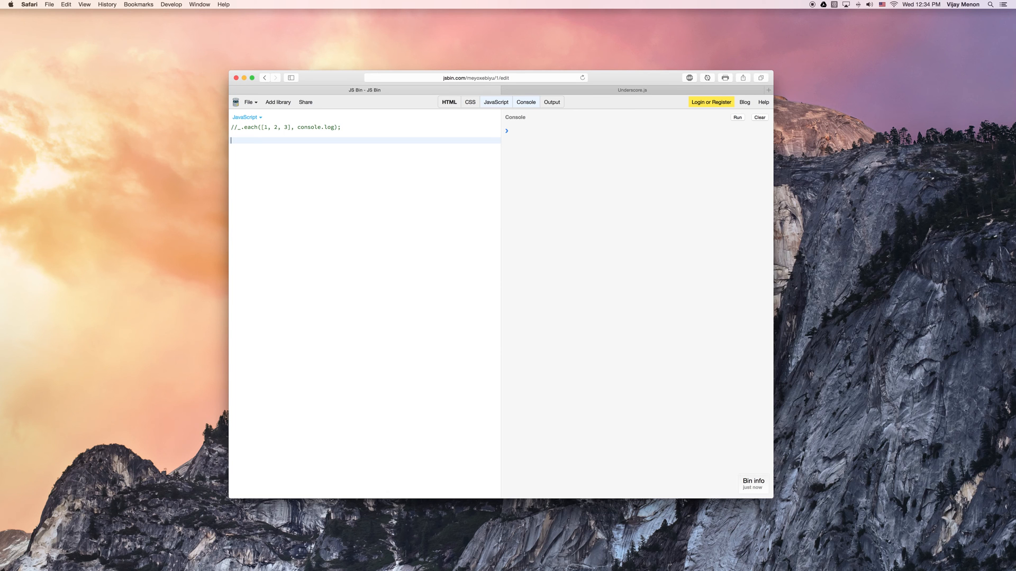
# Step: Declare var array = [3,6,9] in the JavaScript panel
pyautogui.write('var')
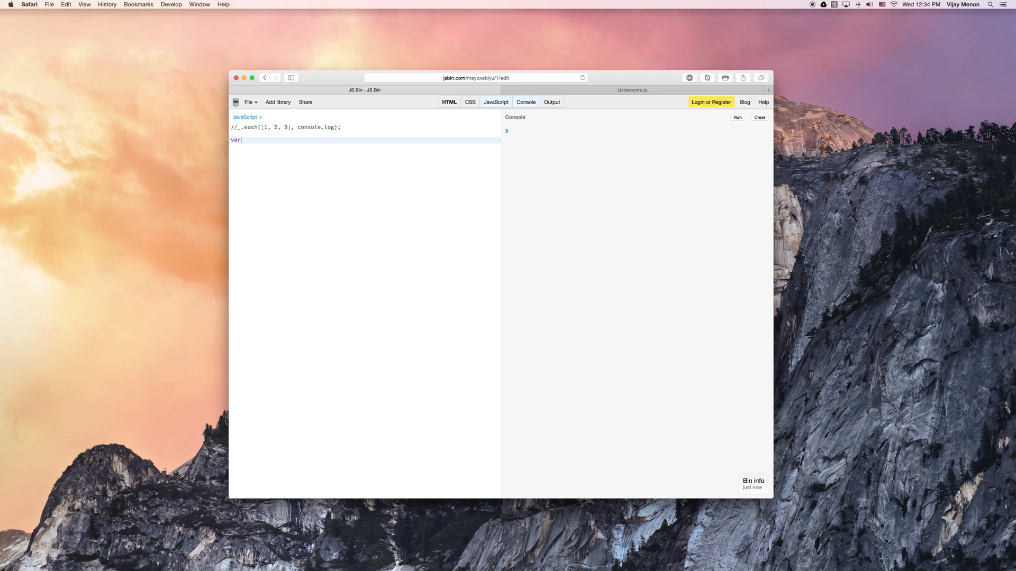
pyautogui.write('array =')
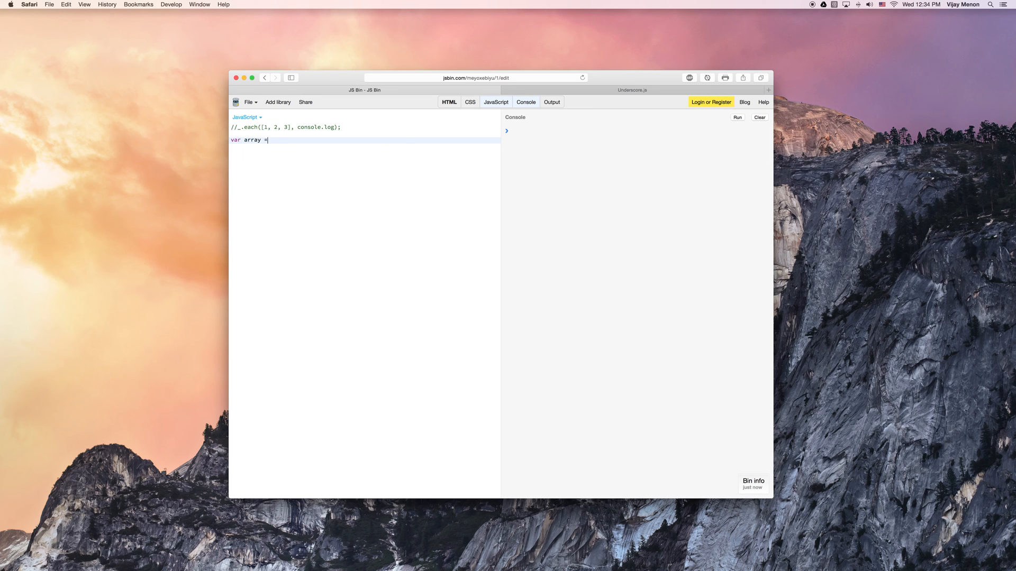
pyautogui.write('[]')
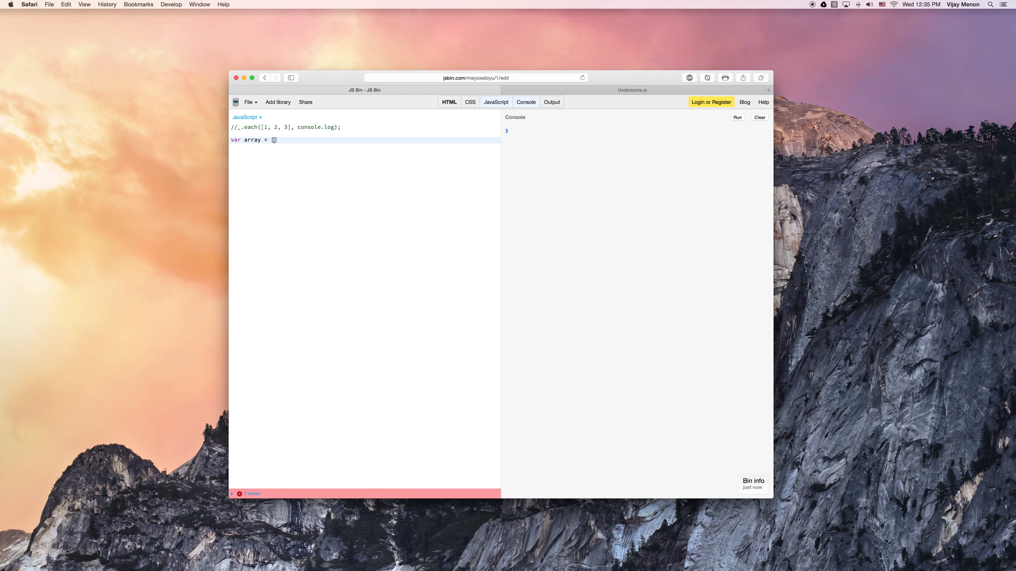
pyautogui.write('3,6,8')
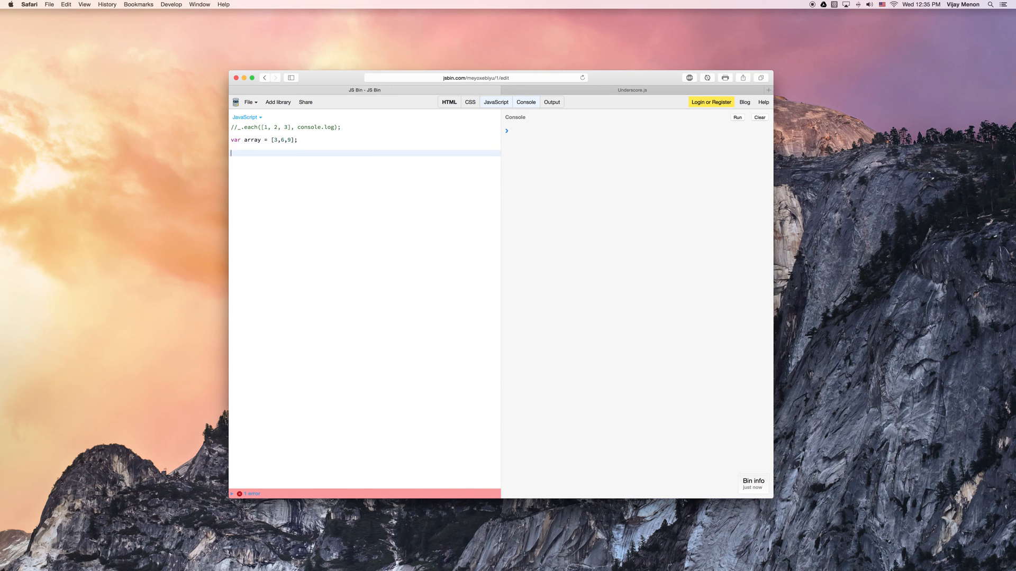
pyautogui.write('var obje')
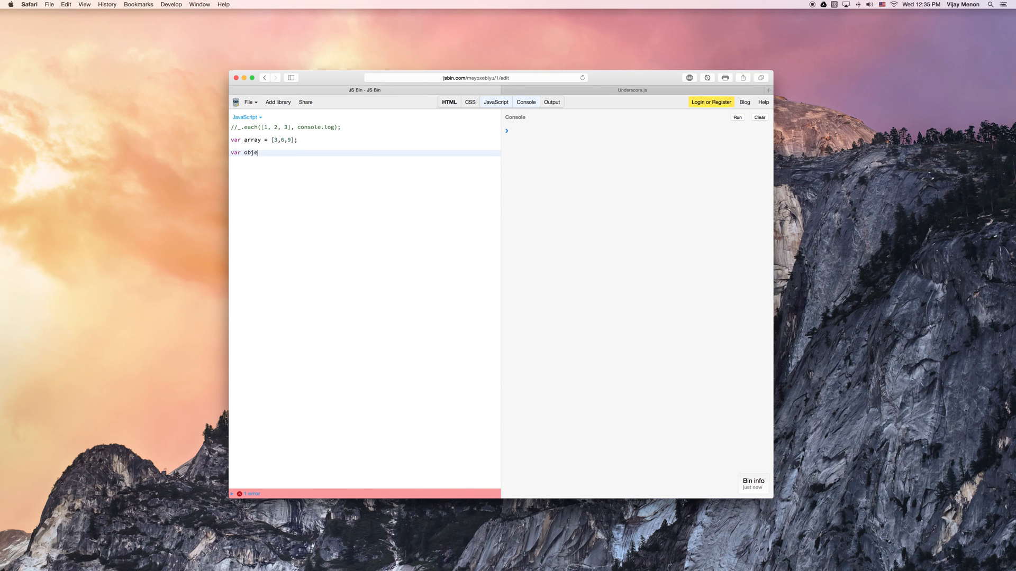
pyautogui.write('ct = {')
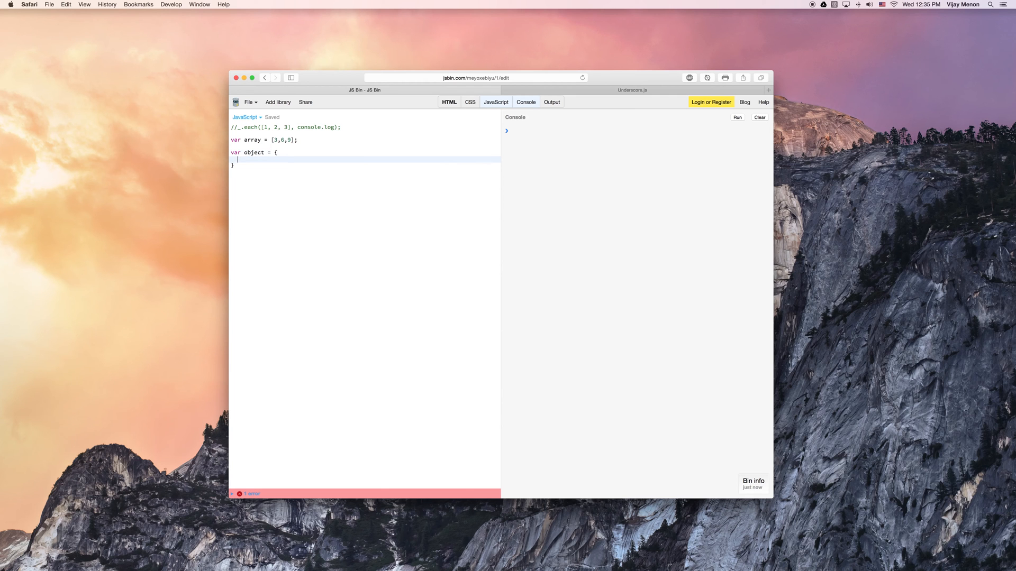
pyautogui.write("name: '")
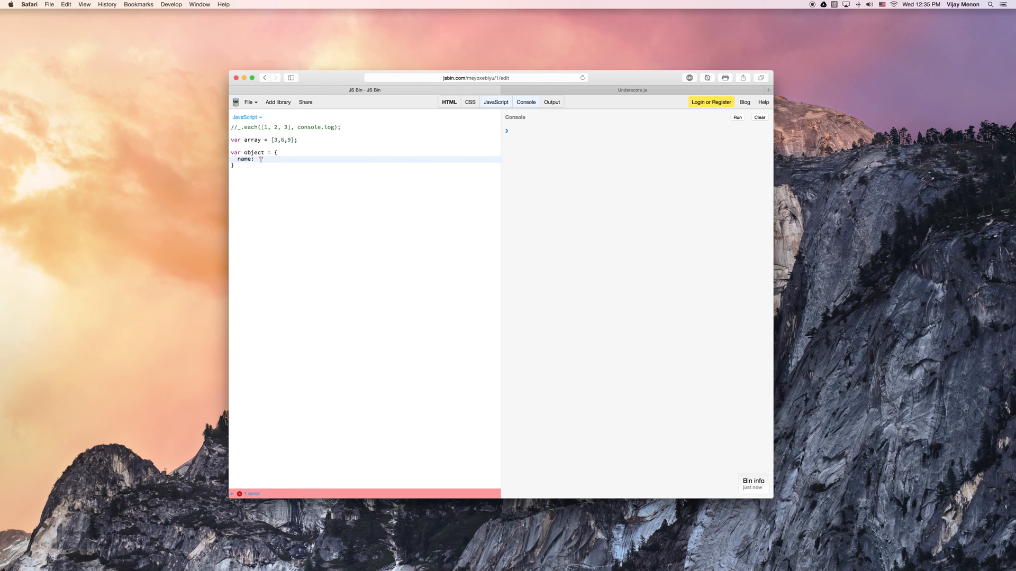
pyautogui.write('Vijay')
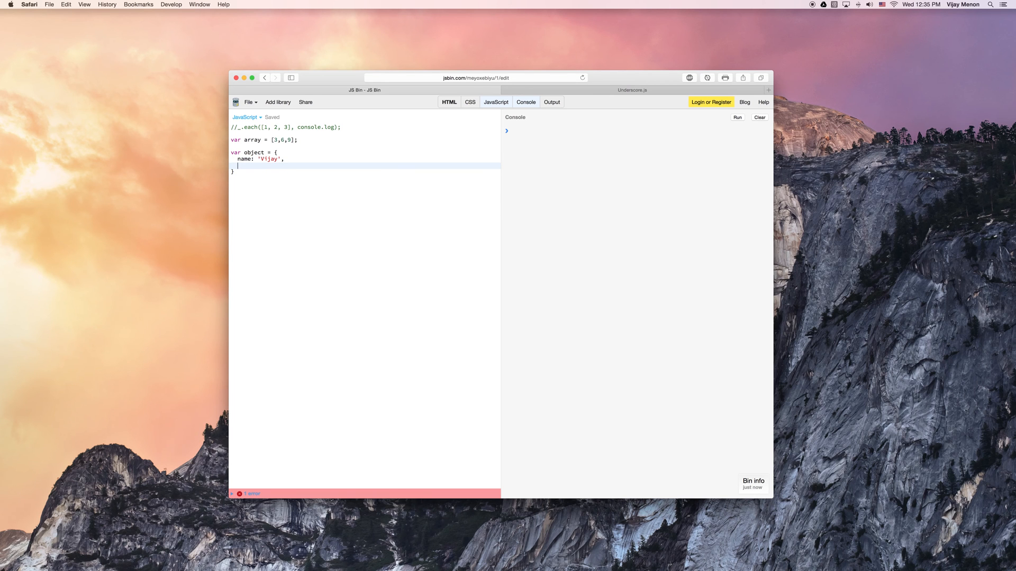
pyautogui.write('age: 12,')
pyautogui.write('website:')
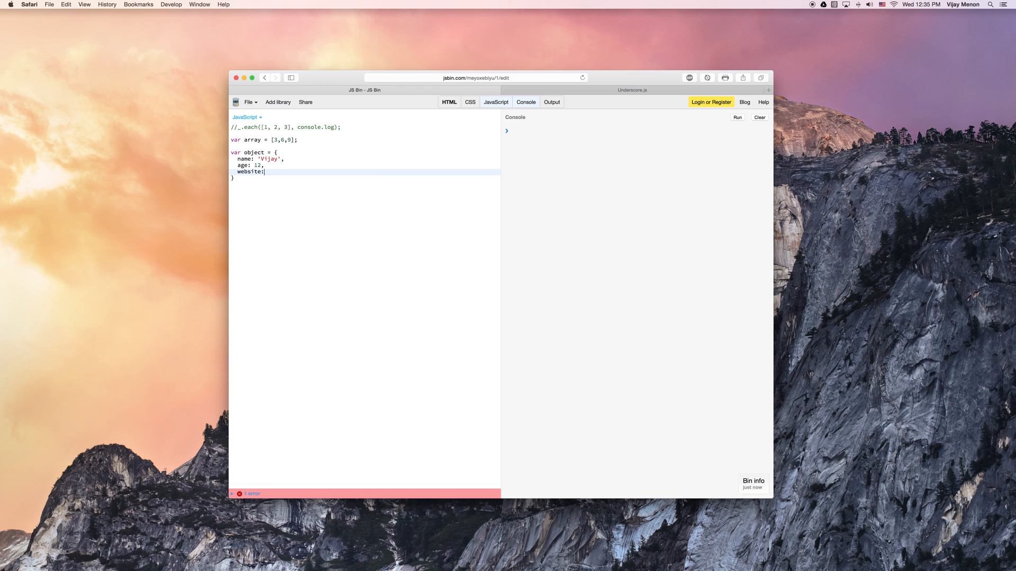
pyautogui.write("'www'")
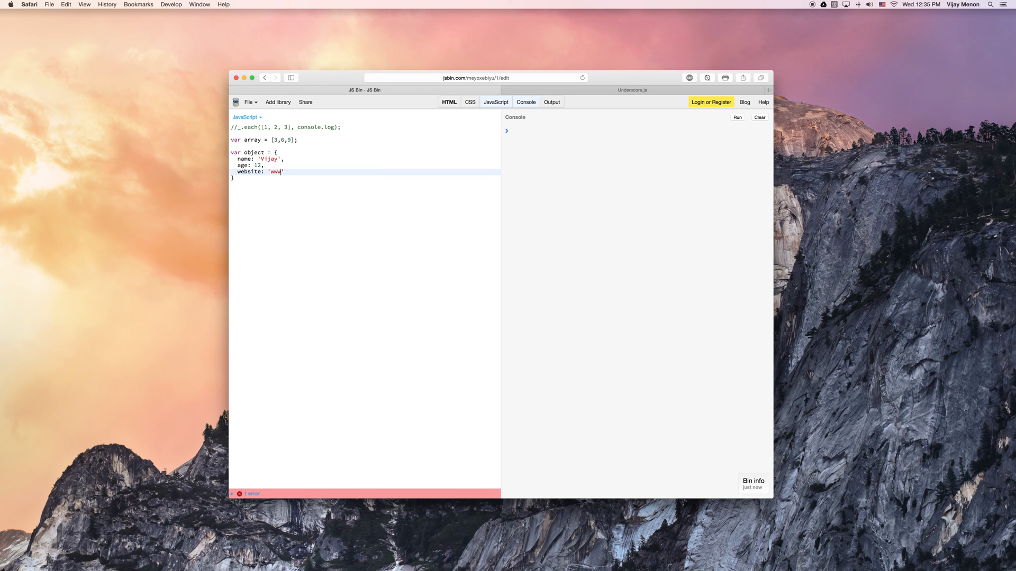
pyautogui.write('.google.com')
pyautogui.click(364, 178)
pyautogui.write(';')
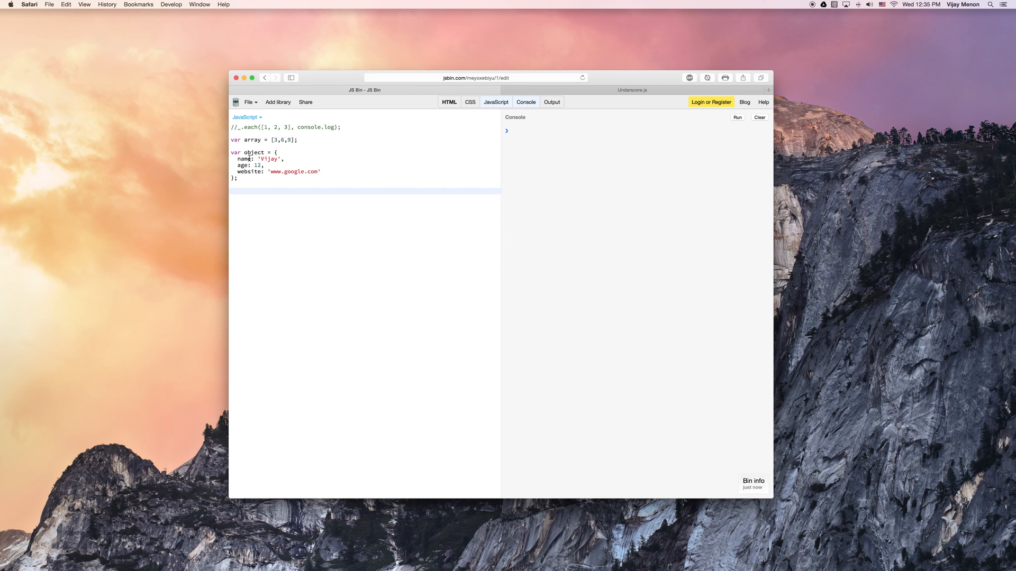
pyautogui.moveTo(559, 159)
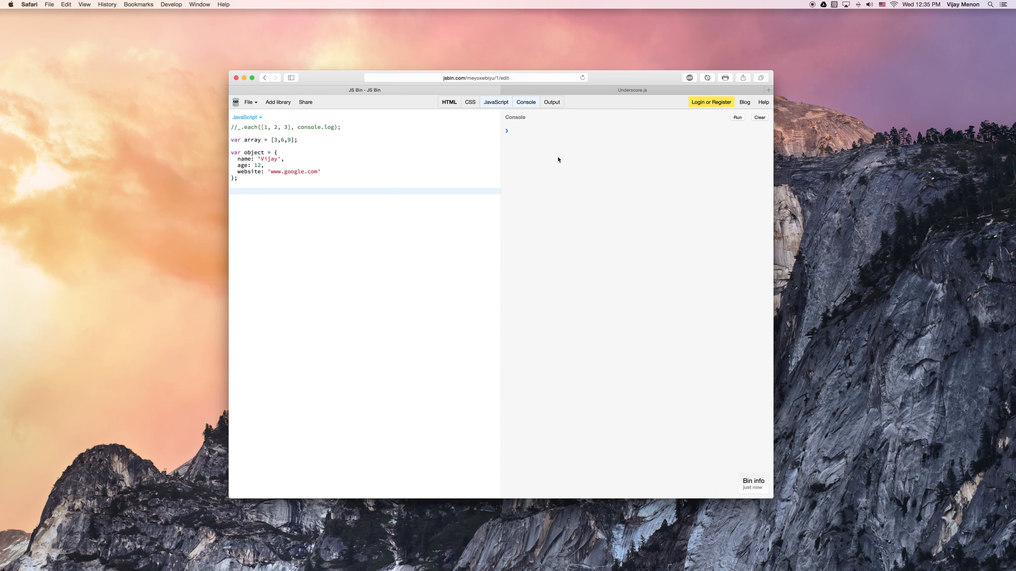
# Step: Run _.each(array, console.log) and _.each(object, console.log) and view the console output
pyautogui.write('ch(')
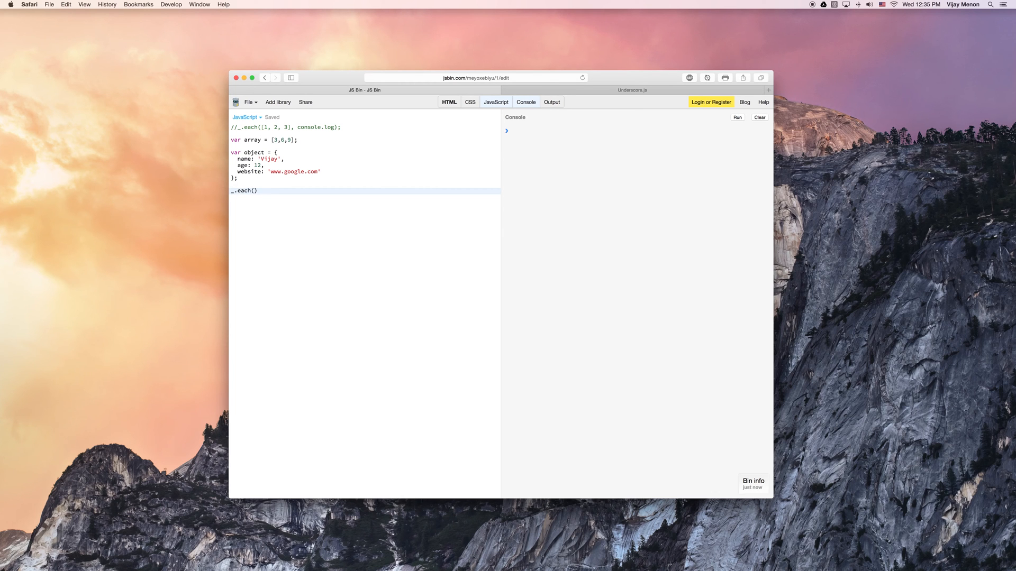
pyautogui.write('array,')
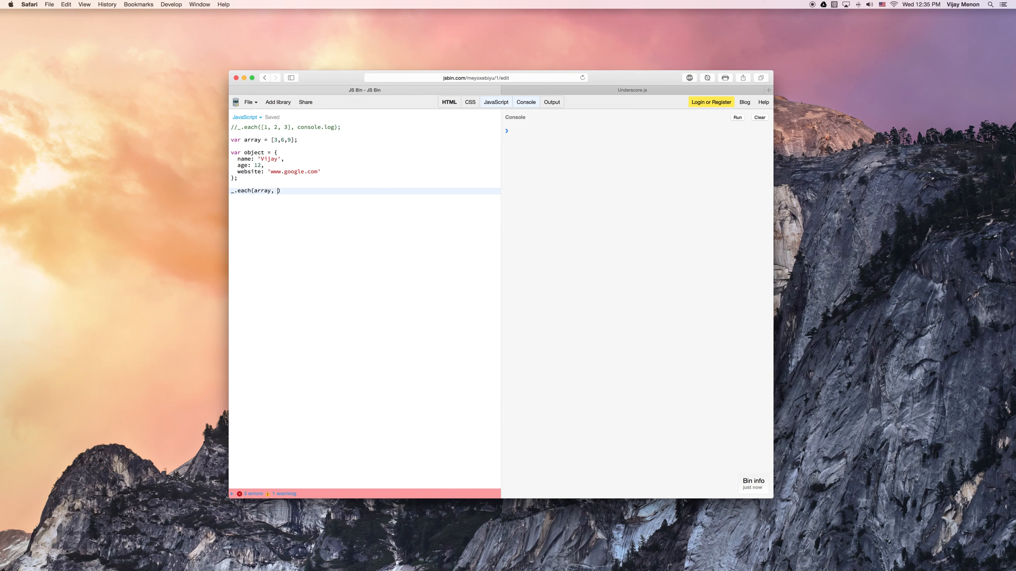
pyautogui.write('console.log')
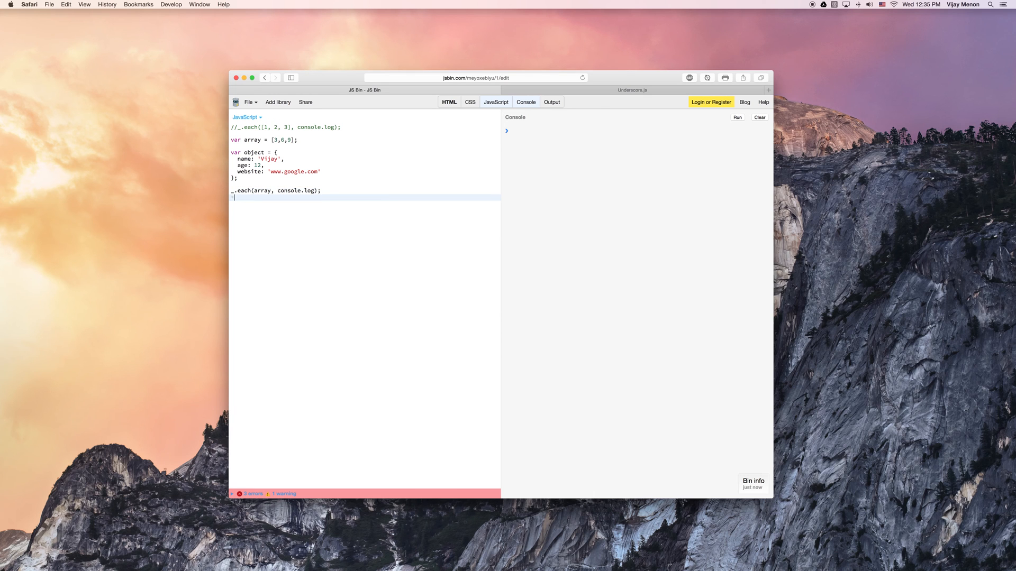
pyautogui.write('_.each()')
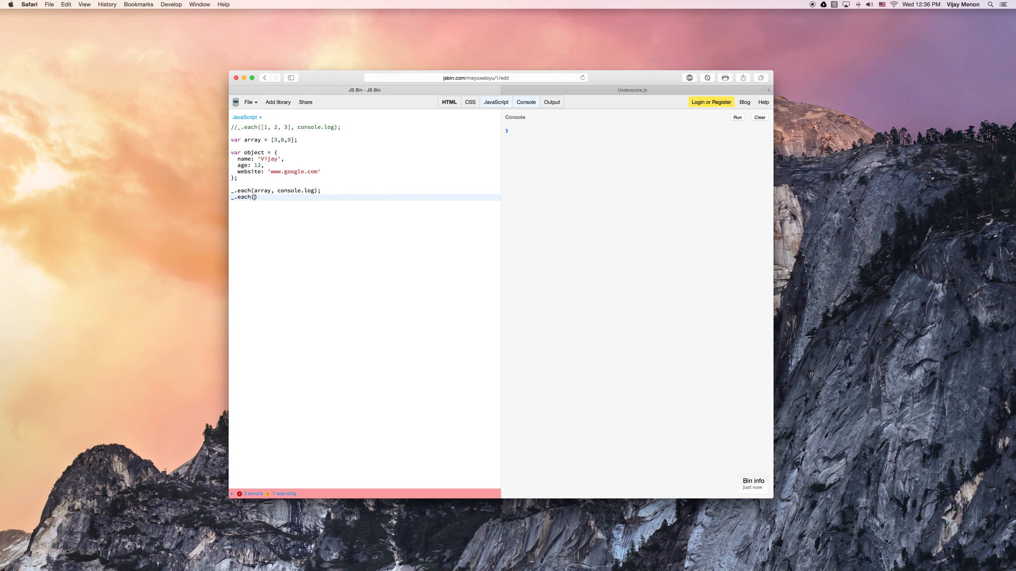
pyautogui.write('object, console.log')
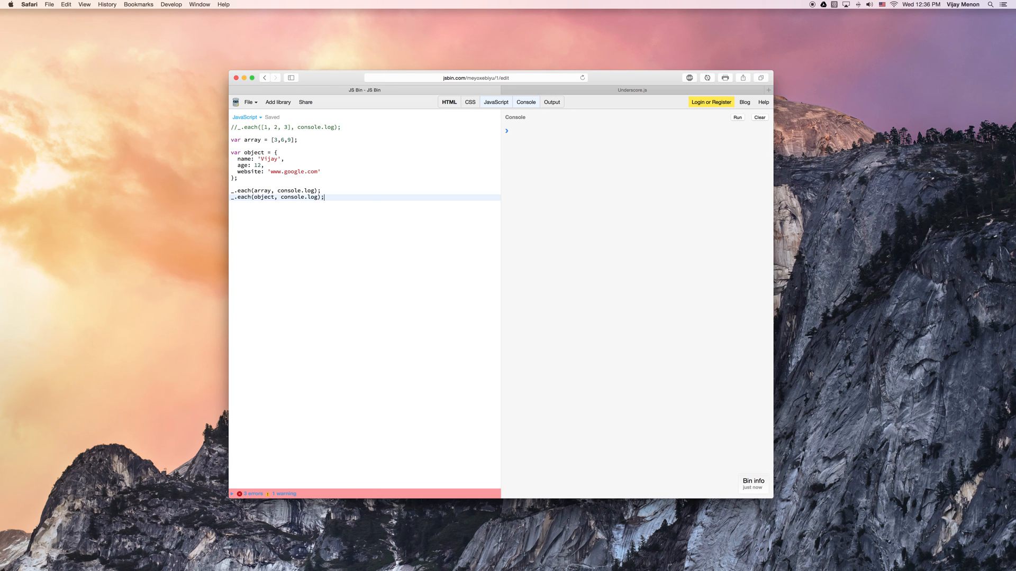
pyautogui.click(736, 117)
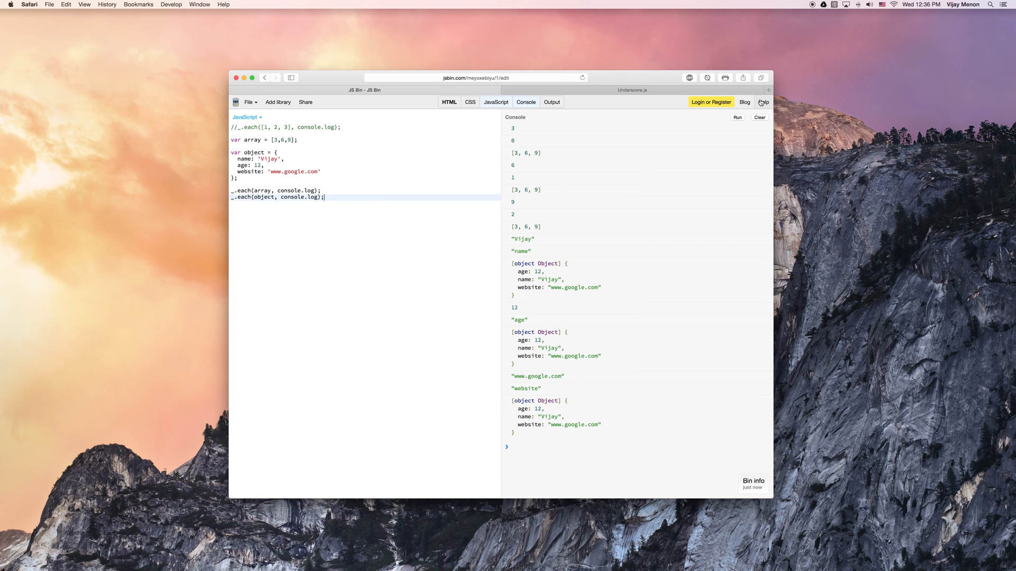
pyautogui.click(759, 117)
pyautogui.write('function each(')
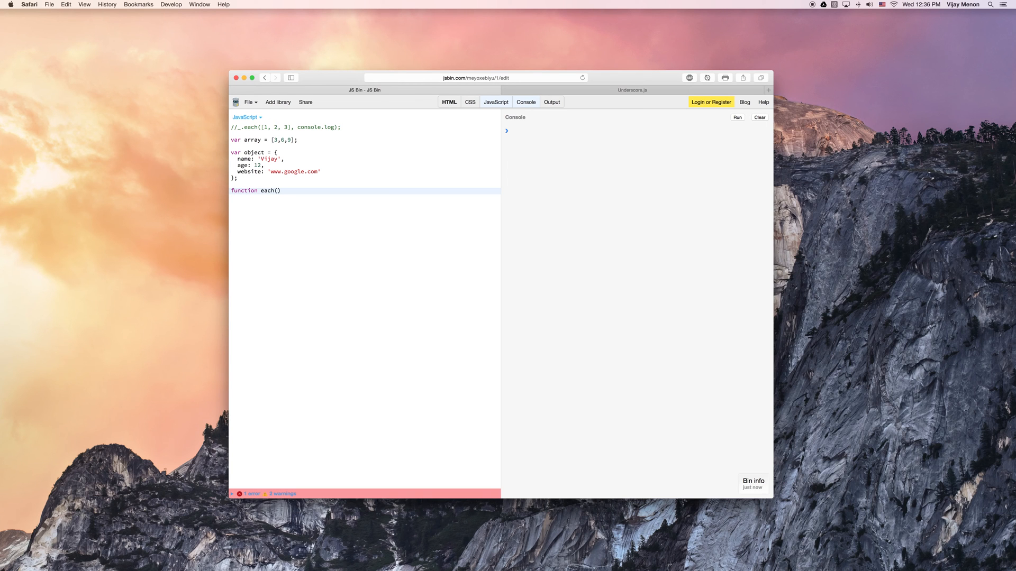
# Step: Write function each(any, func) with its body starting if(Array
pyautogui.write('any,')
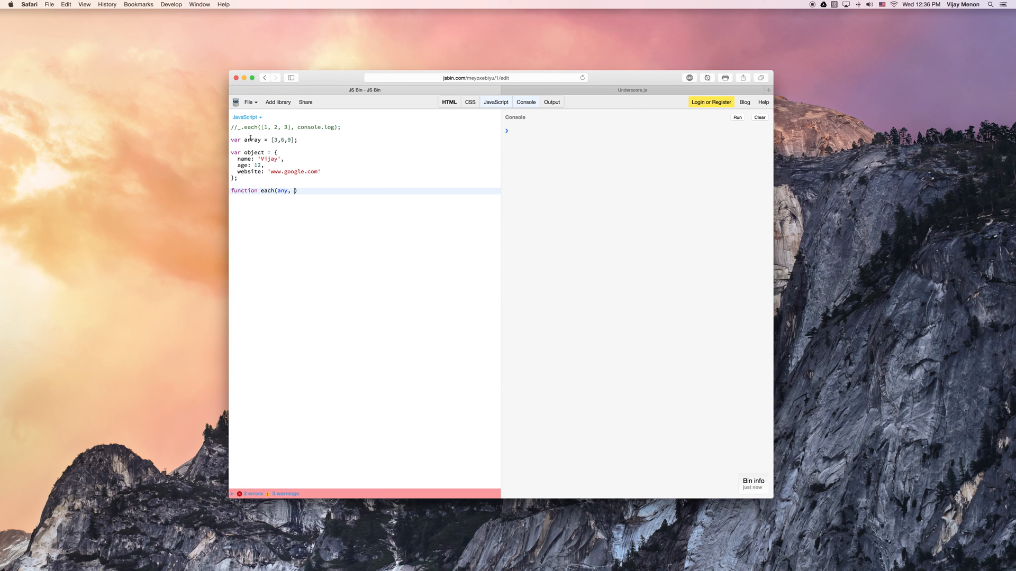
pyautogui.moveTo(290, 194)
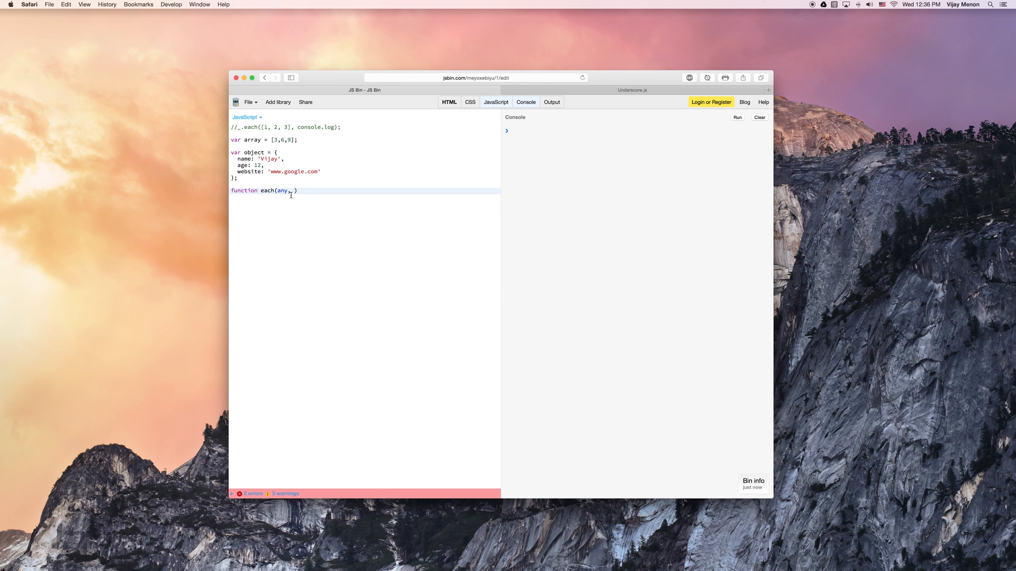
pyautogui.write('func){}')
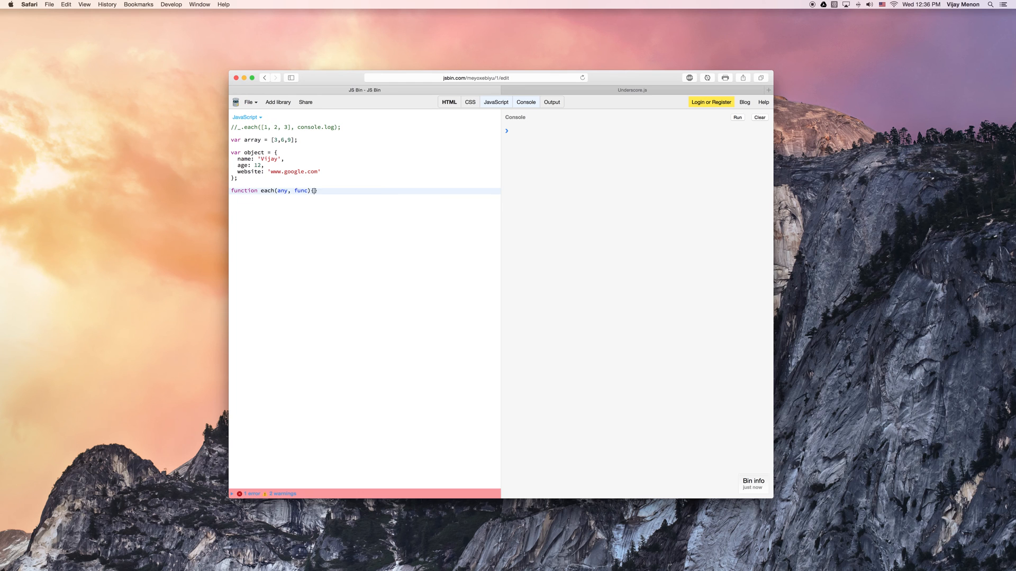
pyautogui.press('Return')
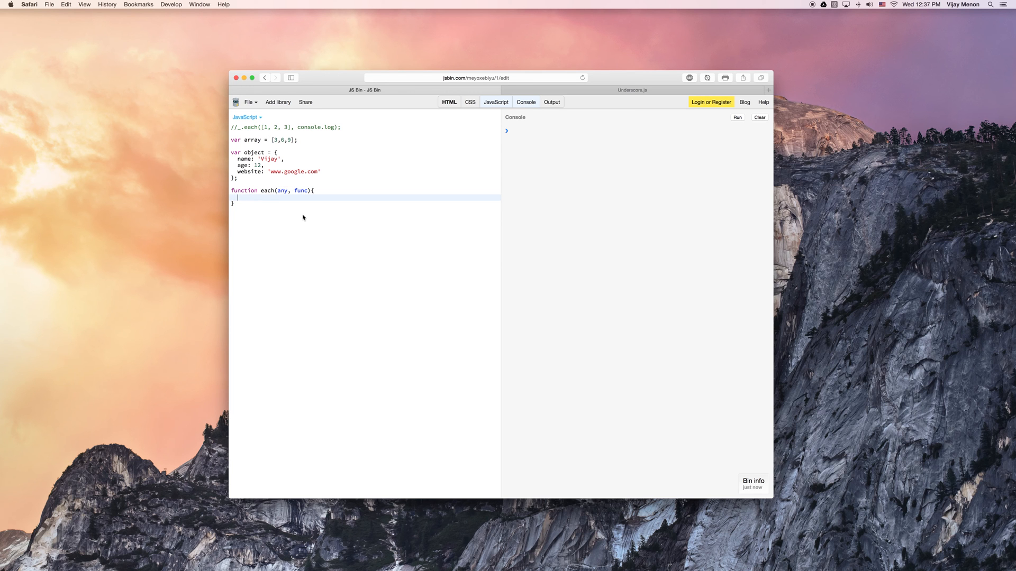
pyautogui.write('if(')
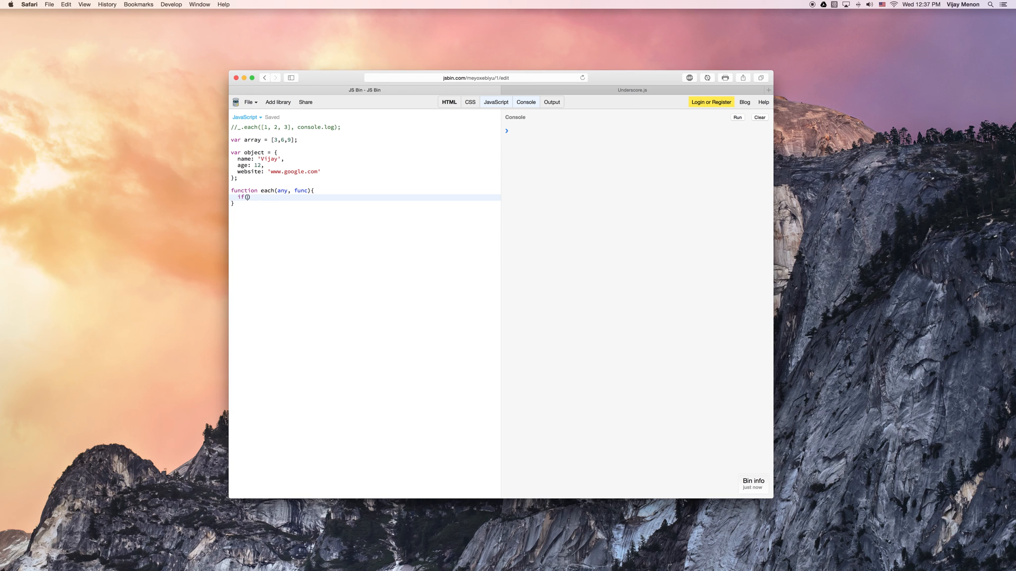
pyautogui.write('Array')
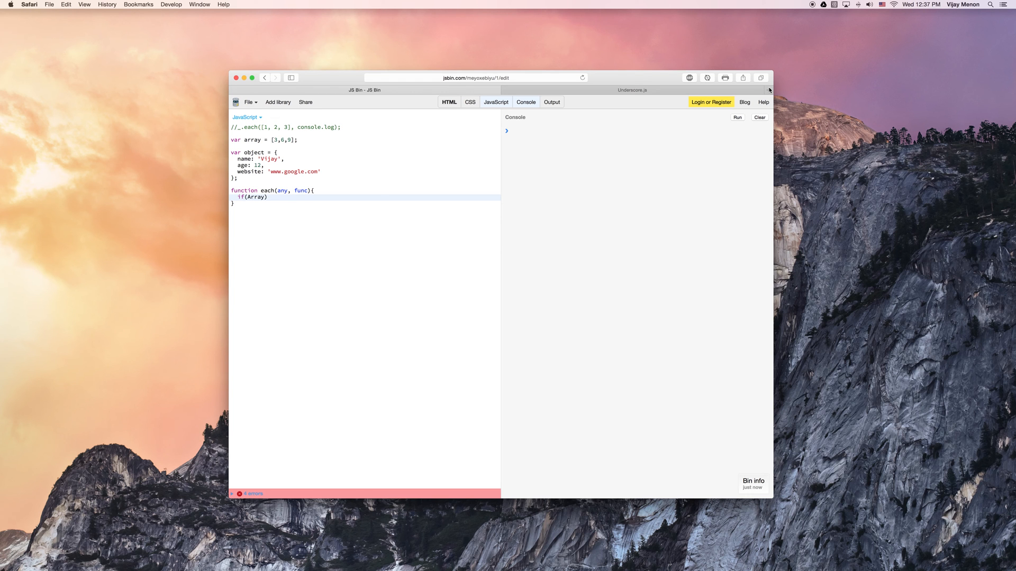
# Step: Search Google for 'array isArray' from a new Safari tab
pyautogui.click(475, 77)
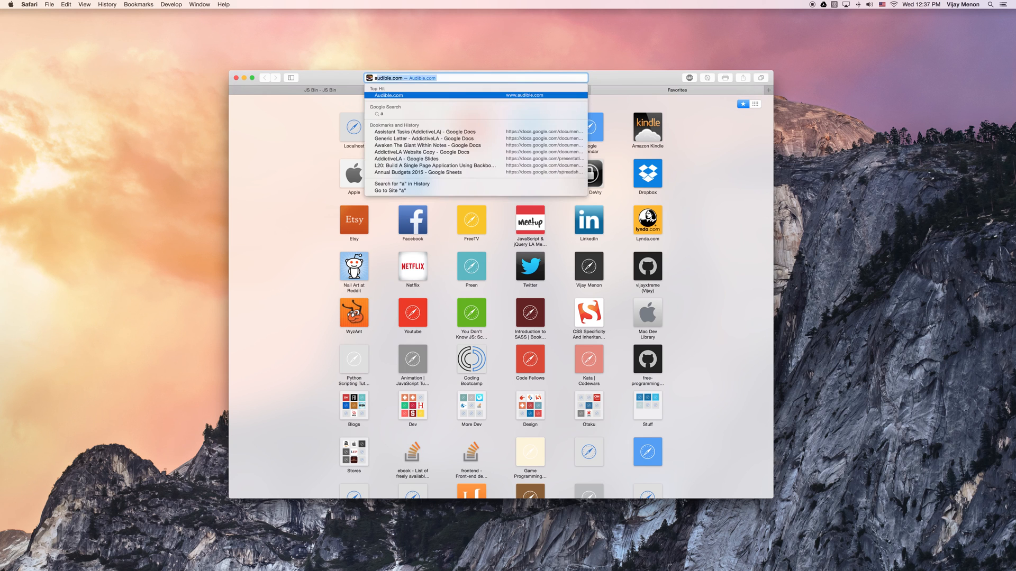
pyautogui.write('array isArray')
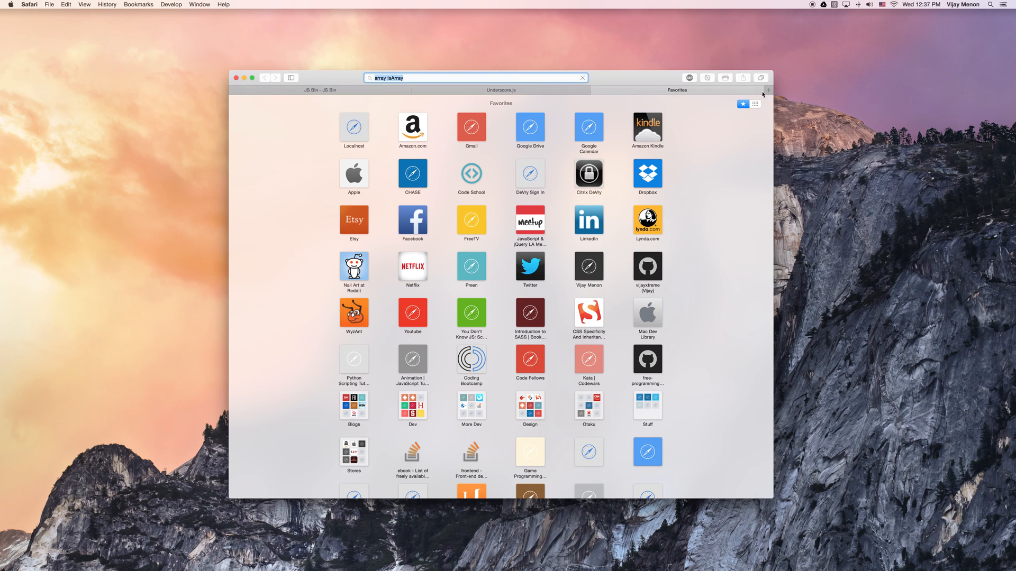
pyautogui.press('enter')
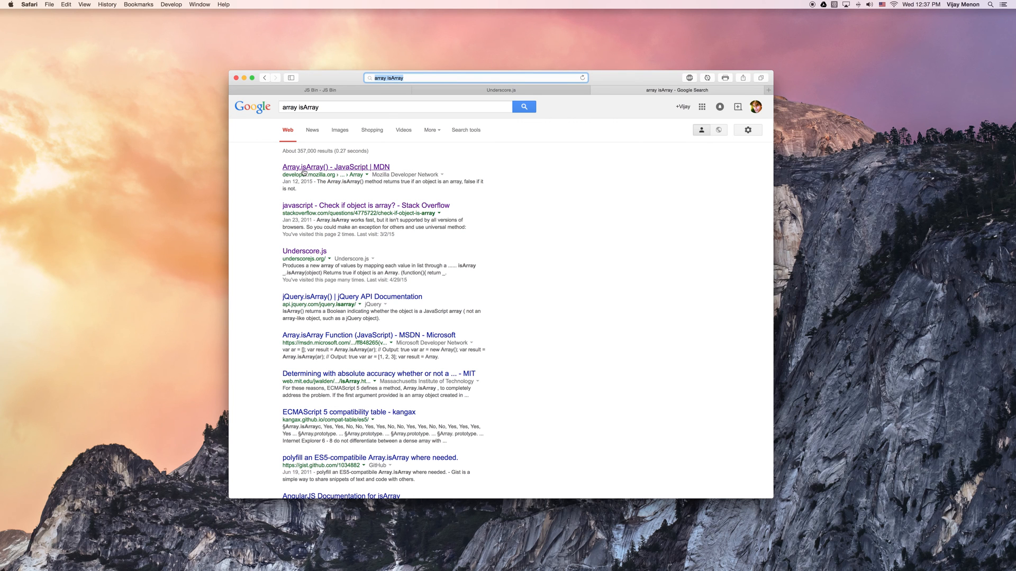
# Step: Open MDN's Array.isArray() article, select isArray in the syntax, and scroll through the examples
pyautogui.click(336, 167)
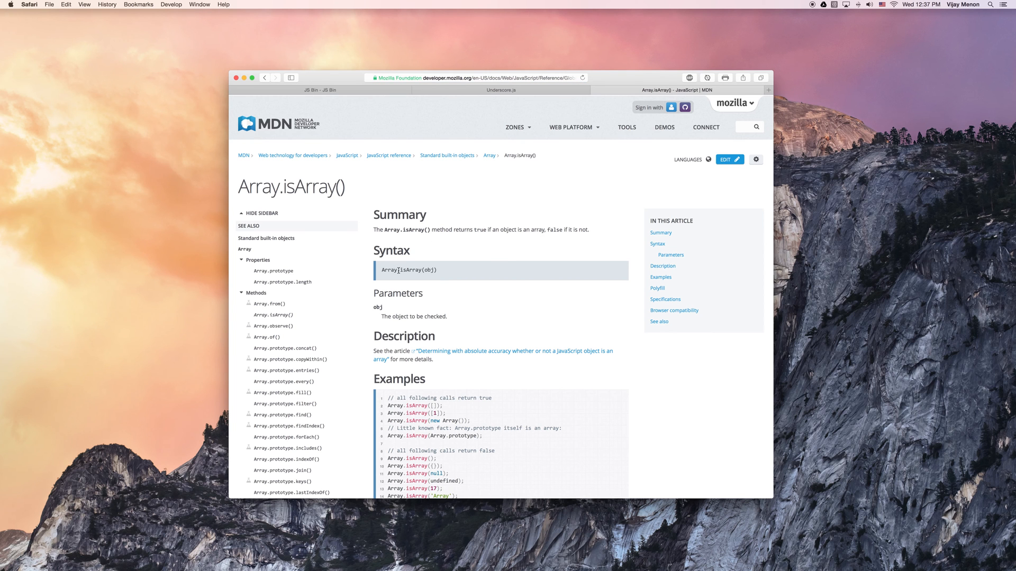
pyautogui.doubleClick(417, 270)
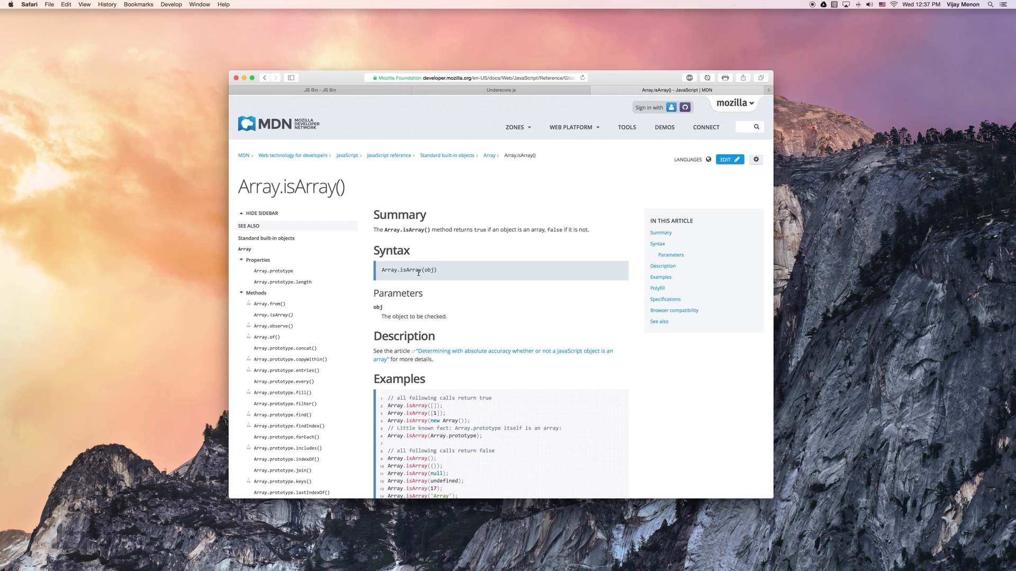
pyautogui.scroll(-3)
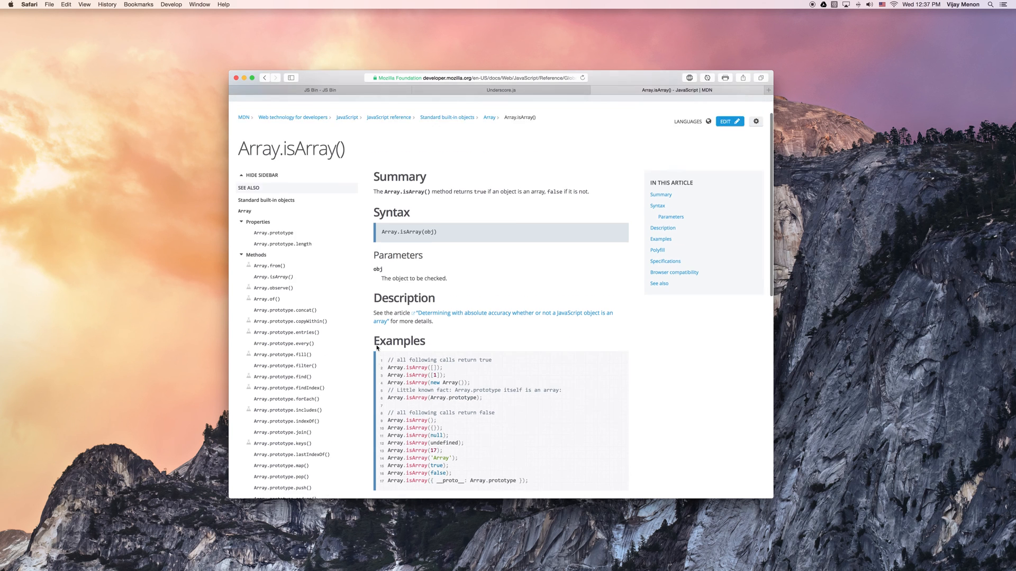
pyautogui.scroll(-3)
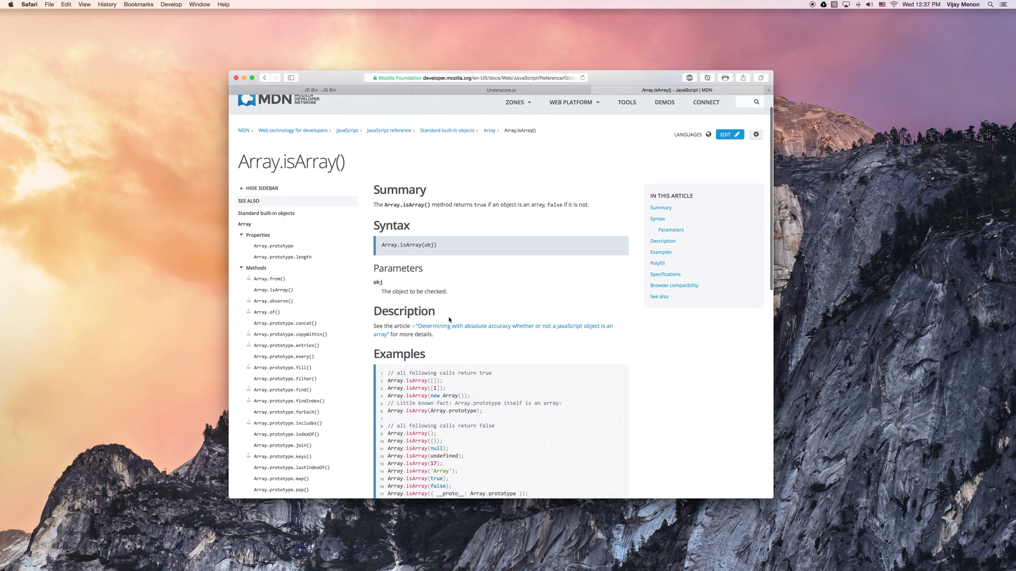
pyautogui.scroll(-3)
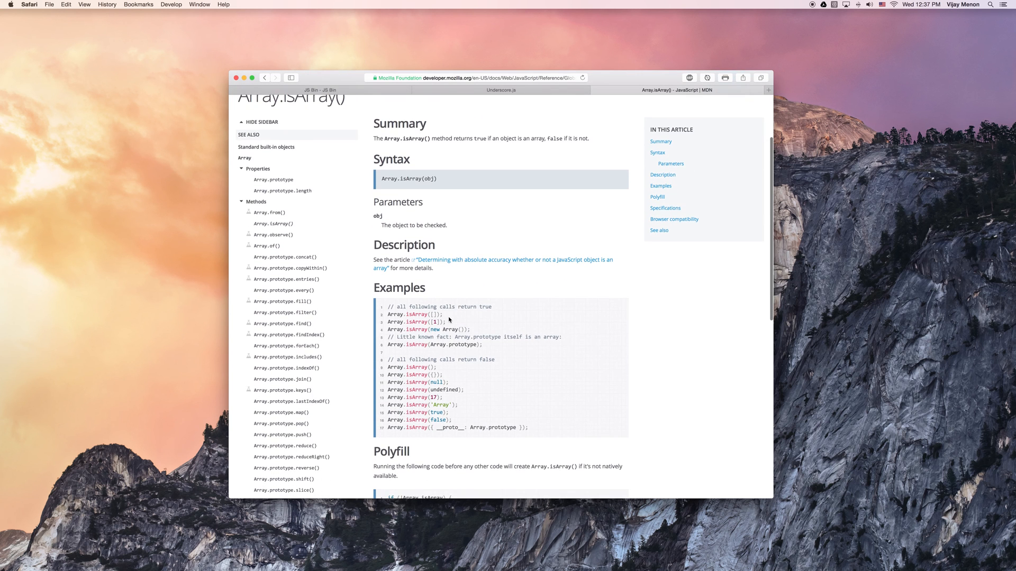
pyautogui.scroll(-3)
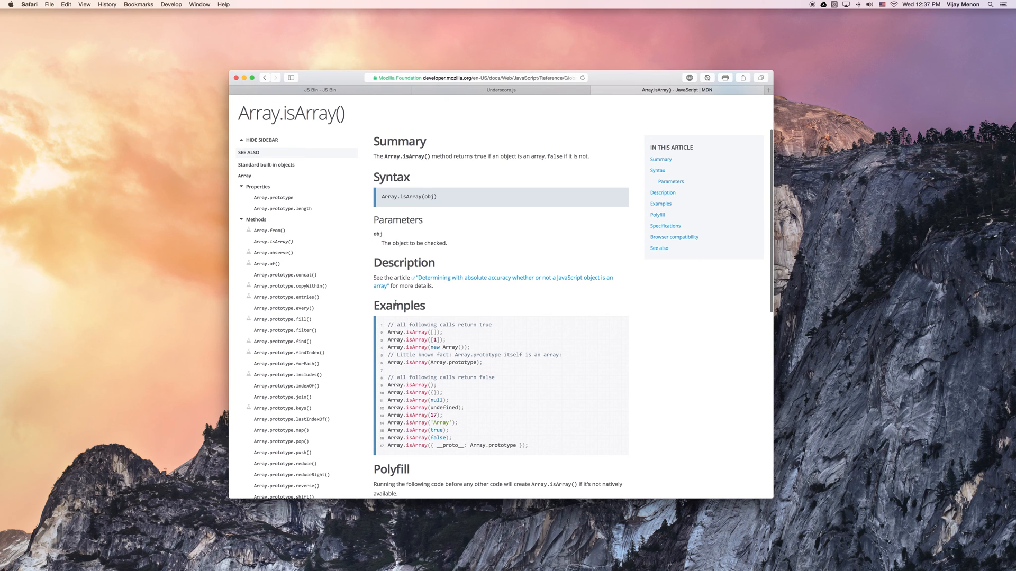
pyautogui.scroll(-3)
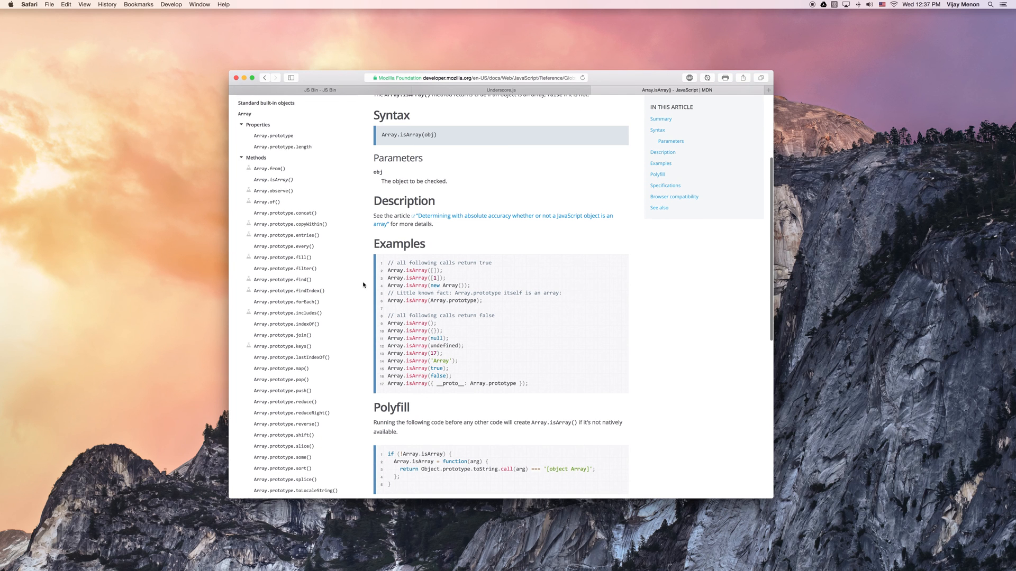
pyautogui.moveTo(430, 368)
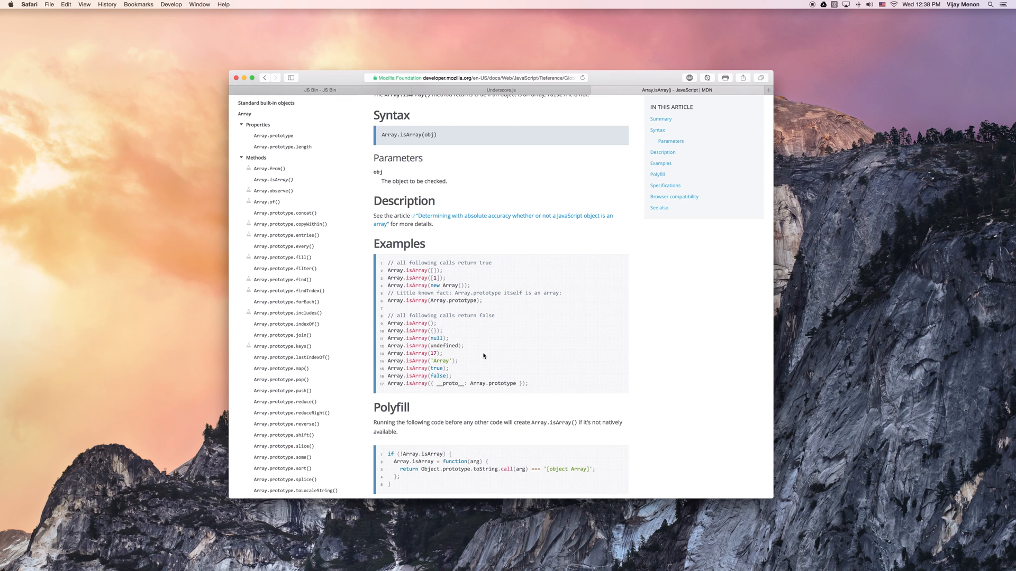
pyautogui.moveTo(471, 355)
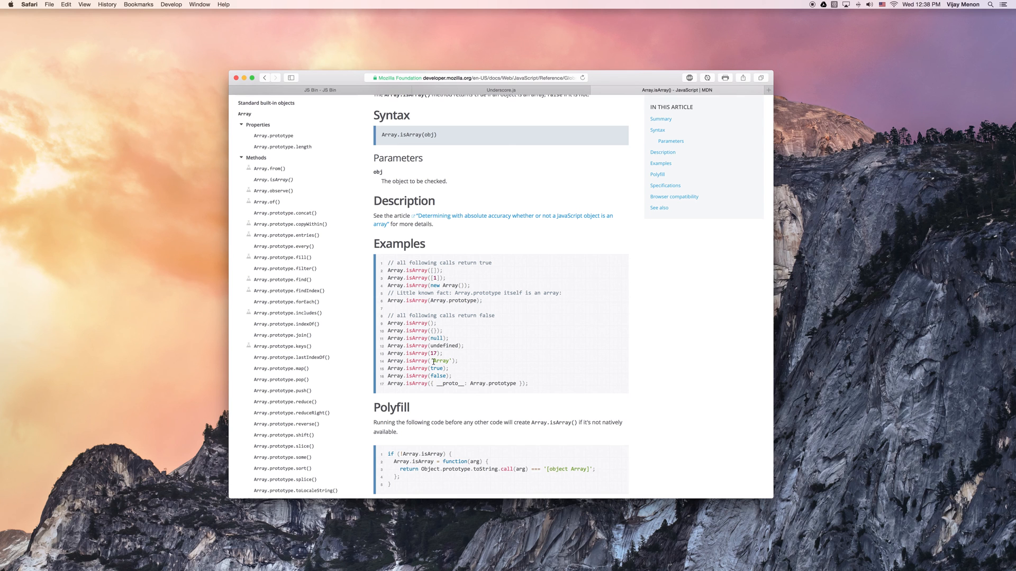
pyautogui.moveTo(459, 275)
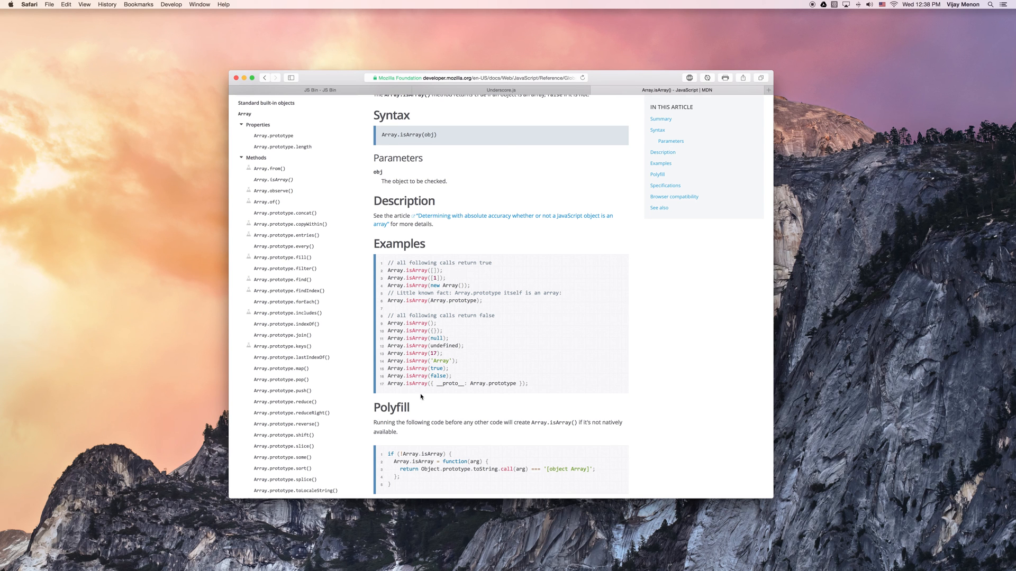
pyautogui.moveTo(589, 299)
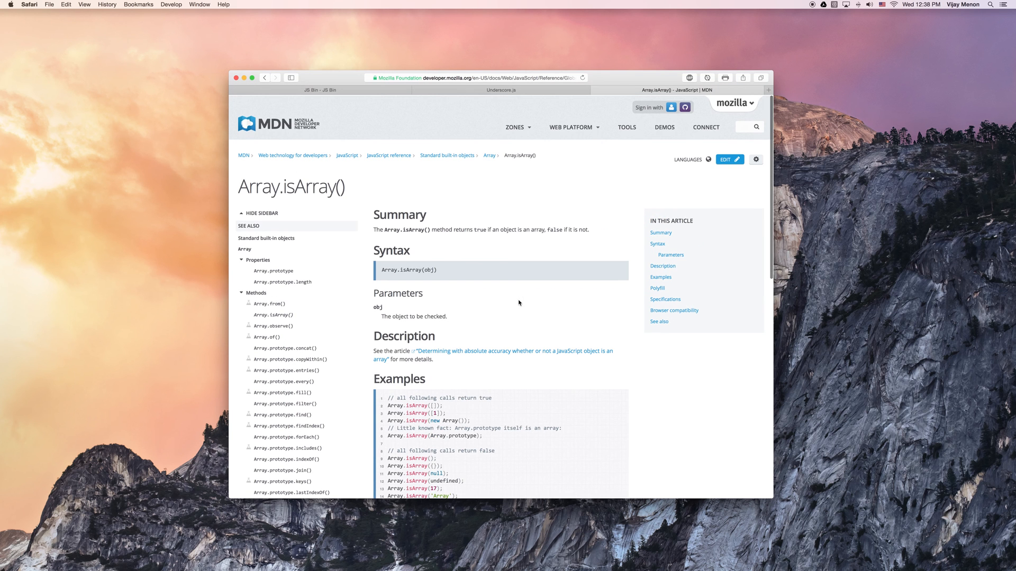
pyautogui.scroll(-3)
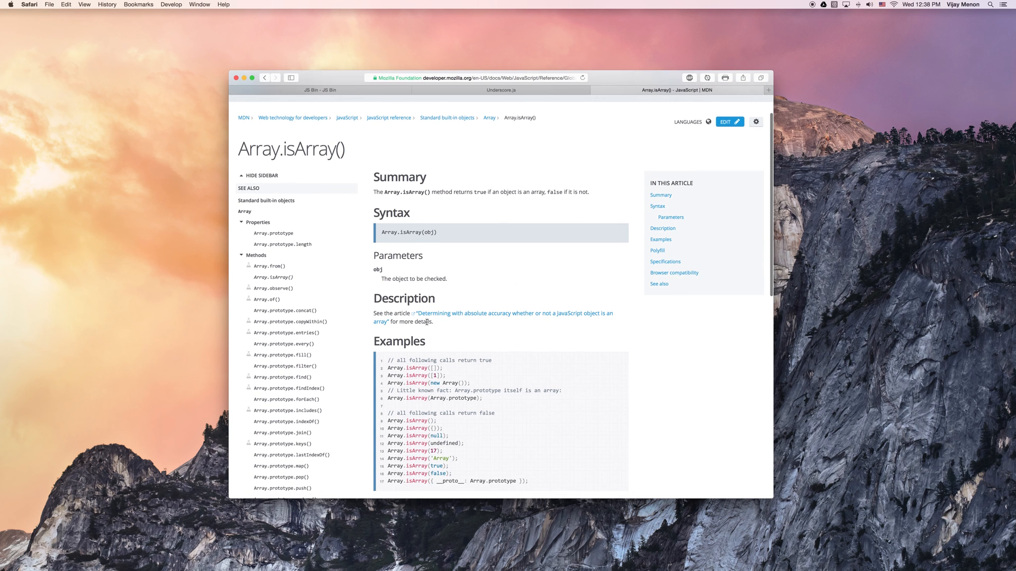
pyautogui.scroll(-3)
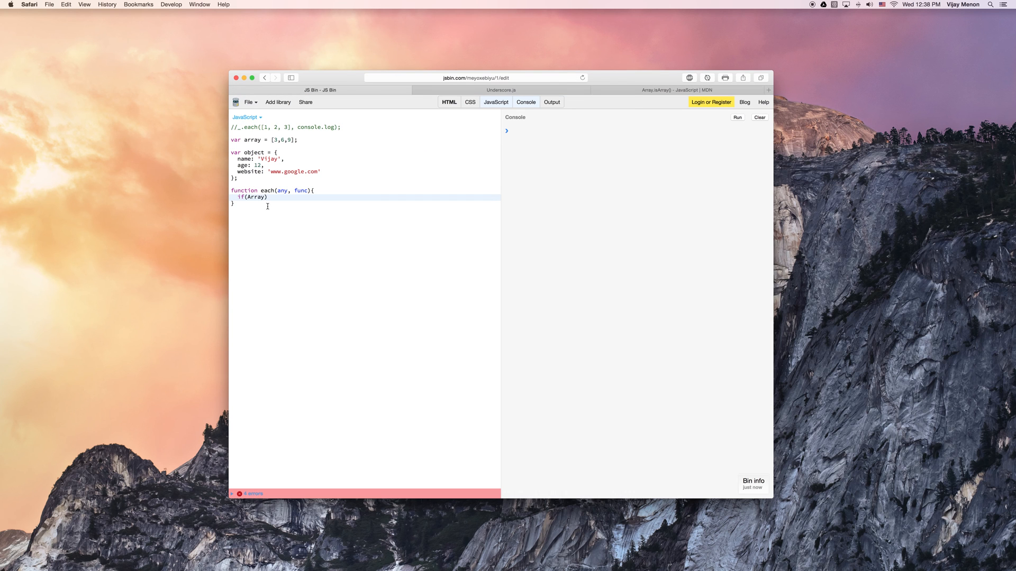
# Step: Make the if condition Array.isArray(any)
pyautogui.write('.is')
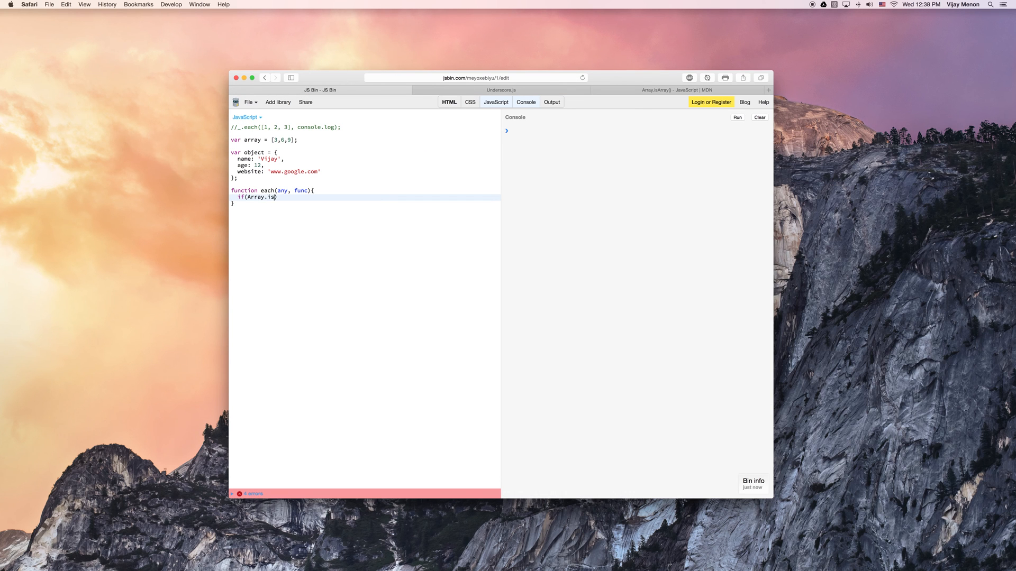
pyautogui.write('Array')
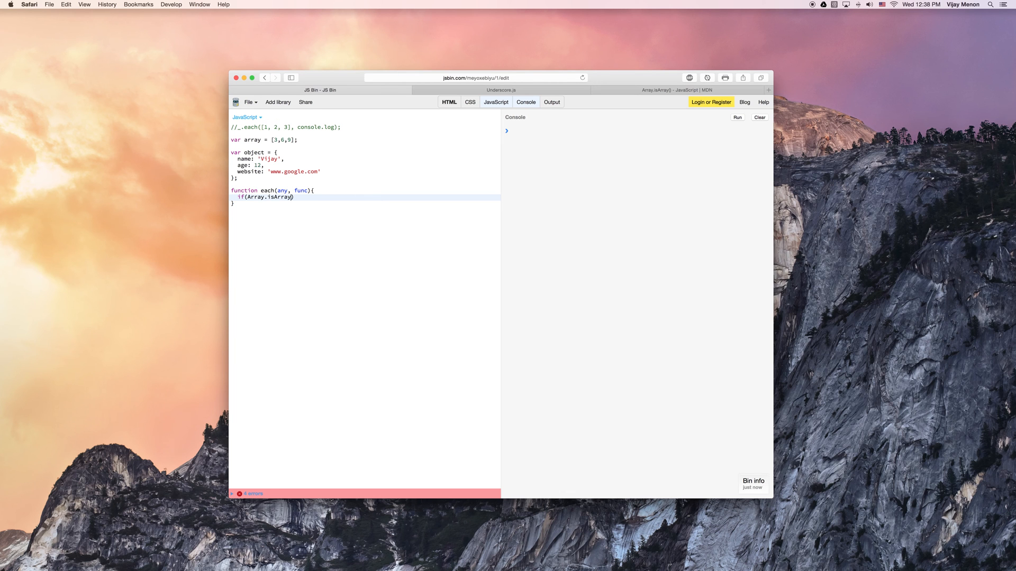
pyautogui.write('any)')
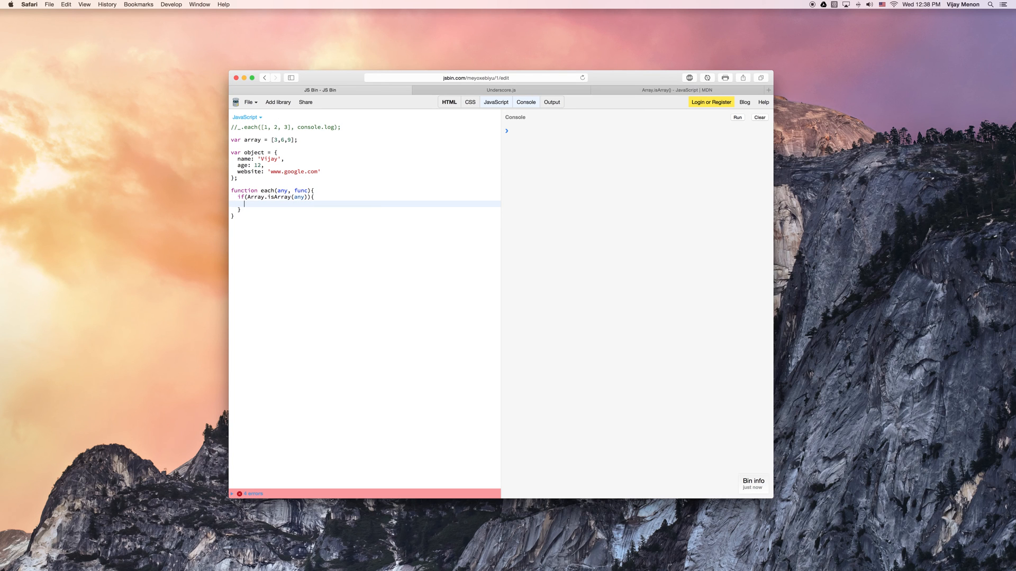
# Step: Begin a for loop with var i=0 and i<any.length
pyautogui.write('for(var )')
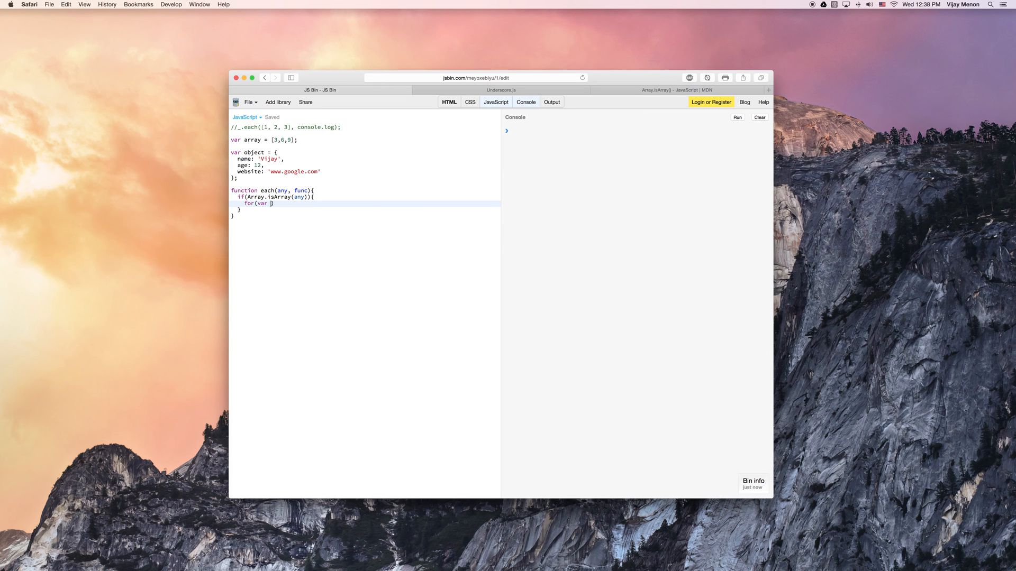
pyautogui.write('i')
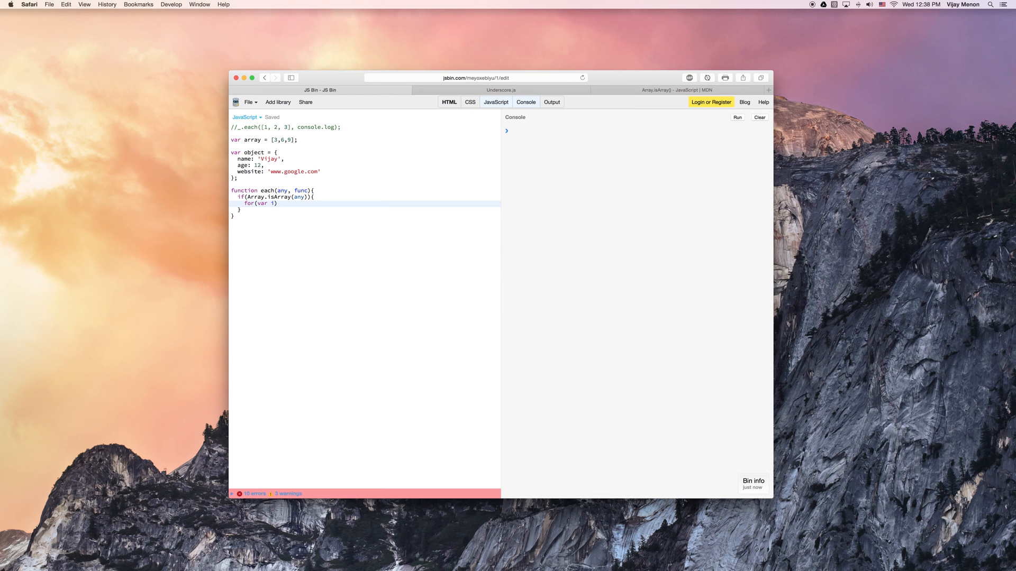
pyautogui.write('=0;')
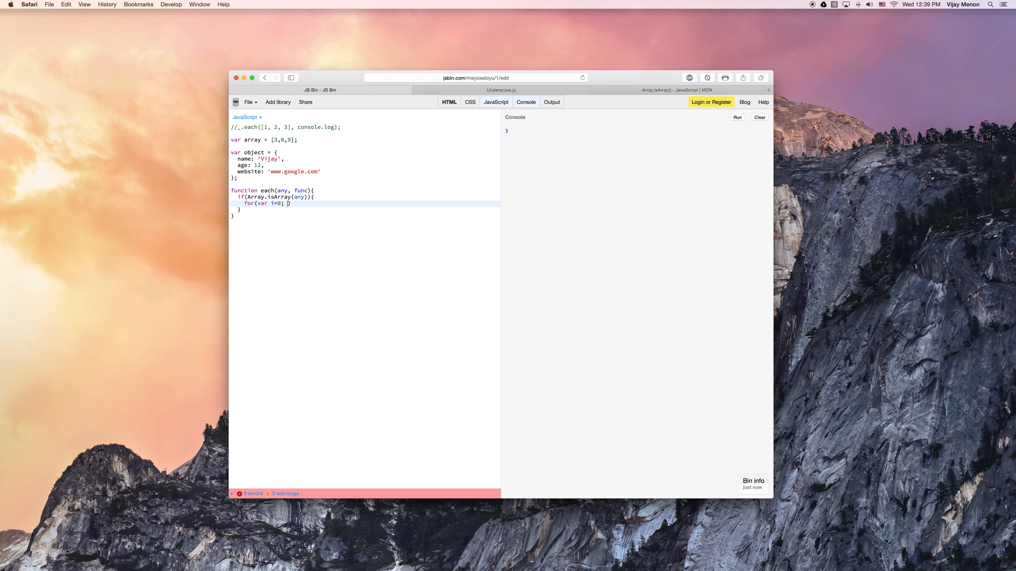
pyautogui.write('any')
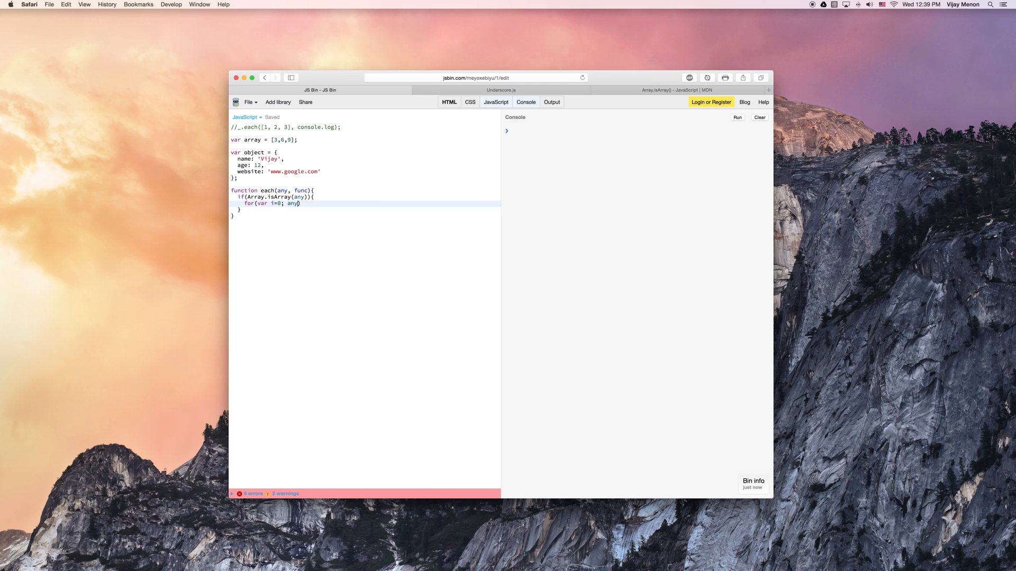
pyautogui.write('i<any')
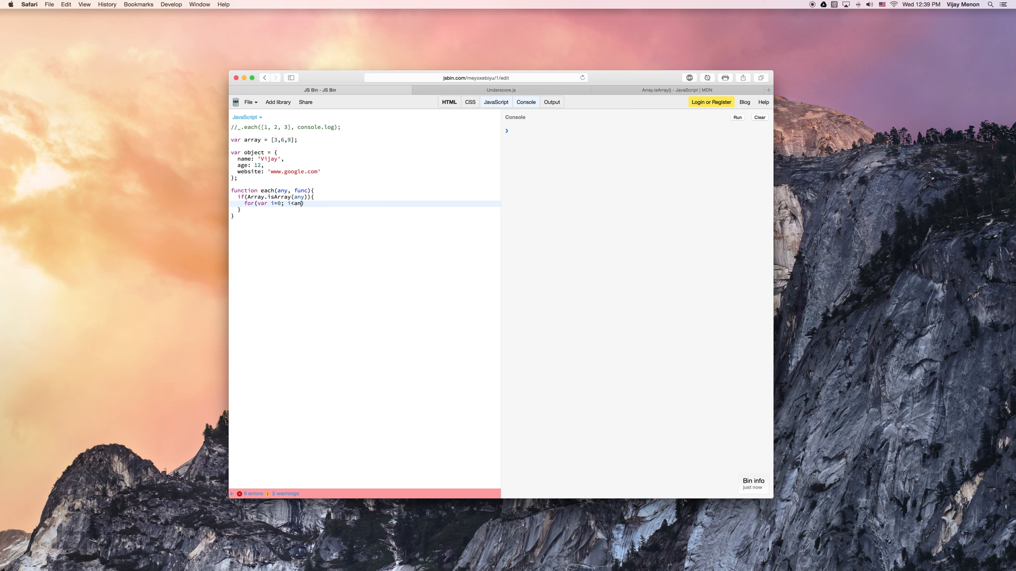
pyautogui.write('.length; i++')
pyautogui.write('func')
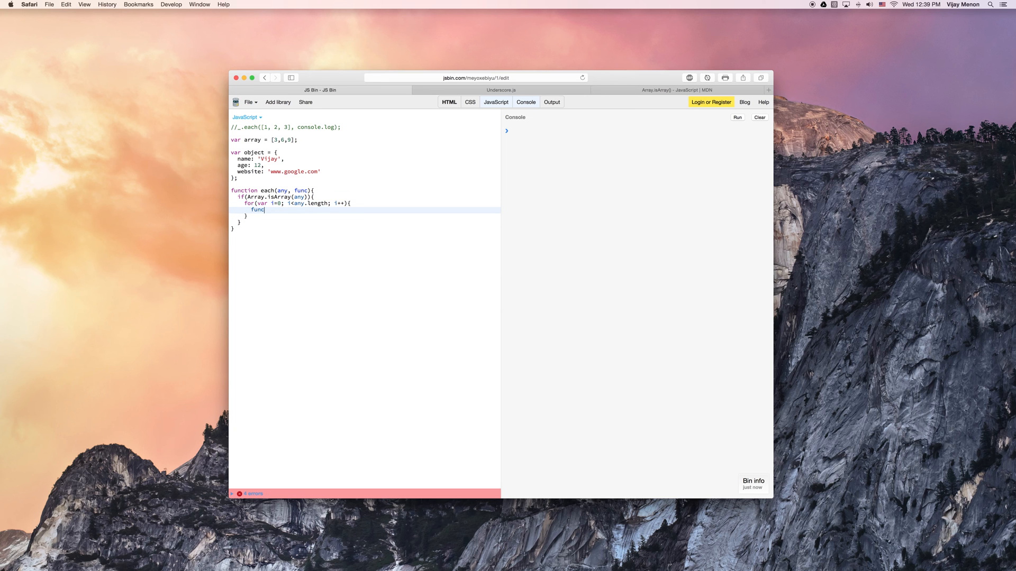
# Step: Inside the loop, call func(any[i], i, any)
pyautogui.write('()')
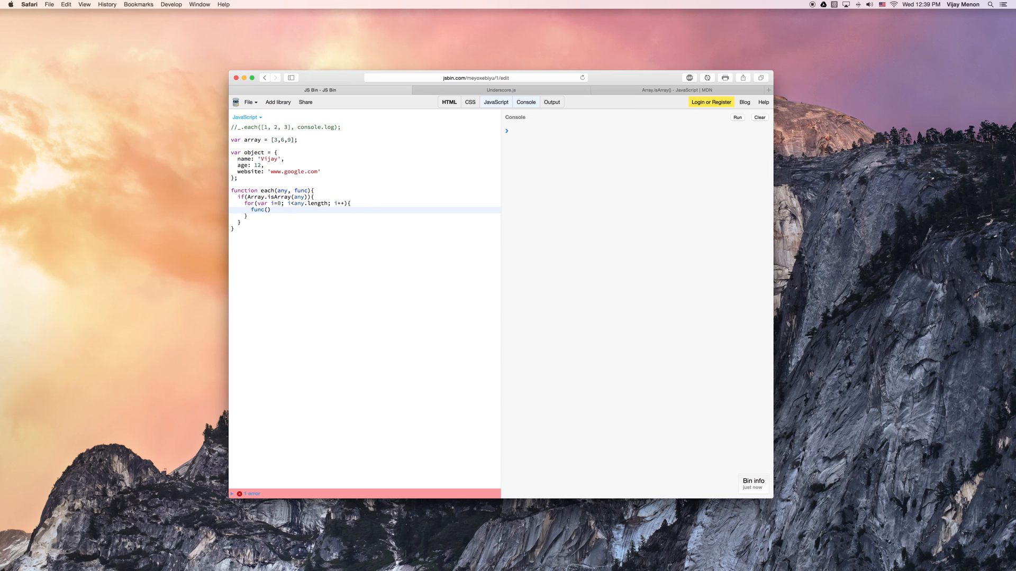
pyautogui.write('o')
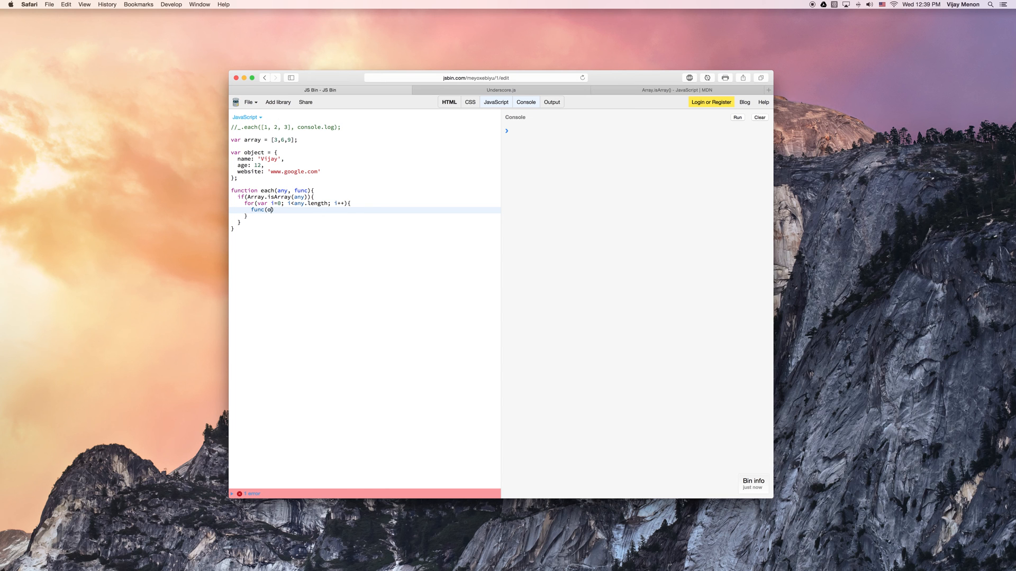
pyautogui.write('any[]')
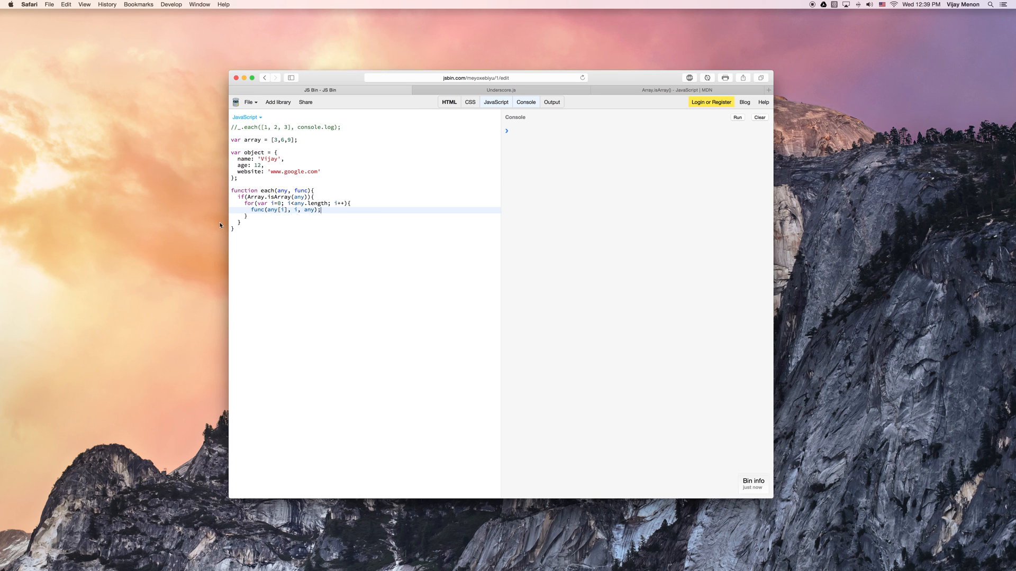
pyautogui.moveTo(272, 213)
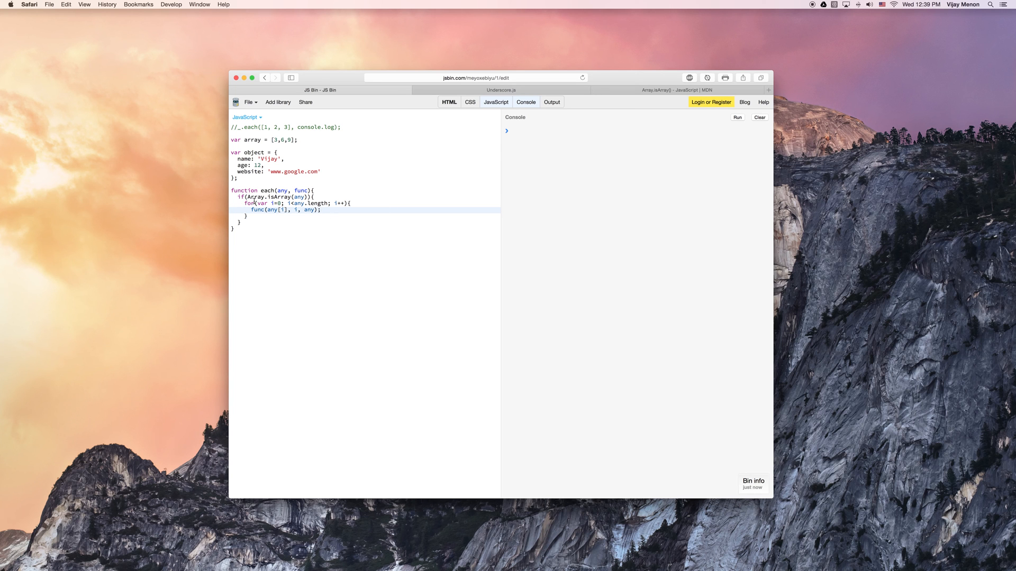
pyautogui.moveTo(280, 191)
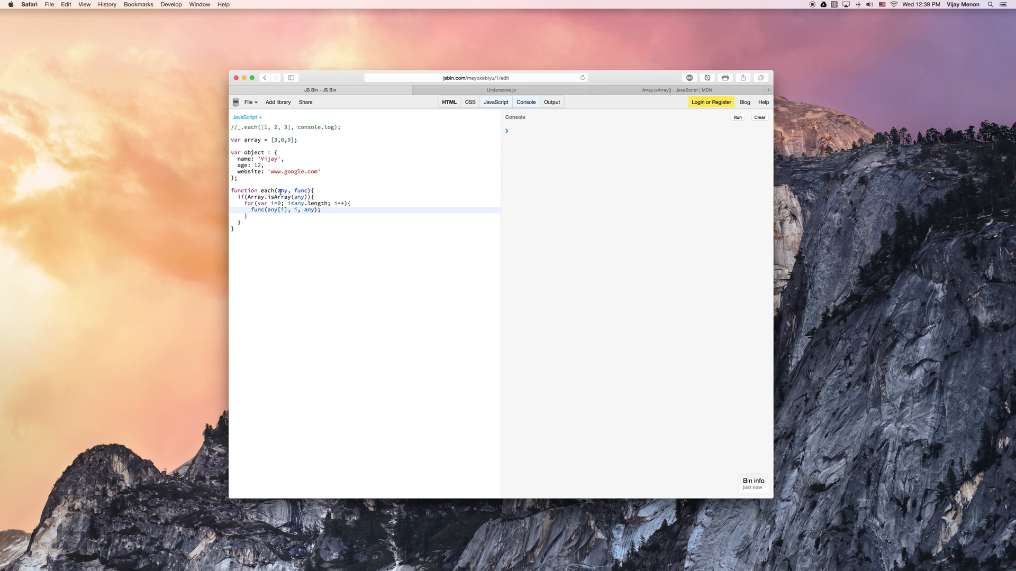
pyautogui.moveTo(249, 220)
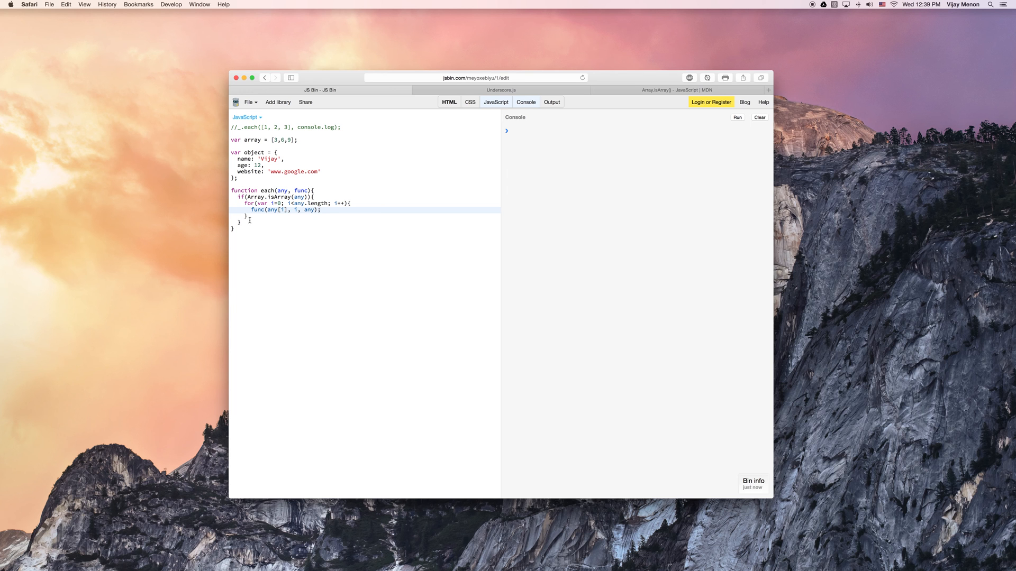
# Step: Add an else branch containing an //object comment
pyautogui.write('else')
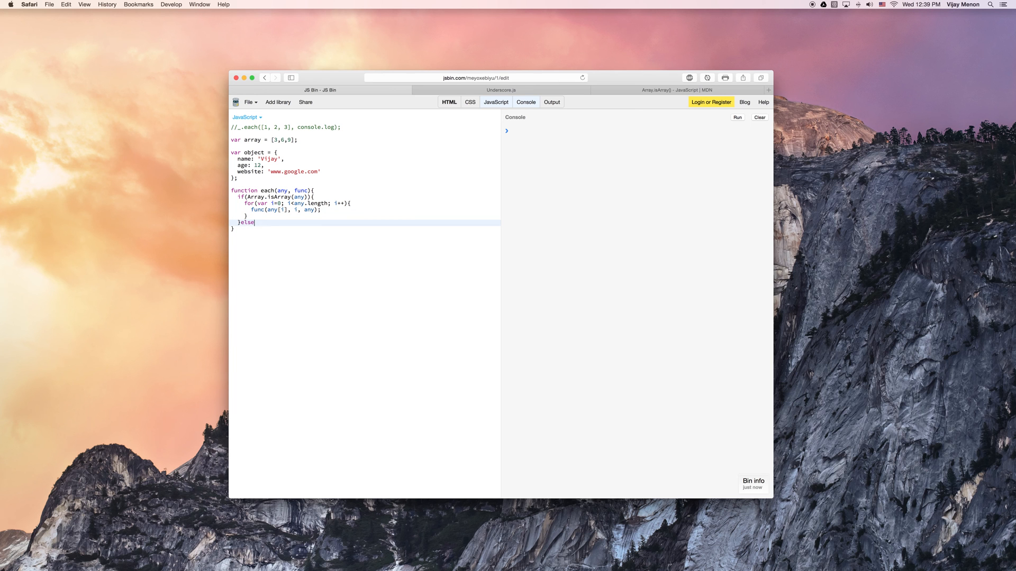
pyautogui.write('{')
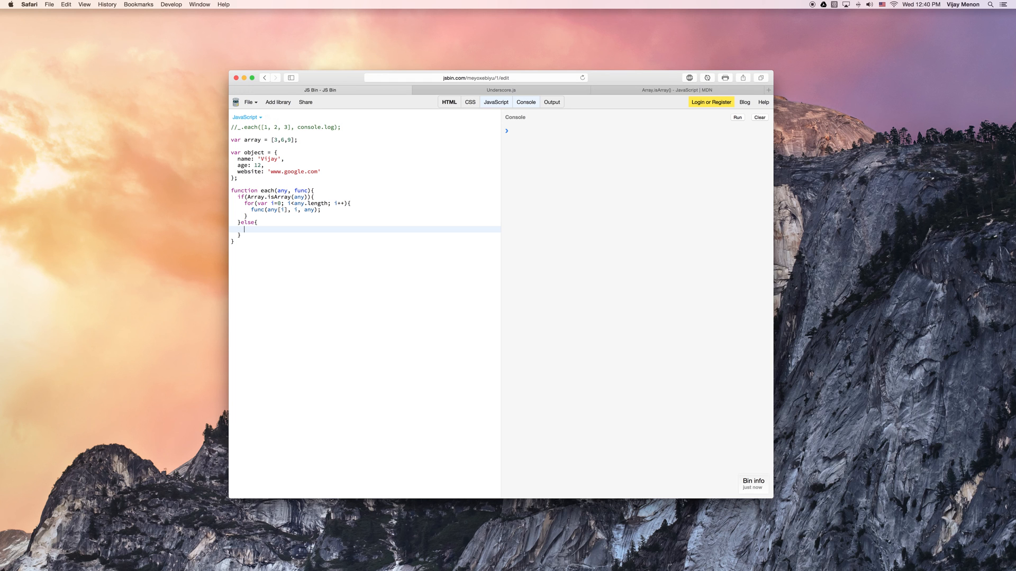
pyautogui.write('//objex')
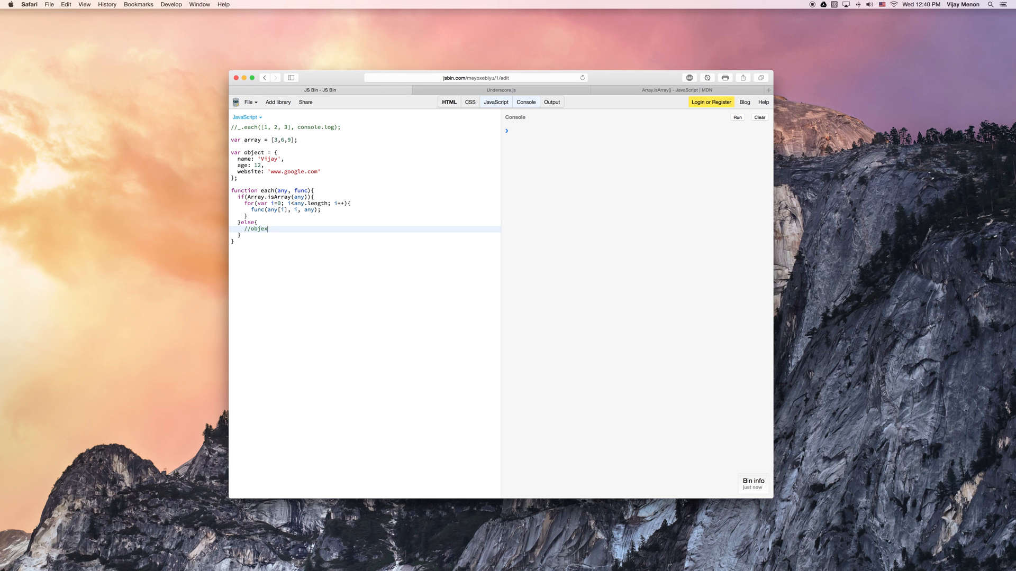
pyautogui.write('t')
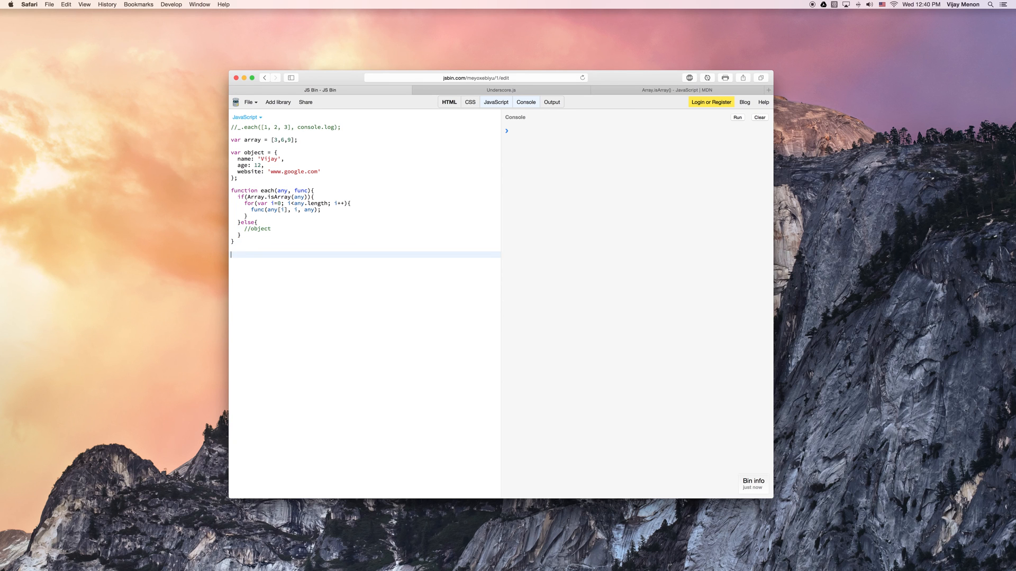
# Step: Start the each call with array as the first argument and a function callback
pyautogui.write('each(a')
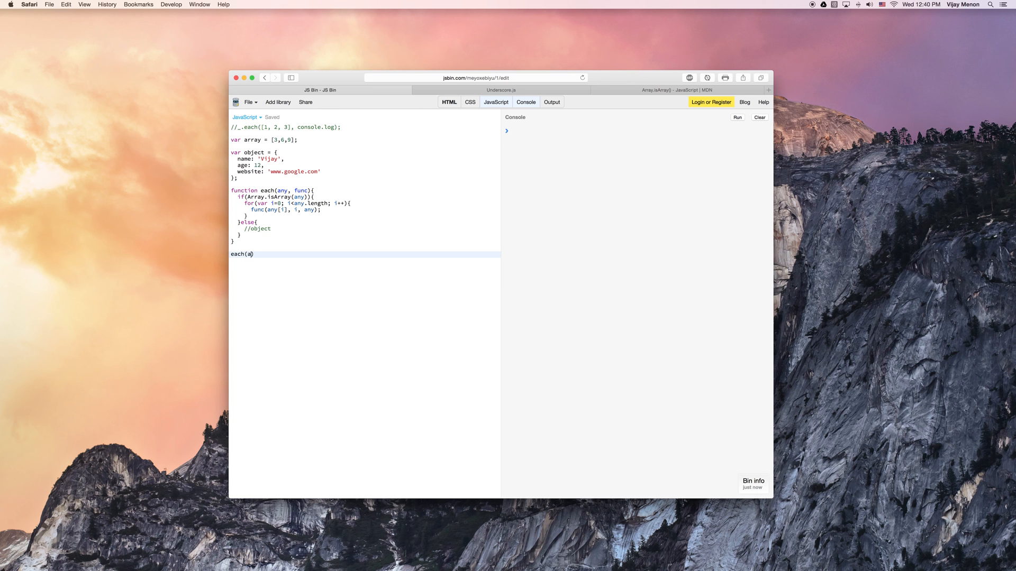
pyautogui.press('backspace')
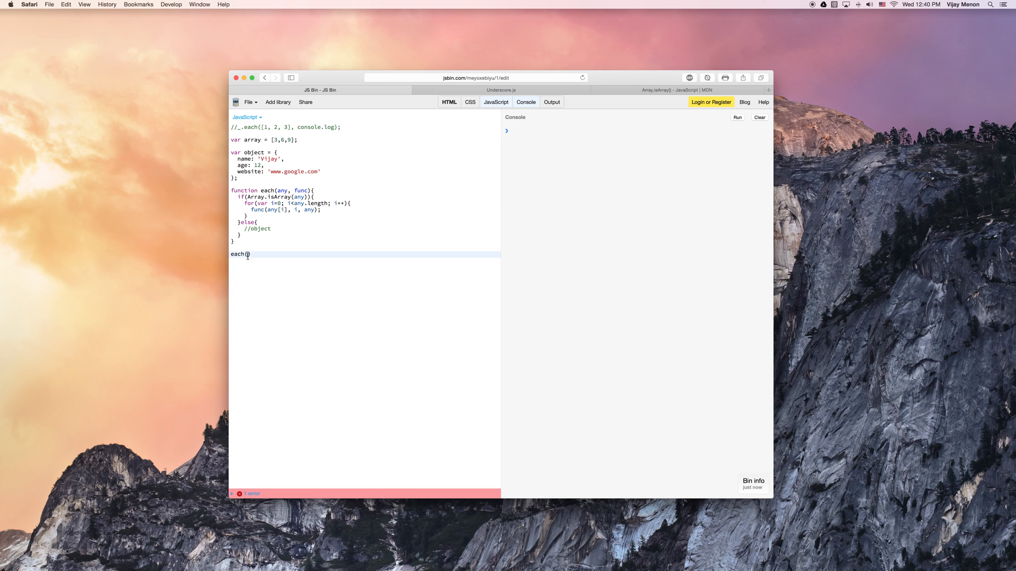
pyautogui.write('array,')
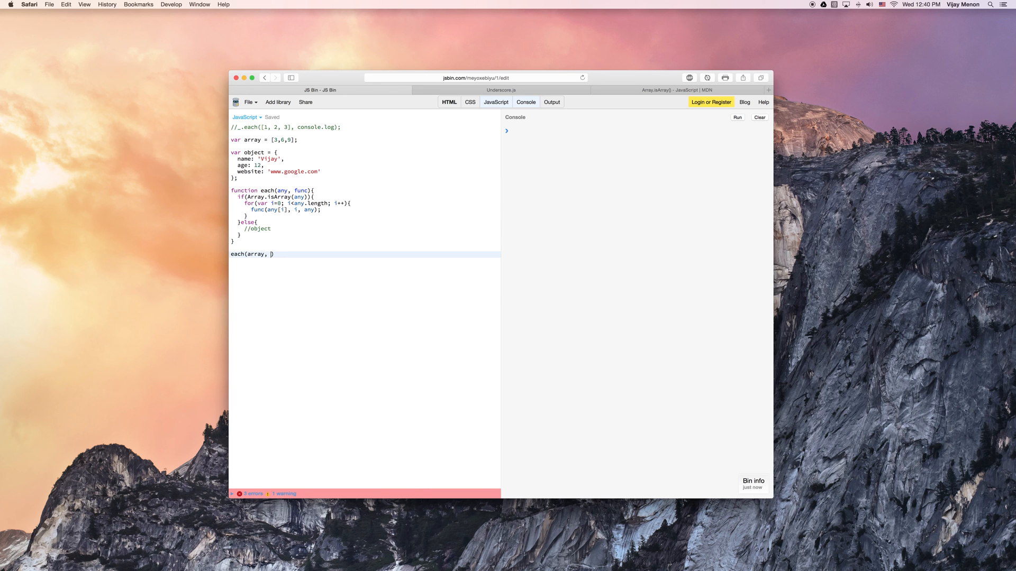
pyautogui.write('function(')
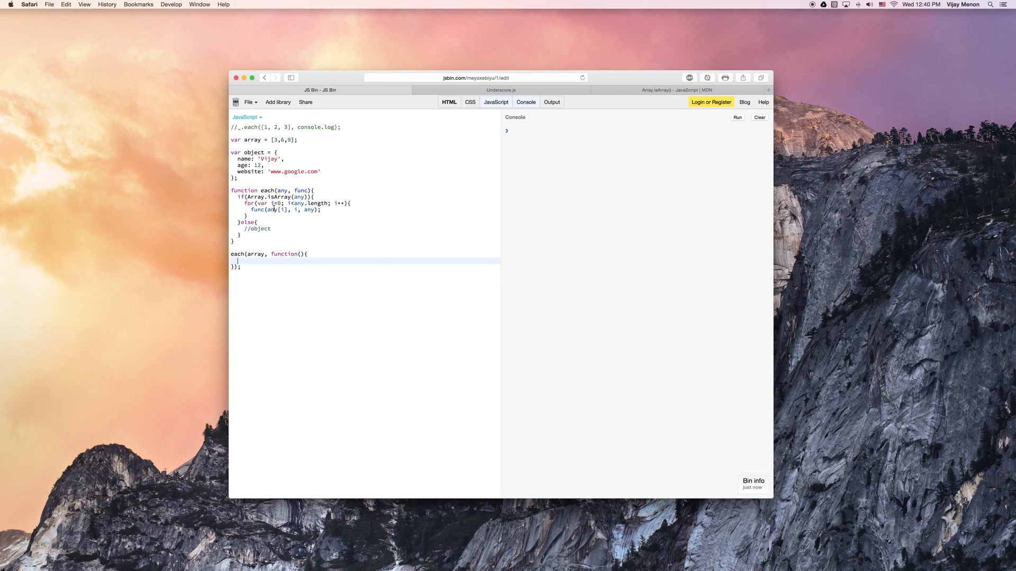
# Step: Give the callback parameters value, index and the body console.log(value + " " + index);
pyautogui.click(298, 209)
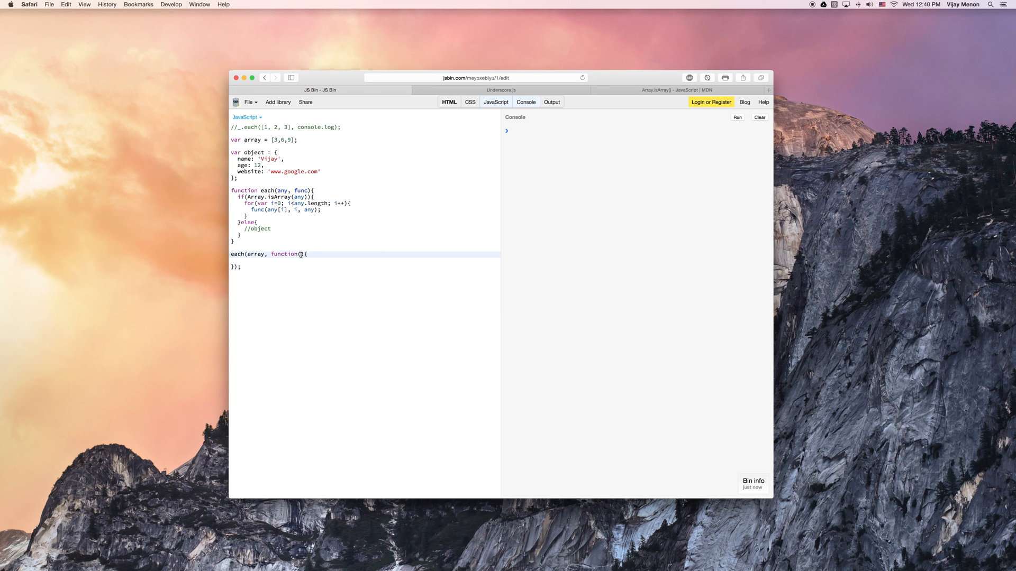
pyautogui.write('value')
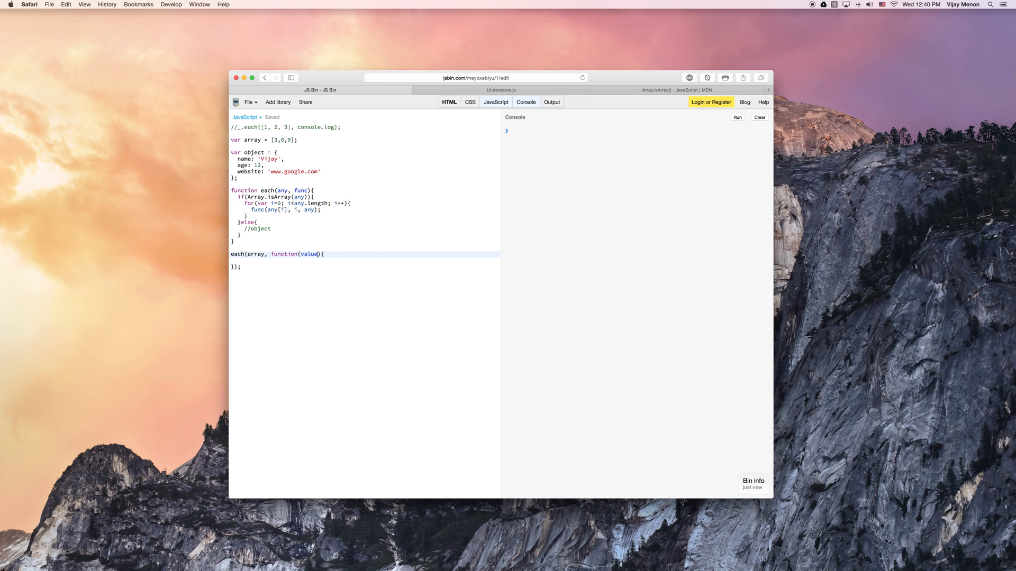
pyautogui.write(', index')
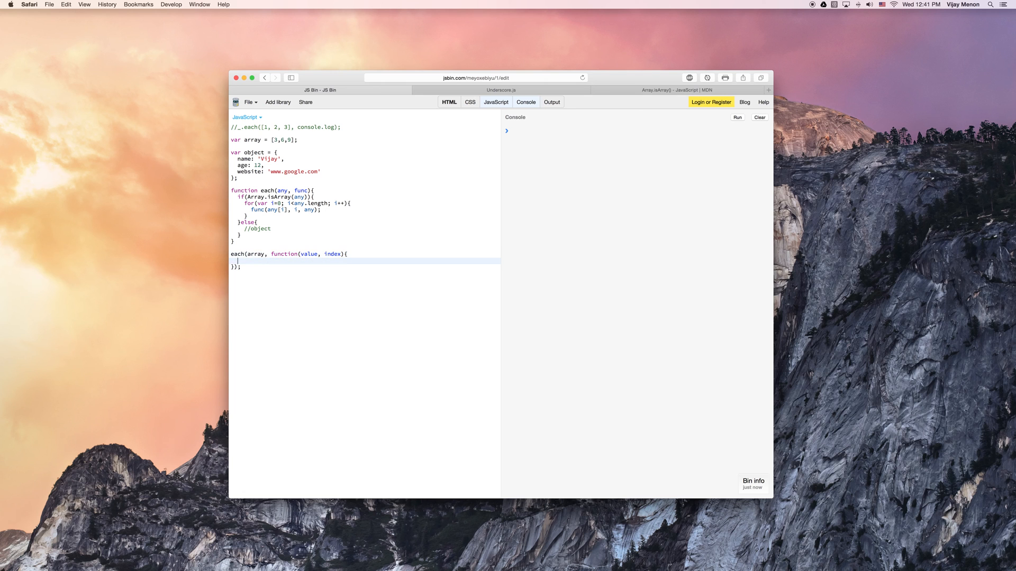
pyautogui.write('console')
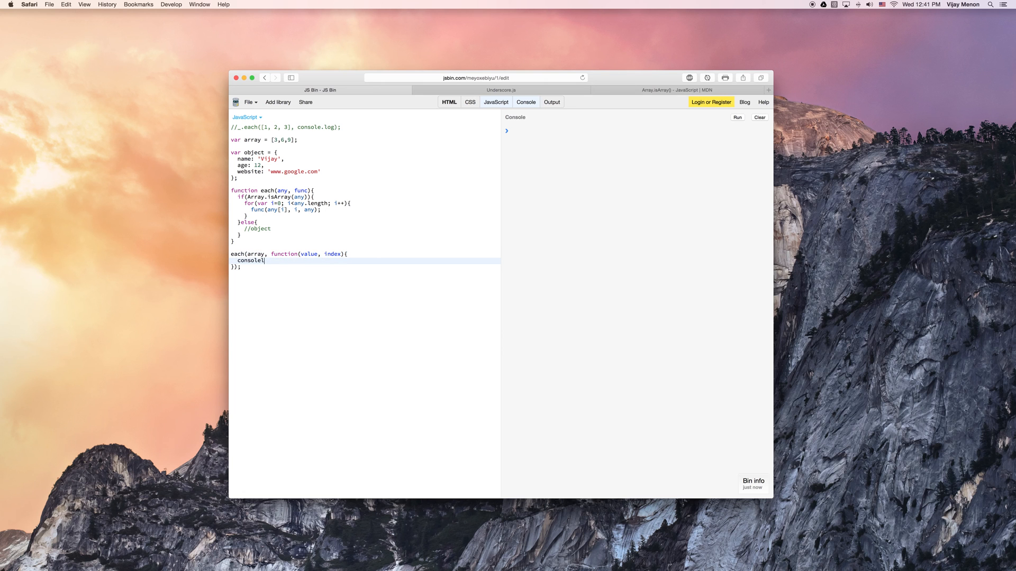
pyautogui.write('.log()')
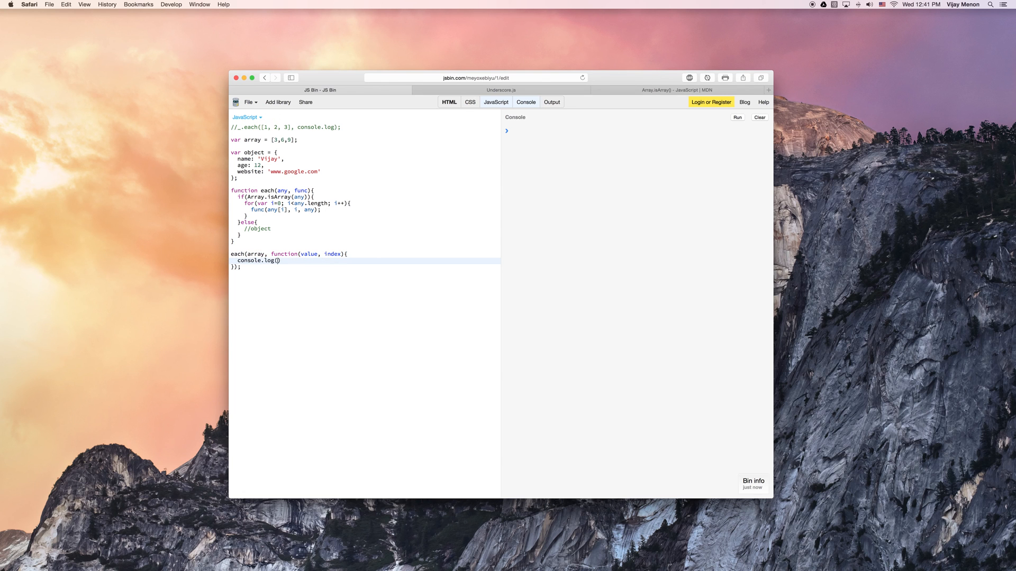
pyautogui.write('value')
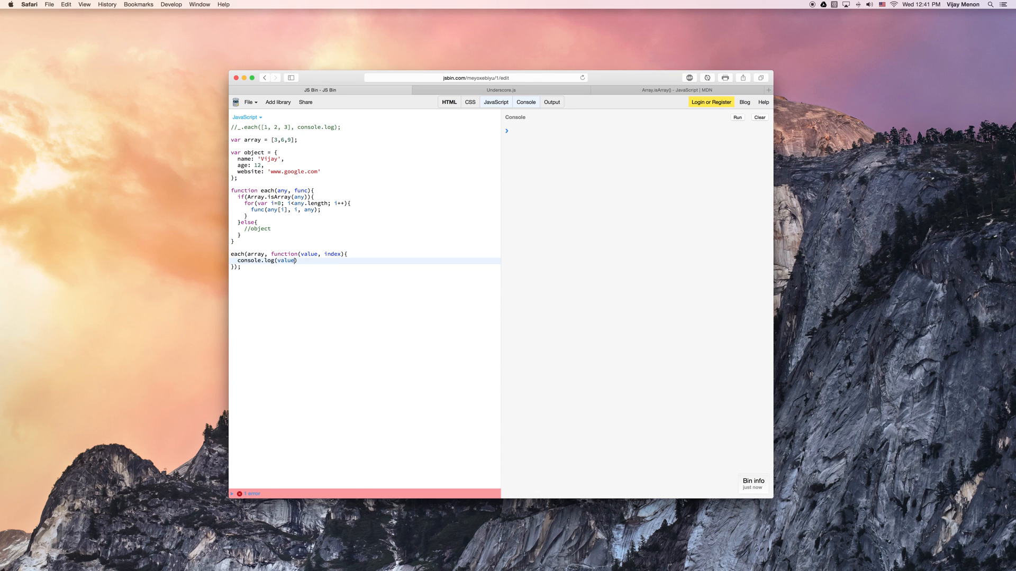
pyautogui.write('+ " " +')
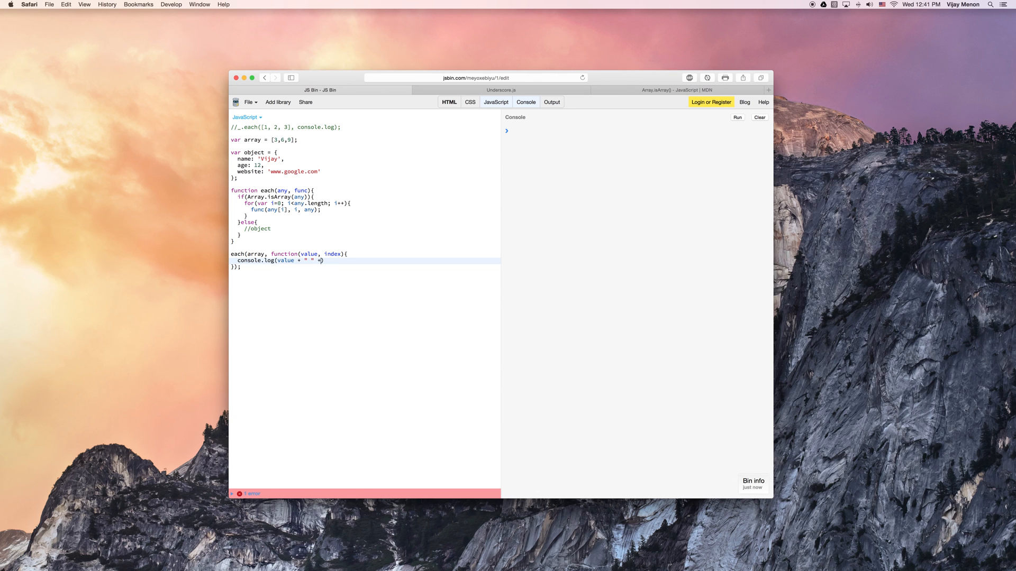
pyautogui.write('index);')
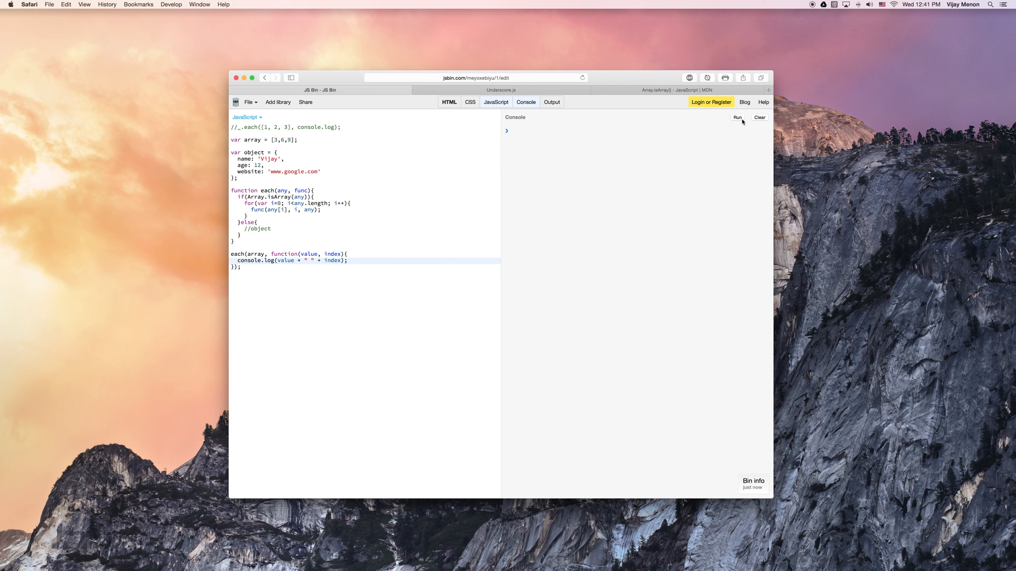
# Step: Run the code to log values with indexes, clear and rerun, then view the underscore.js source
pyautogui.click(737, 117)
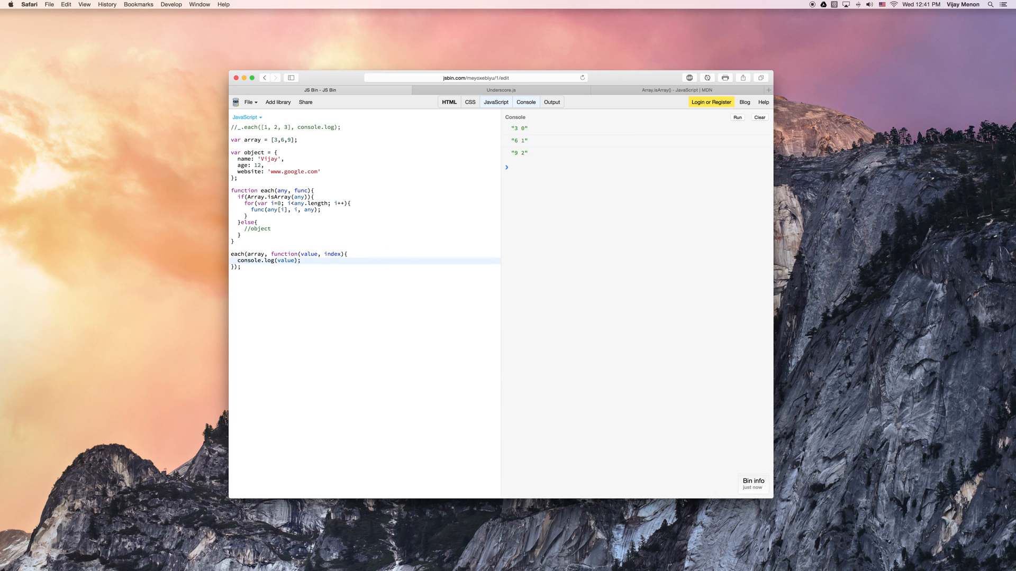
pyautogui.click(759, 117)
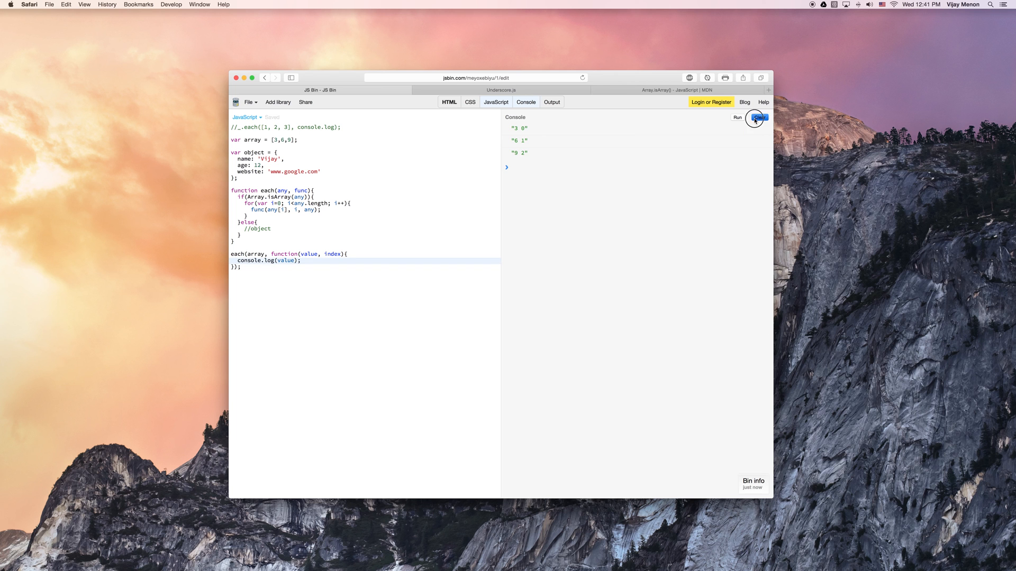
pyautogui.click(759, 117)
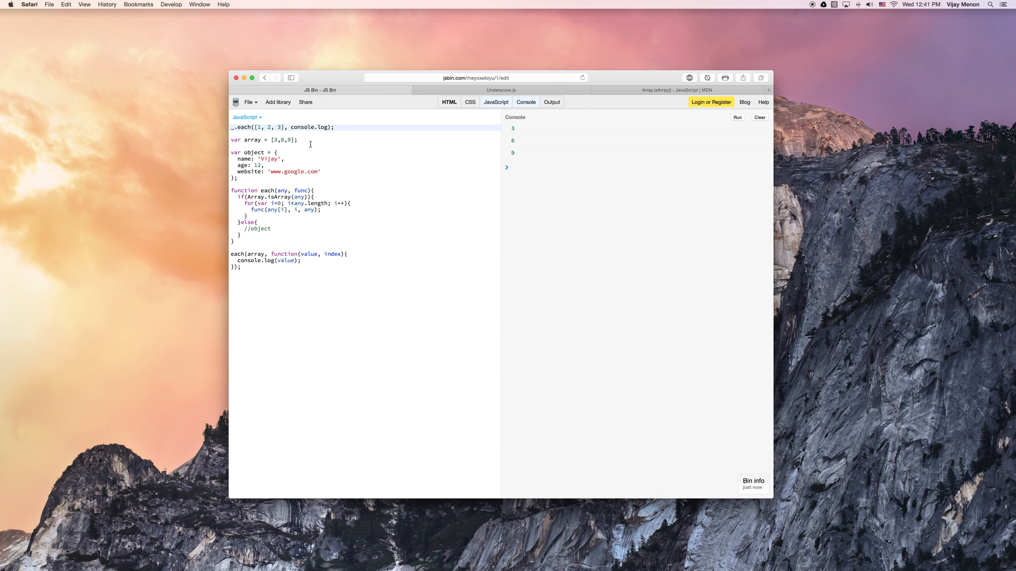
pyautogui.click(500, 90)
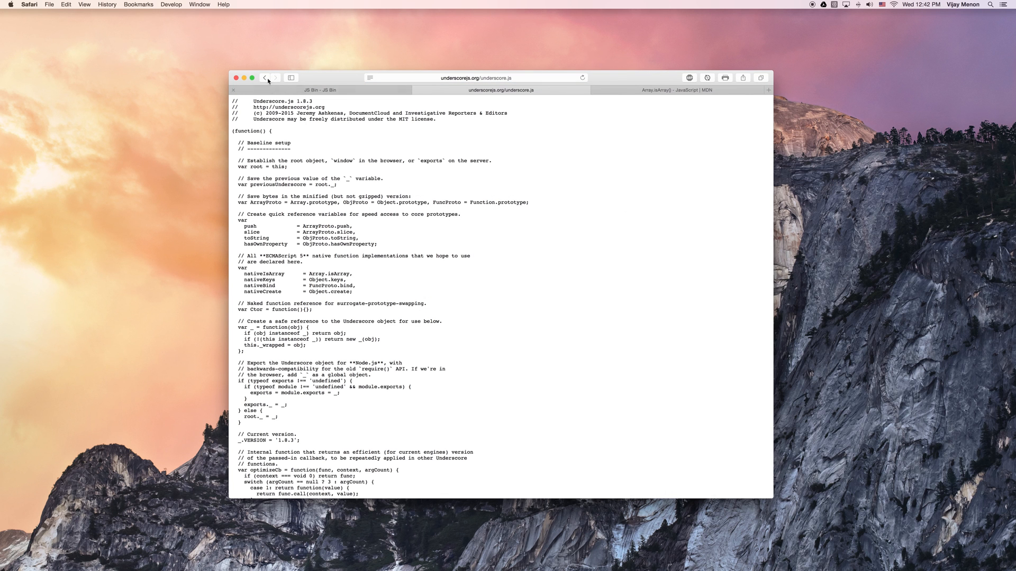
# Step: Go from the Underscore homepage to the minified source, then back to the development source
pyautogui.click(471, 78)
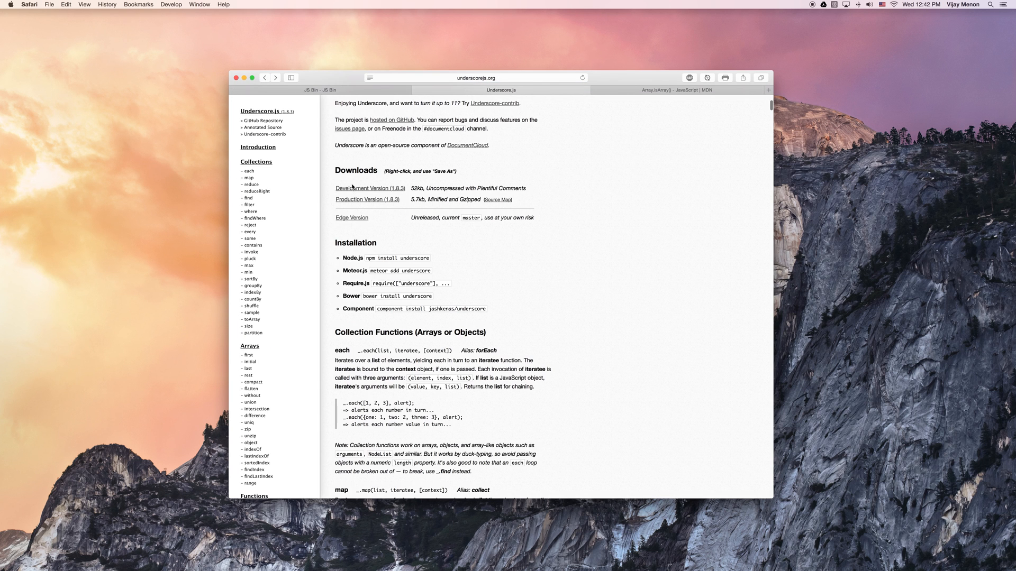
pyautogui.click(368, 199)
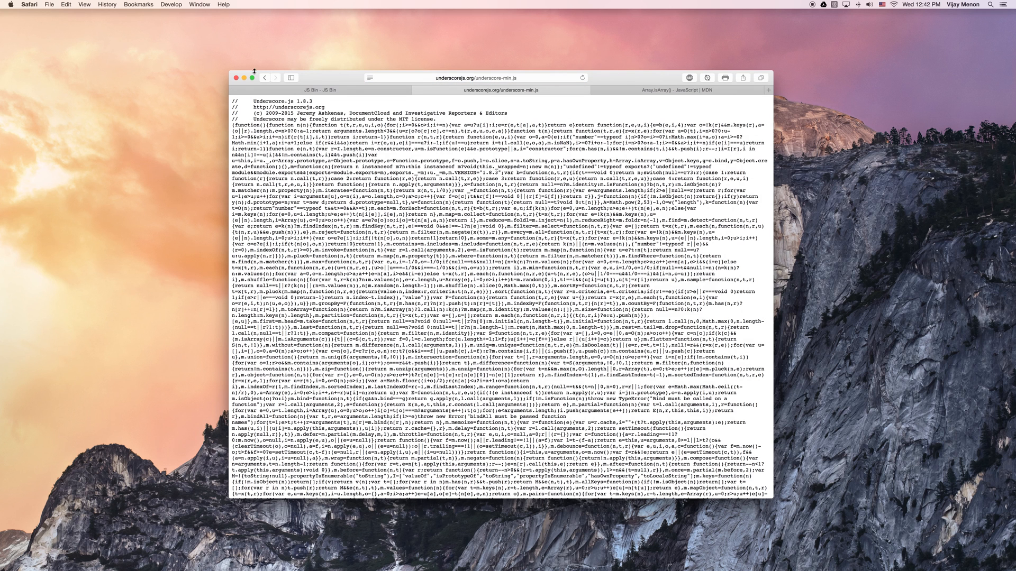
pyautogui.click(499, 89)
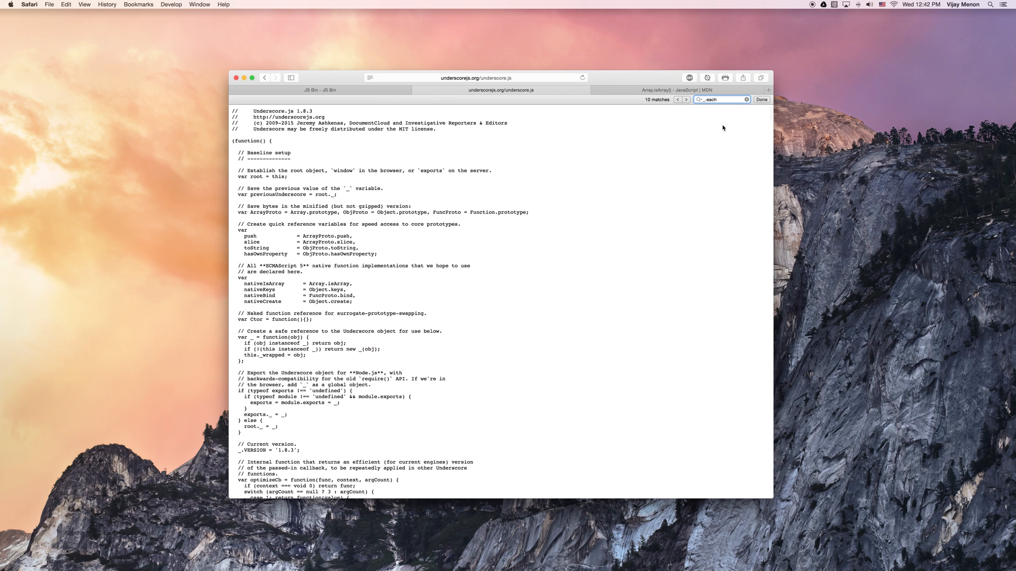
pyautogui.moveTo(722, 128)
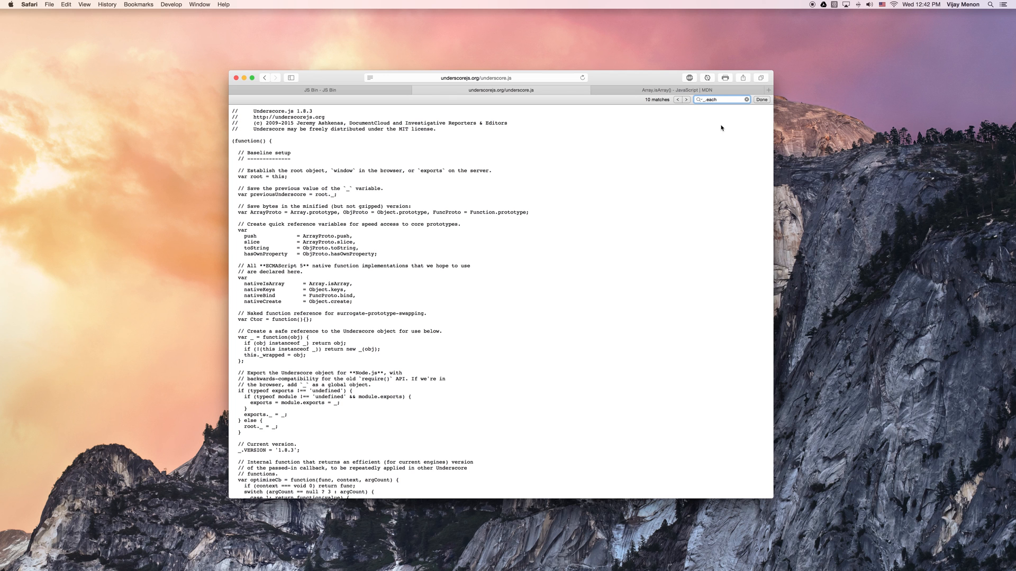
# Step: Jump to Underscore's _.each implementation, read through its code, and return to JS Bin
pyautogui.press('Backspace')
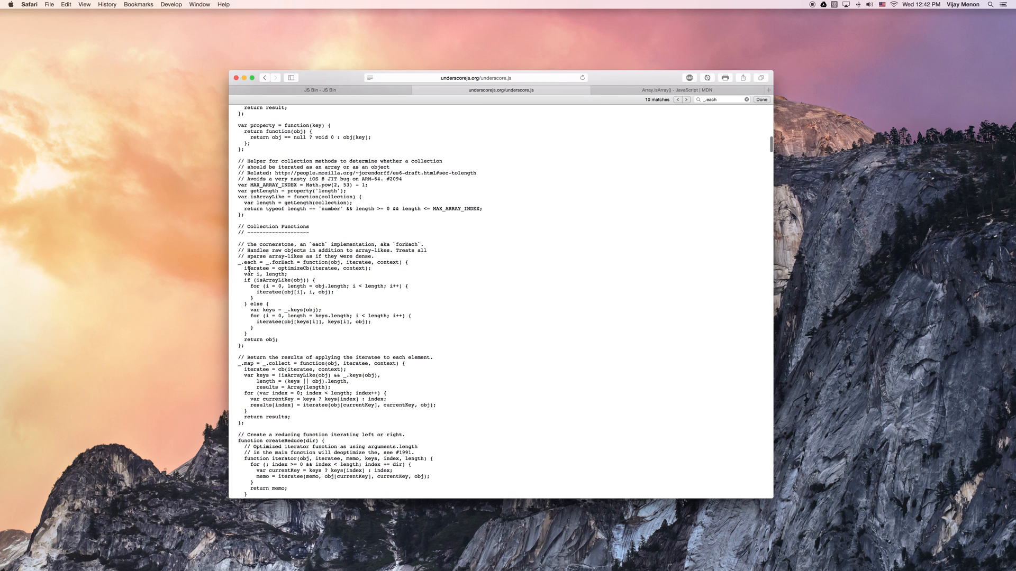
pyautogui.moveTo(242, 263); pyautogui.dragTo(251, 344)
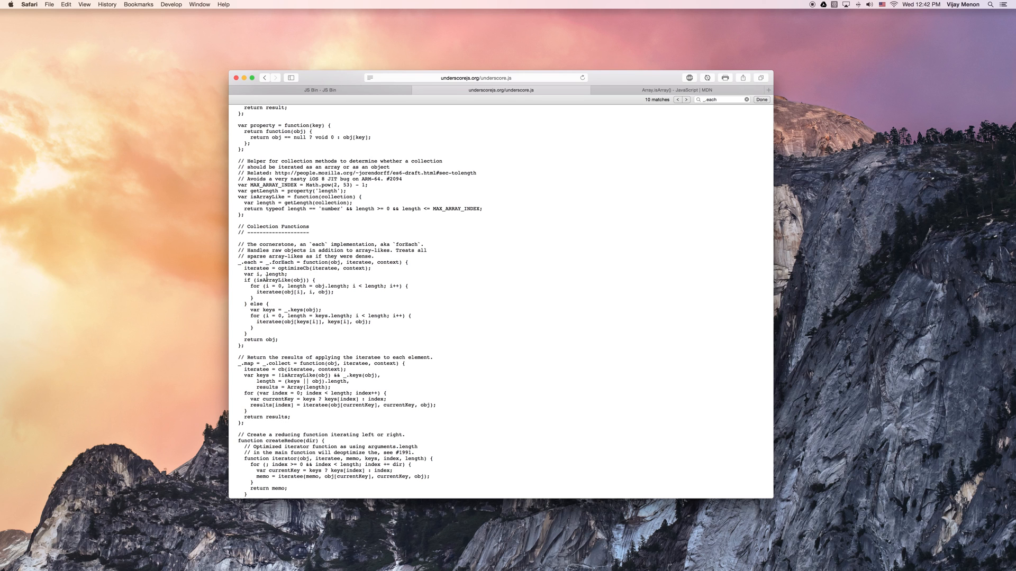
pyautogui.doubleClick(271, 280)
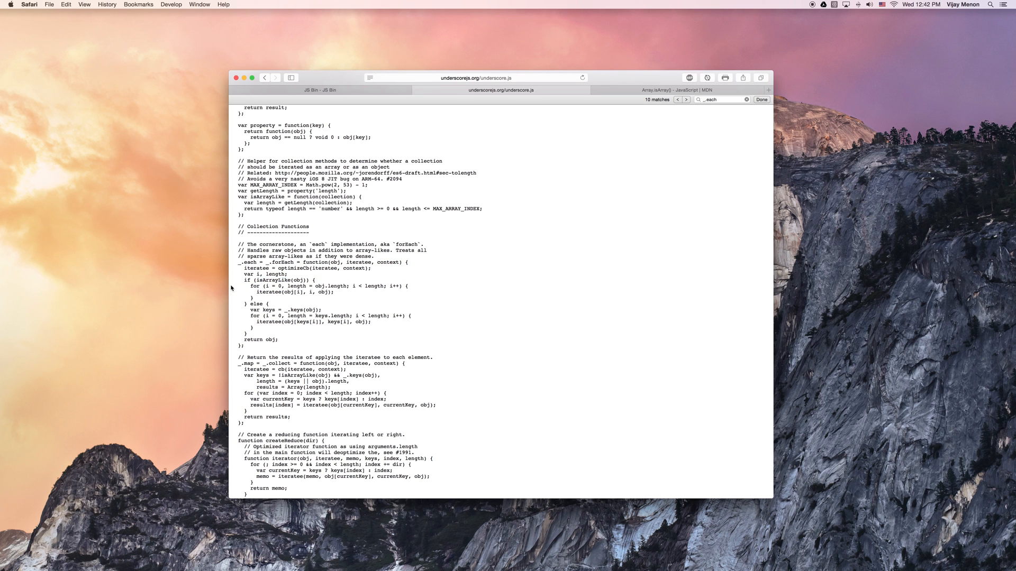
pyautogui.moveTo(282, 294)
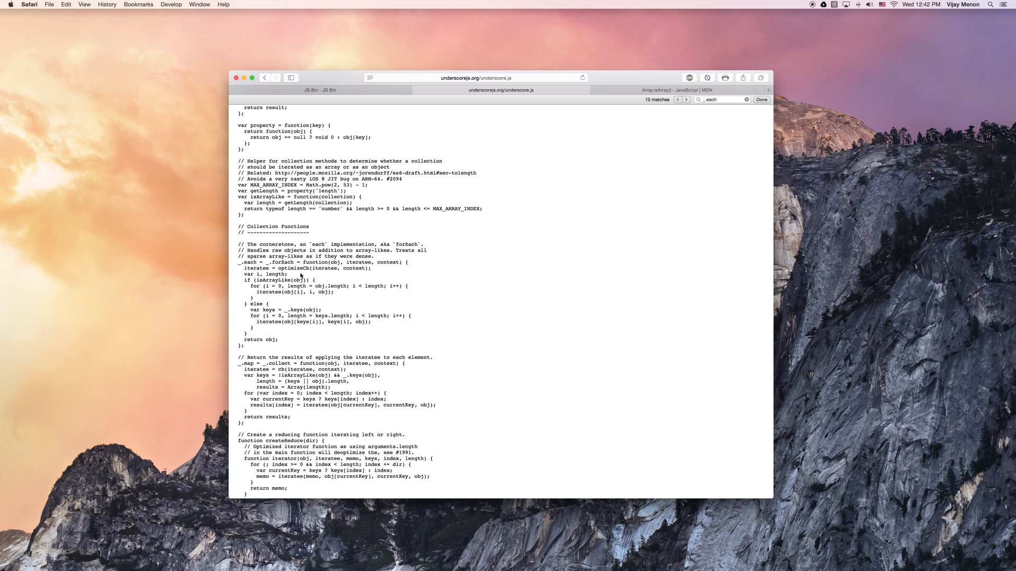
pyautogui.moveTo(397, 241)
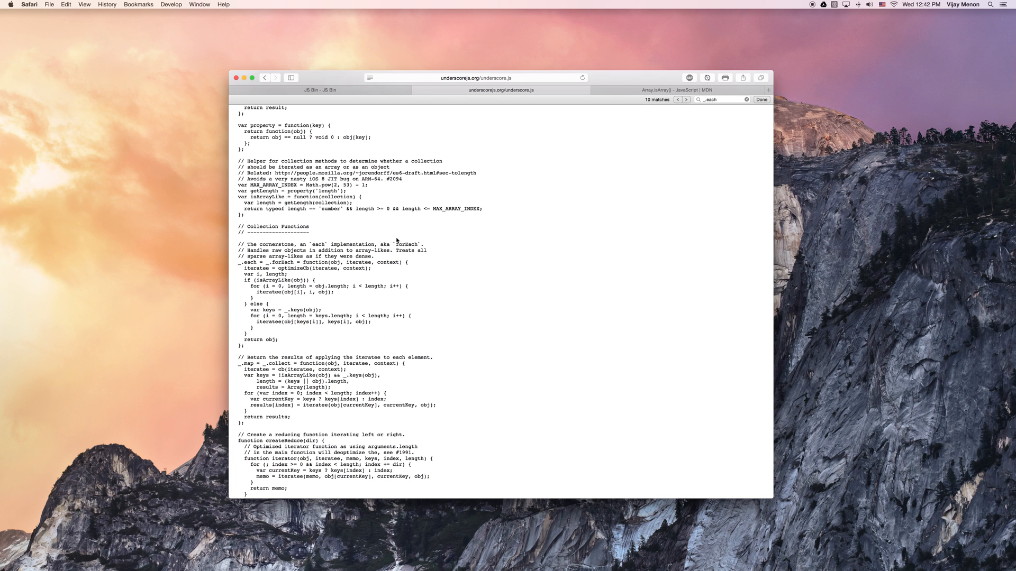
pyautogui.moveTo(346, 265)
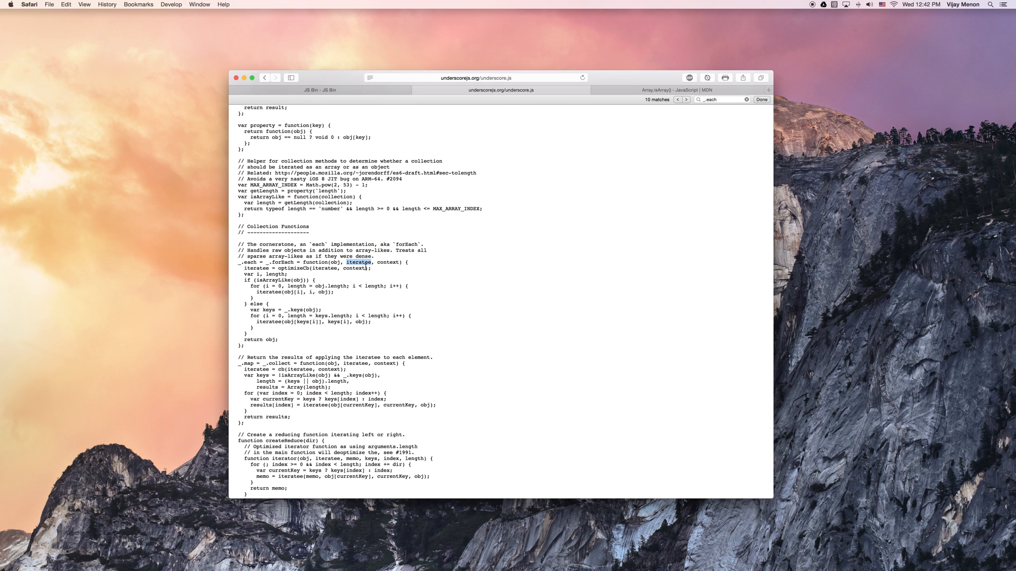
pyautogui.moveTo(398, 273)
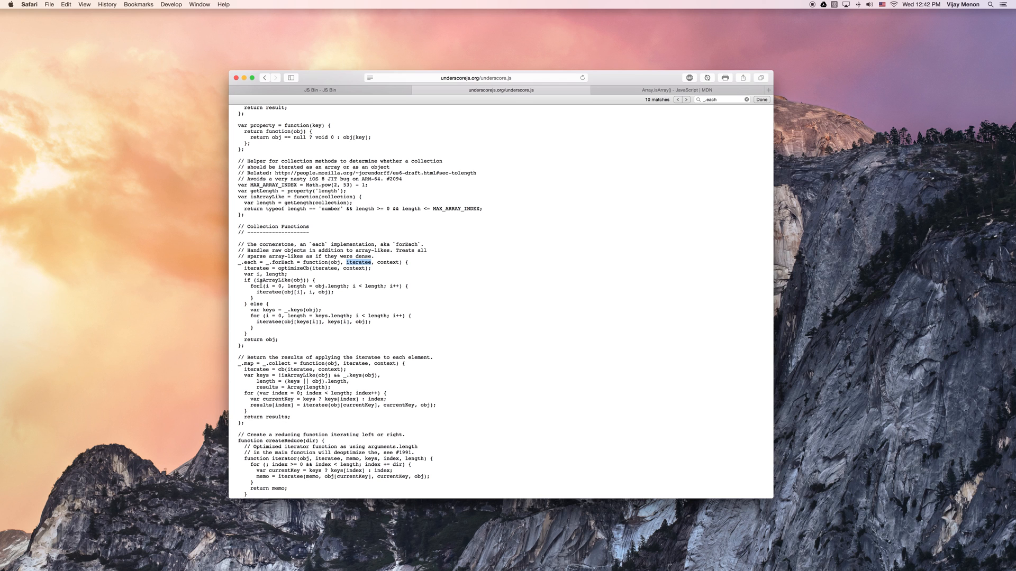
pyautogui.moveTo(349, 255)
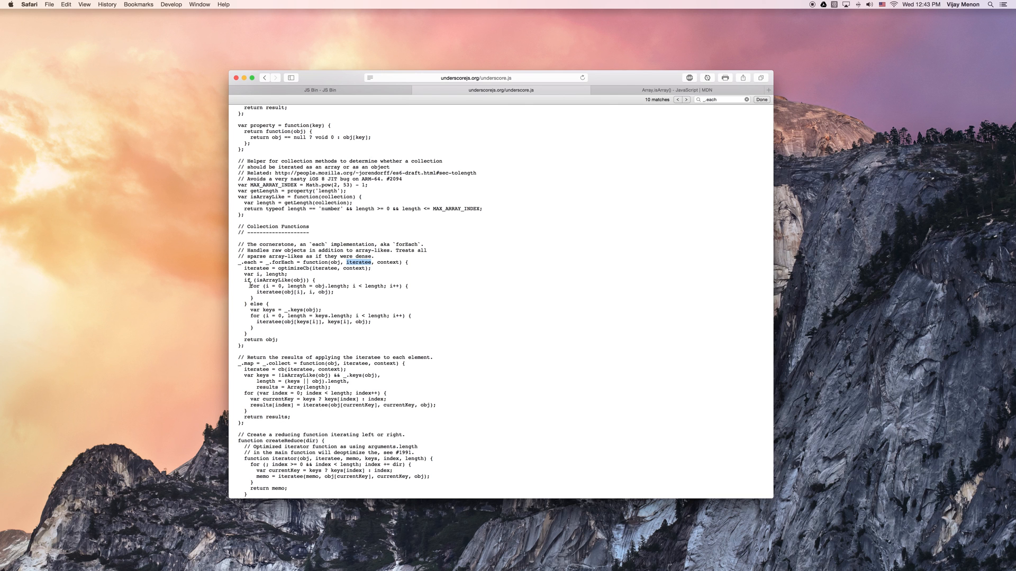
pyautogui.moveTo(252, 286); pyautogui.dragTo(334, 292)
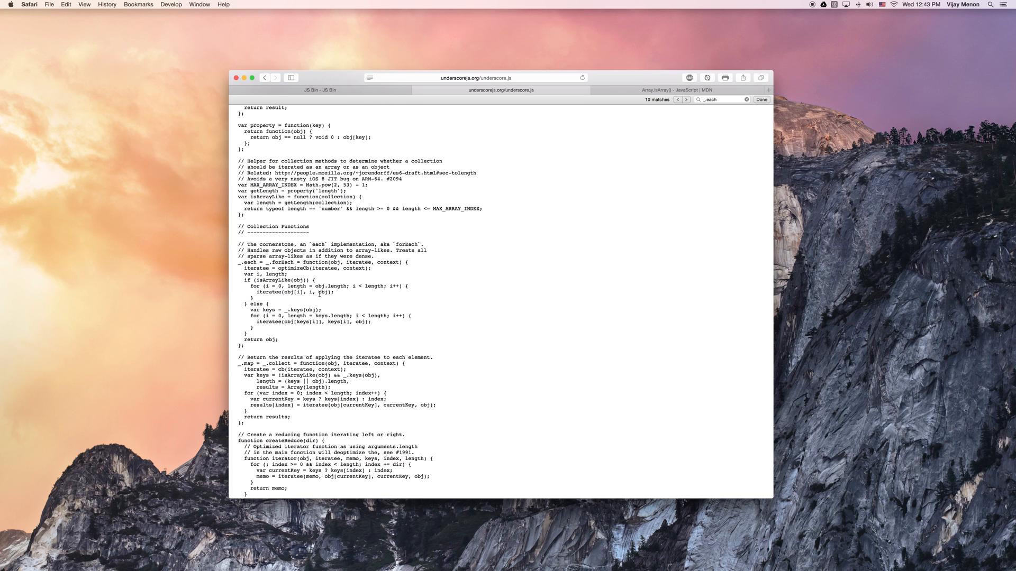
pyautogui.moveTo(391, 110)
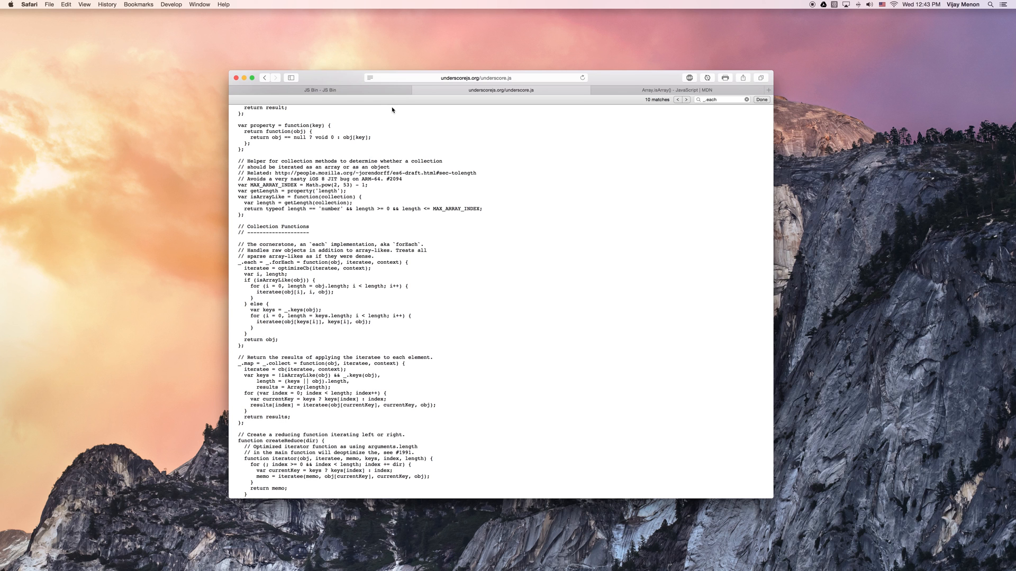
pyautogui.click(320, 90)
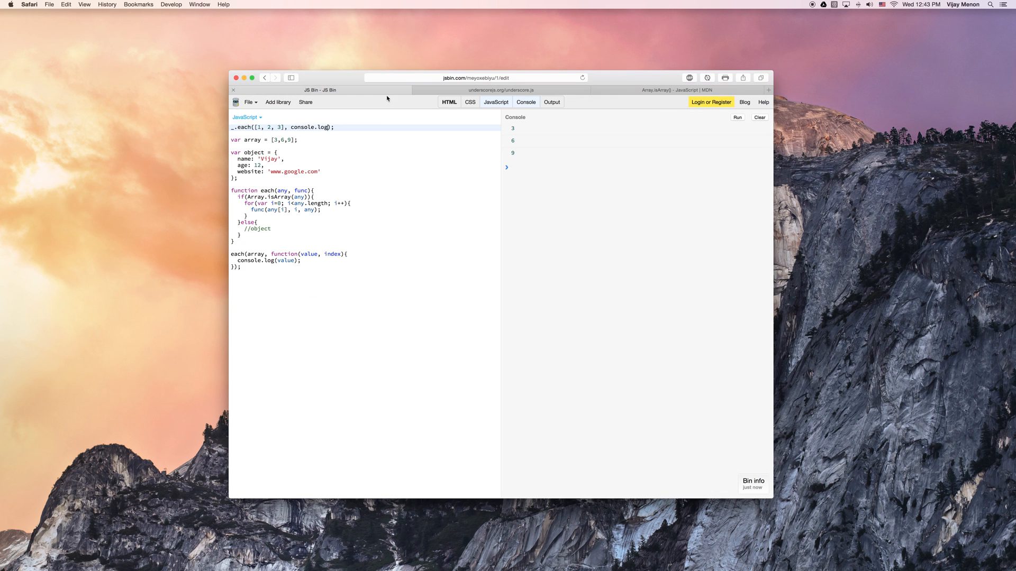
pyautogui.moveTo(262, 303)
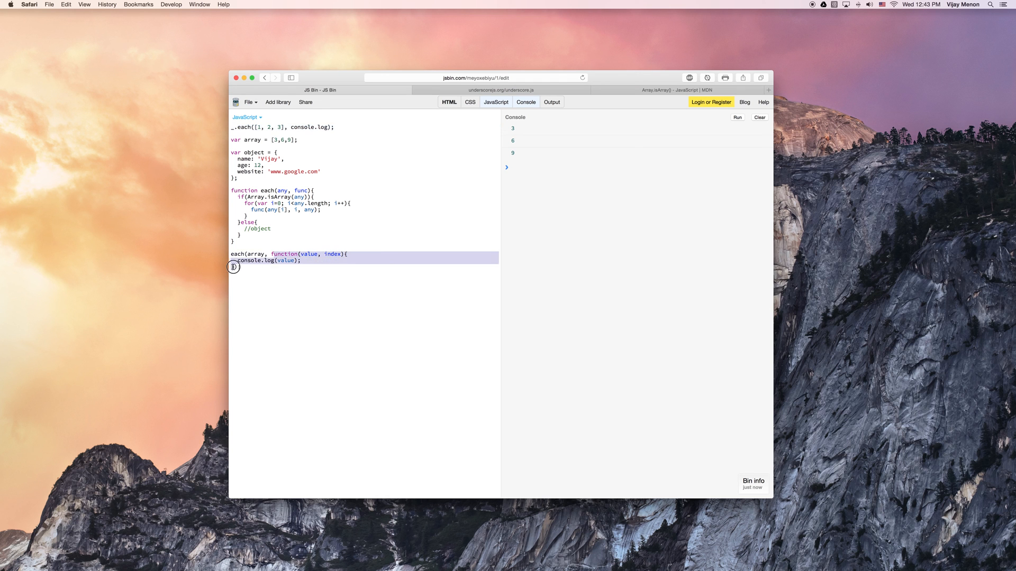
# Step: Replace the callback so the call reads each(array, console.log);, then clear the console
pyautogui.write('co);')
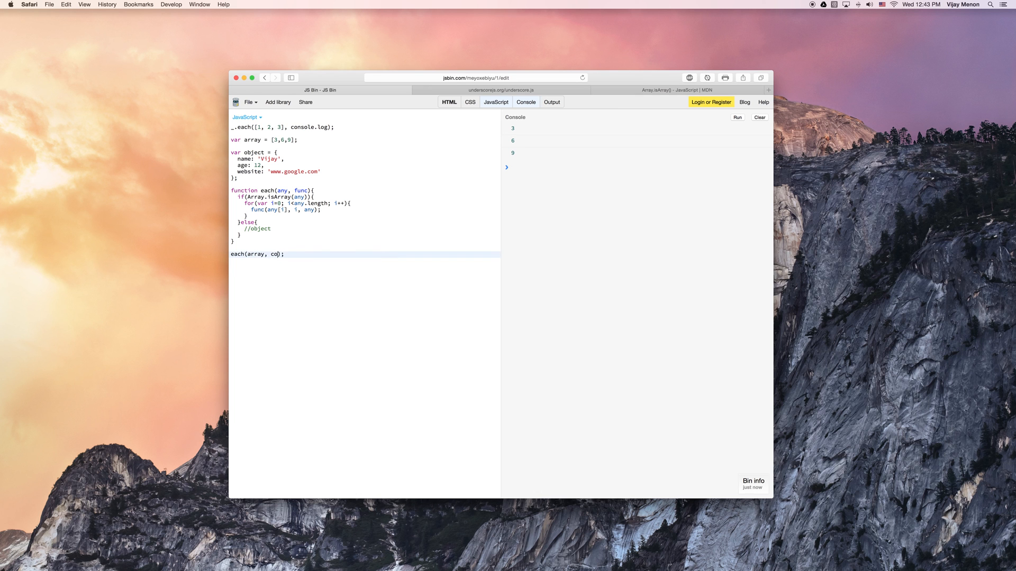
pyautogui.write('nsole.log')
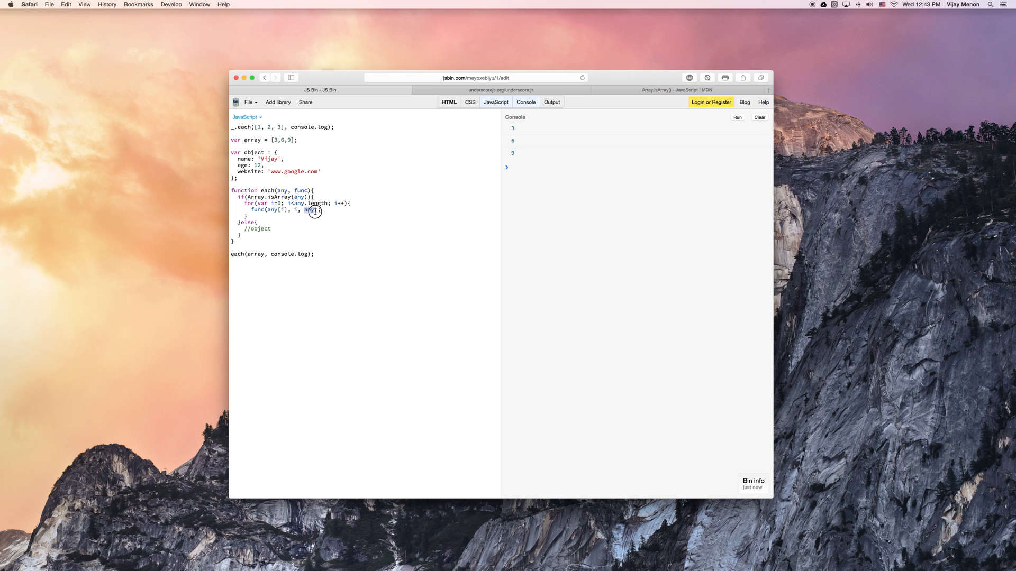
pyautogui.click(759, 117)
pyautogui.write('//')
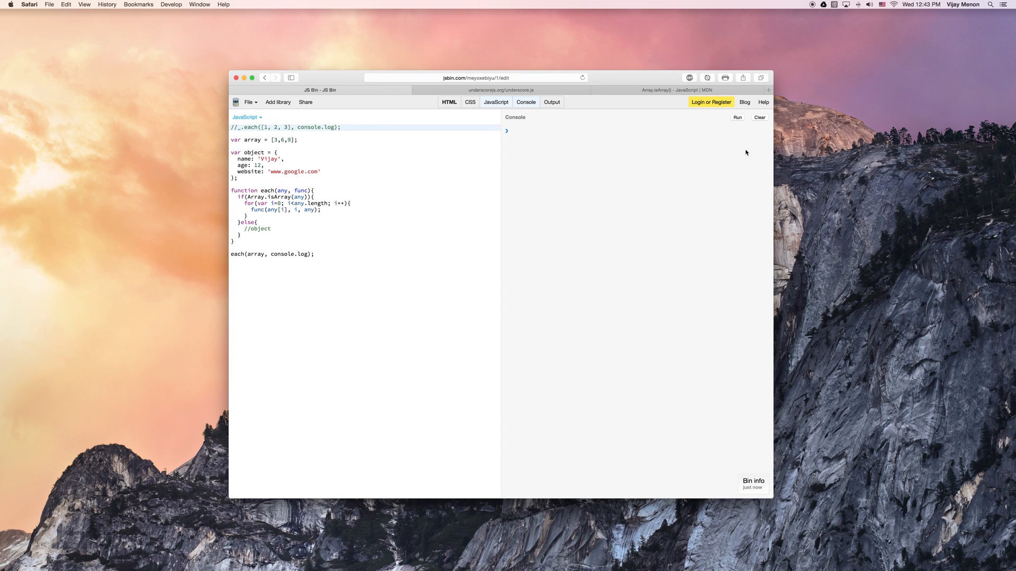
# Step: Run each(array, console.log) to print every value, its index and the array [3, 6, 9]
pyautogui.click(737, 118)
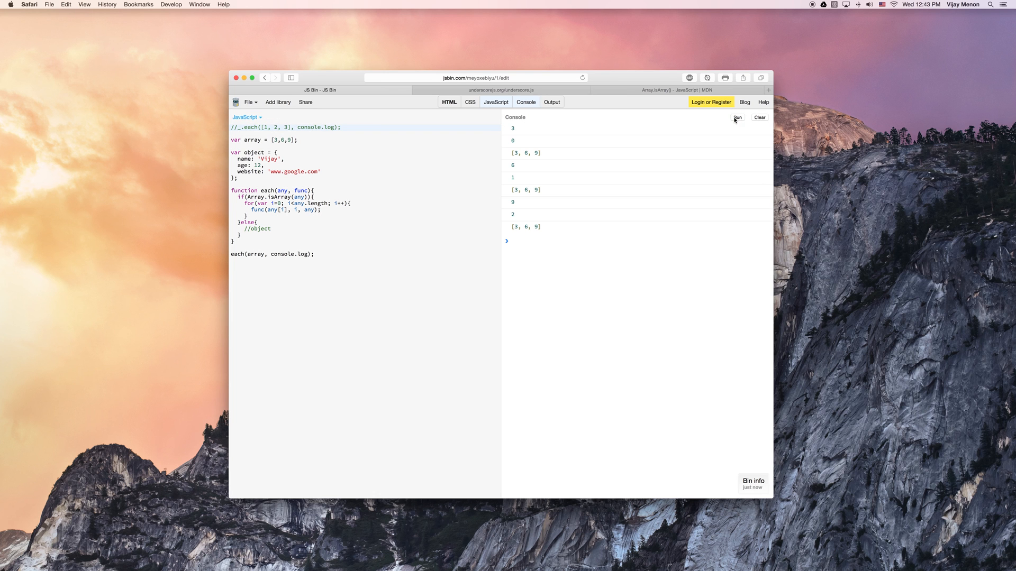
pyautogui.moveTo(523, 136)
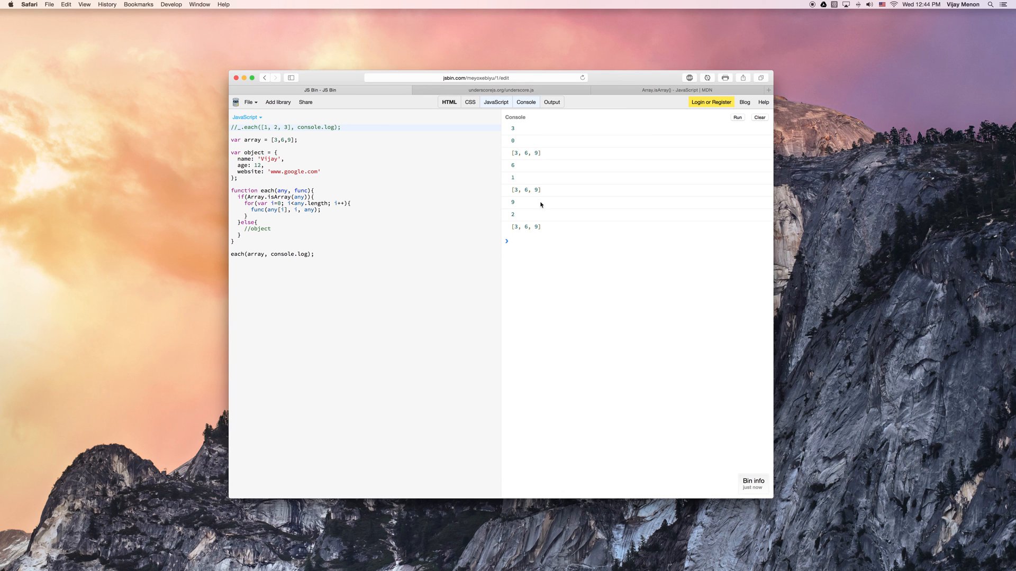
pyautogui.moveTo(216, 153)
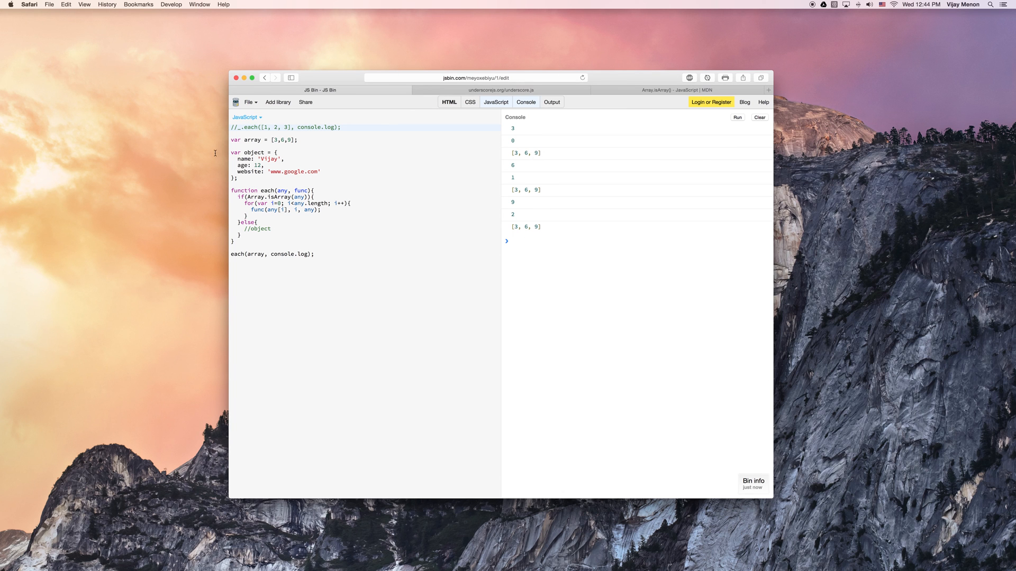